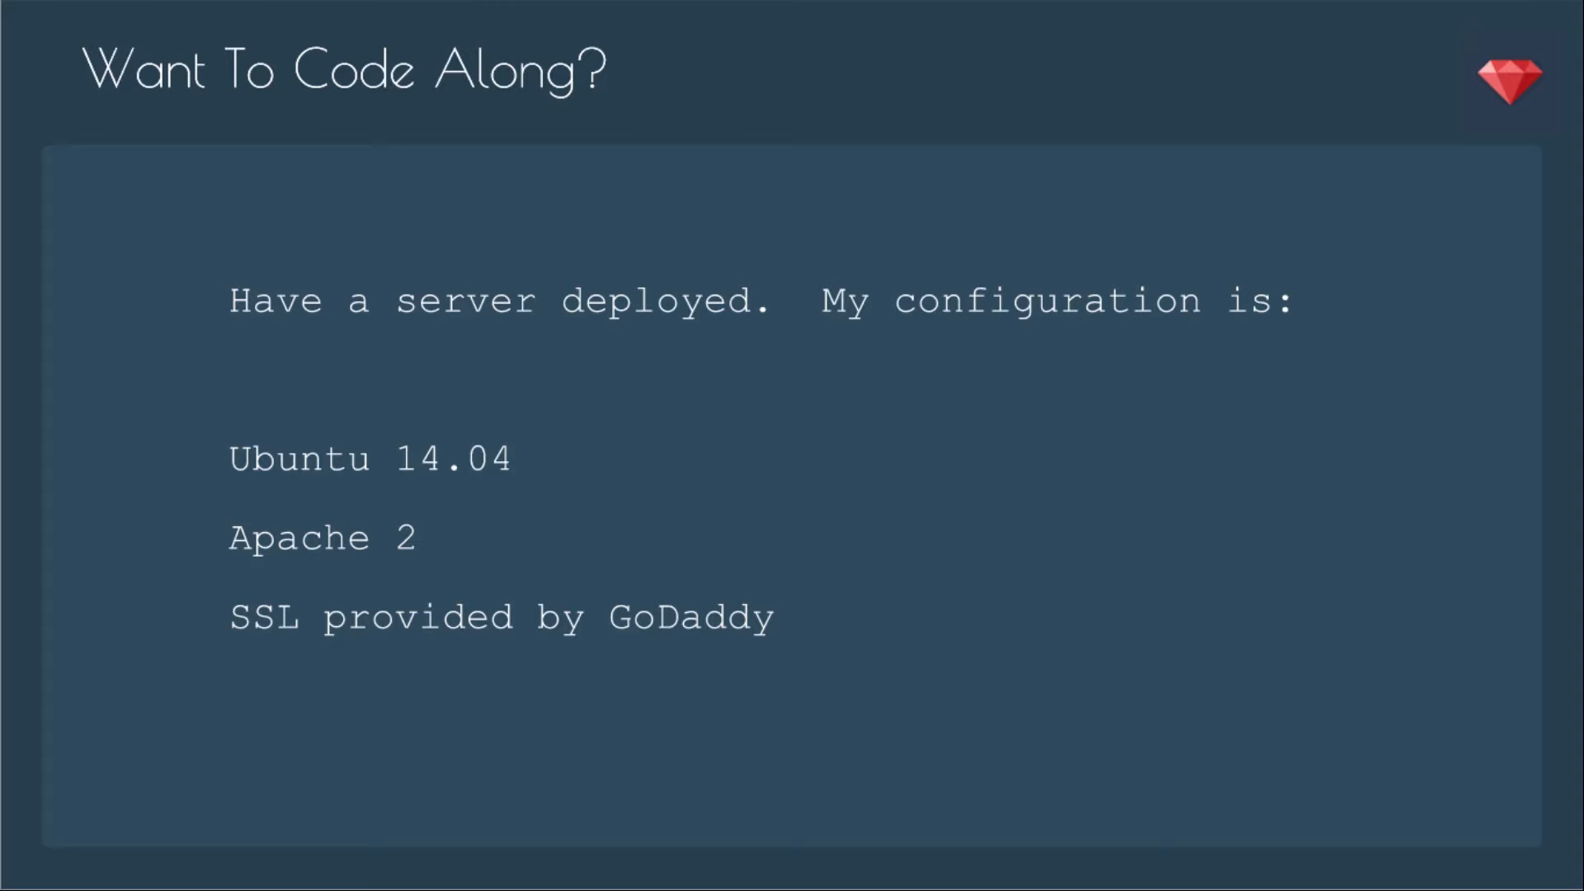
Advance past the 'Want To Code Along?' slide listing Ubuntu 14.04, Apache 2 and GoDaddy SSL
key(Right)
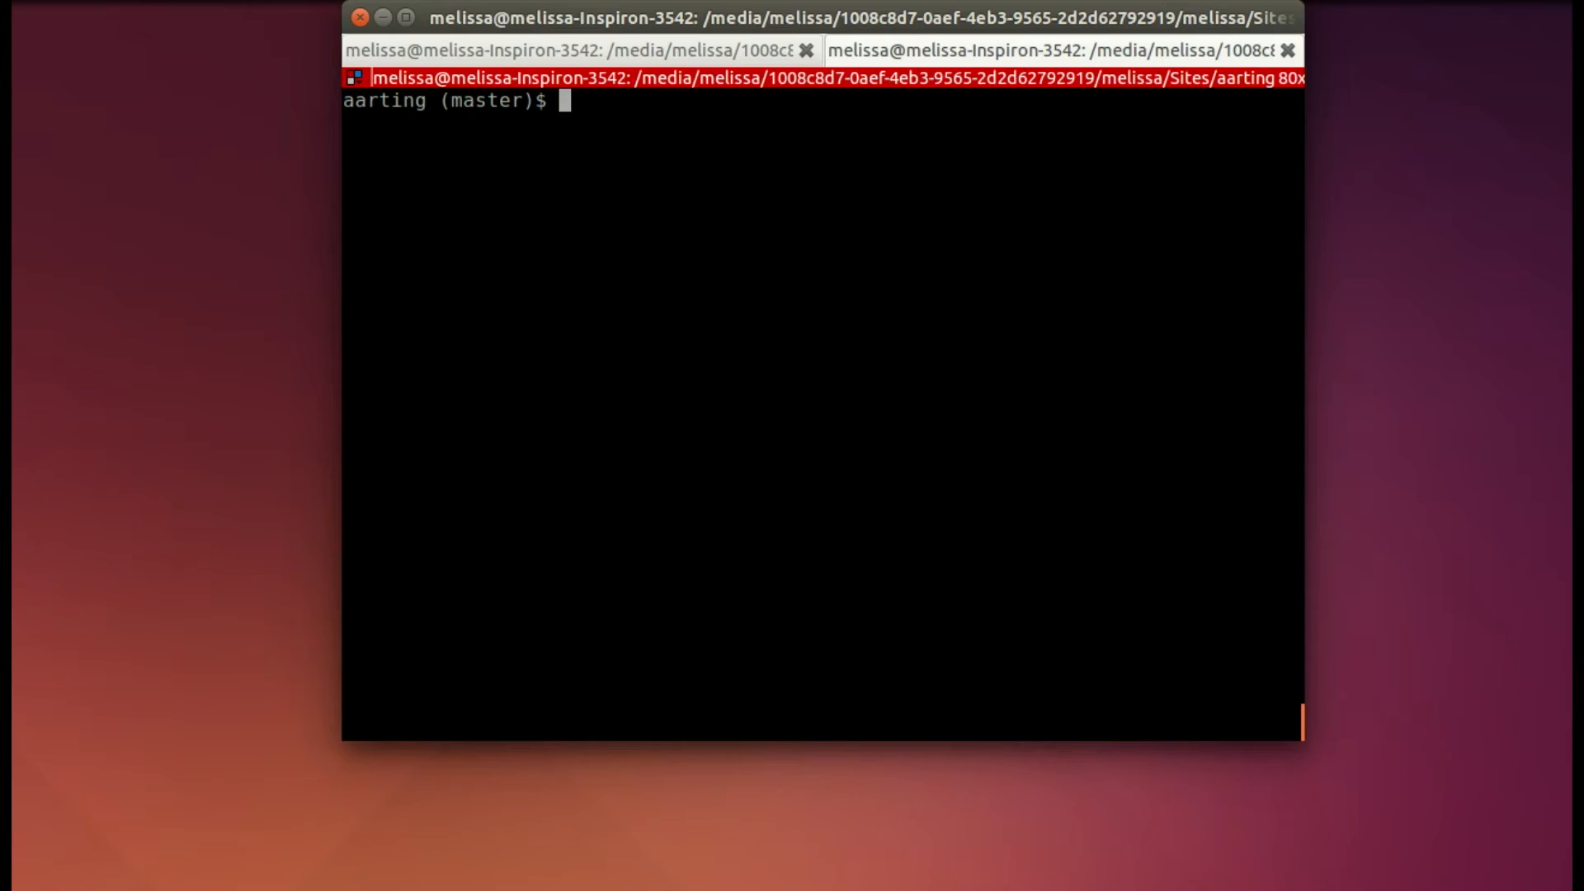
text(ssh deploy@104.236.76.167)
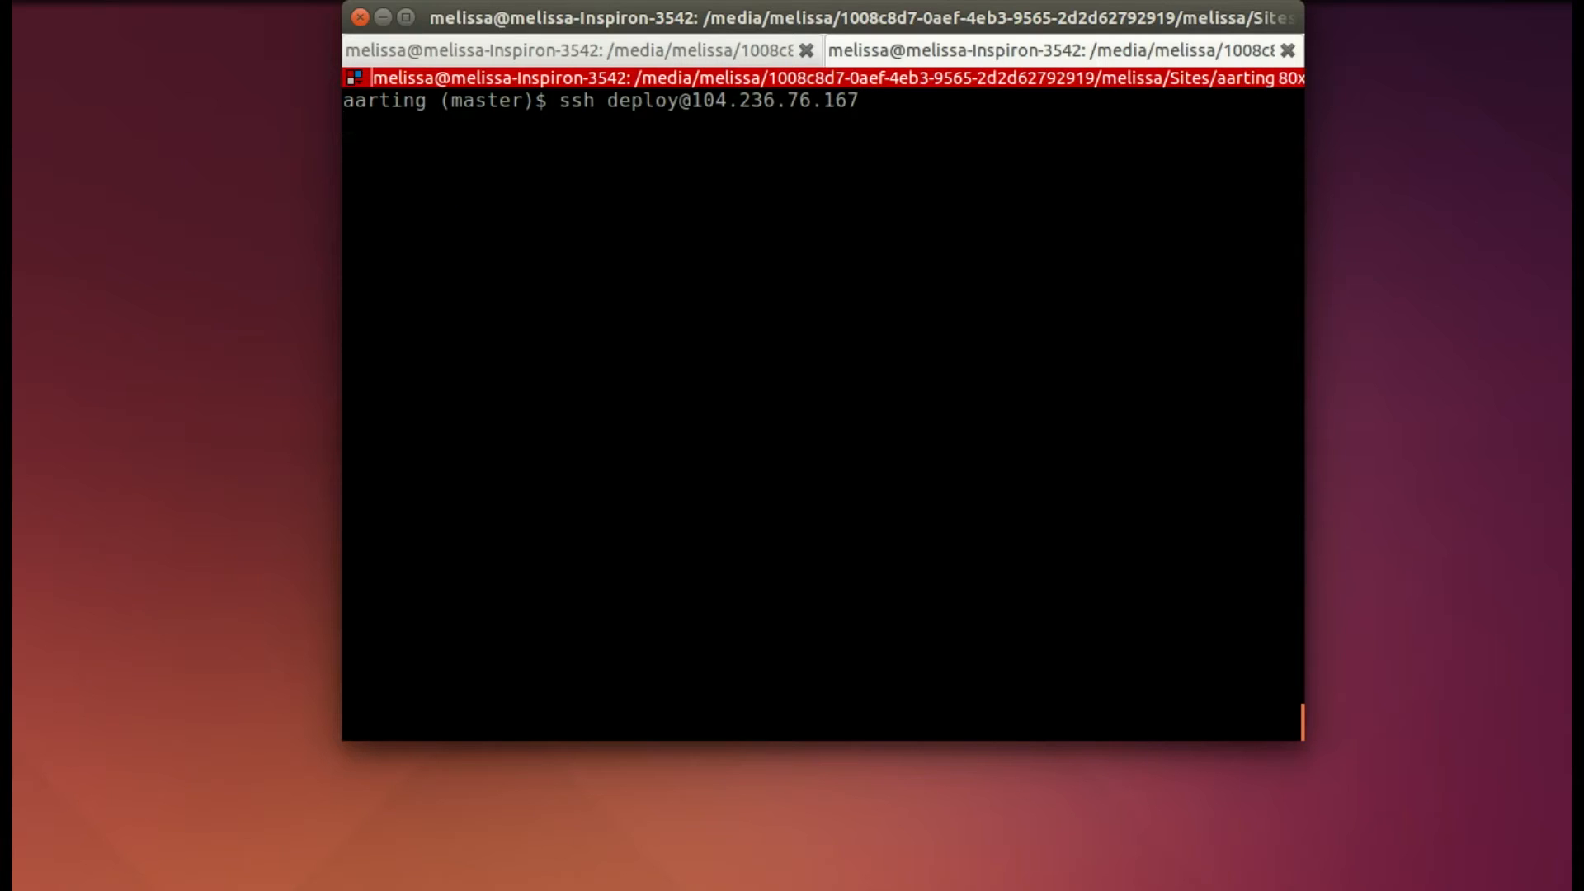
key(Return)
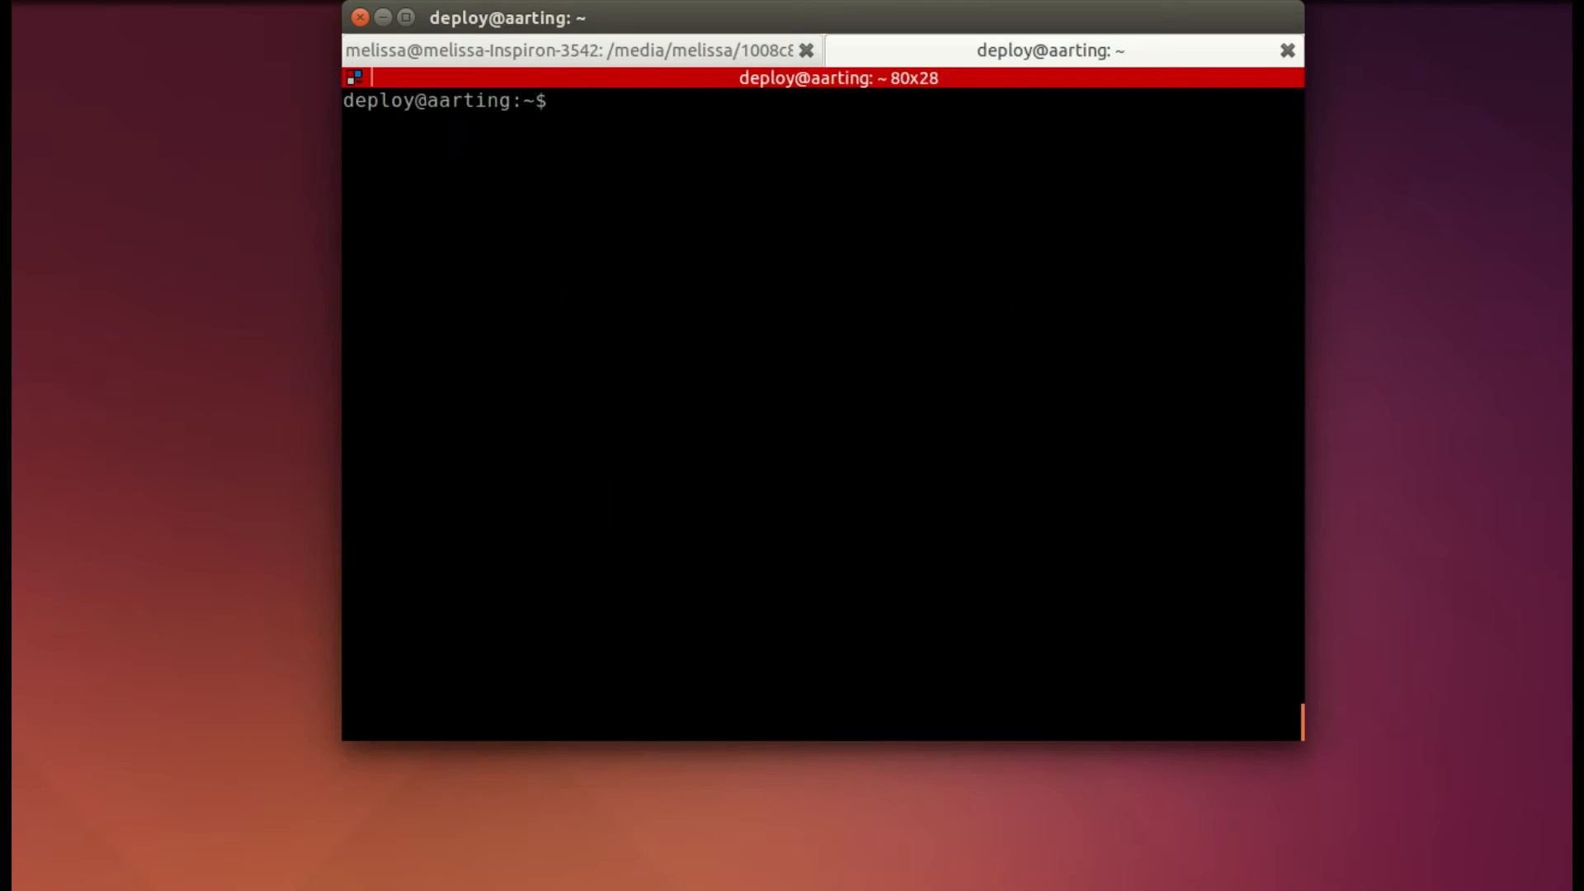
text(mk)
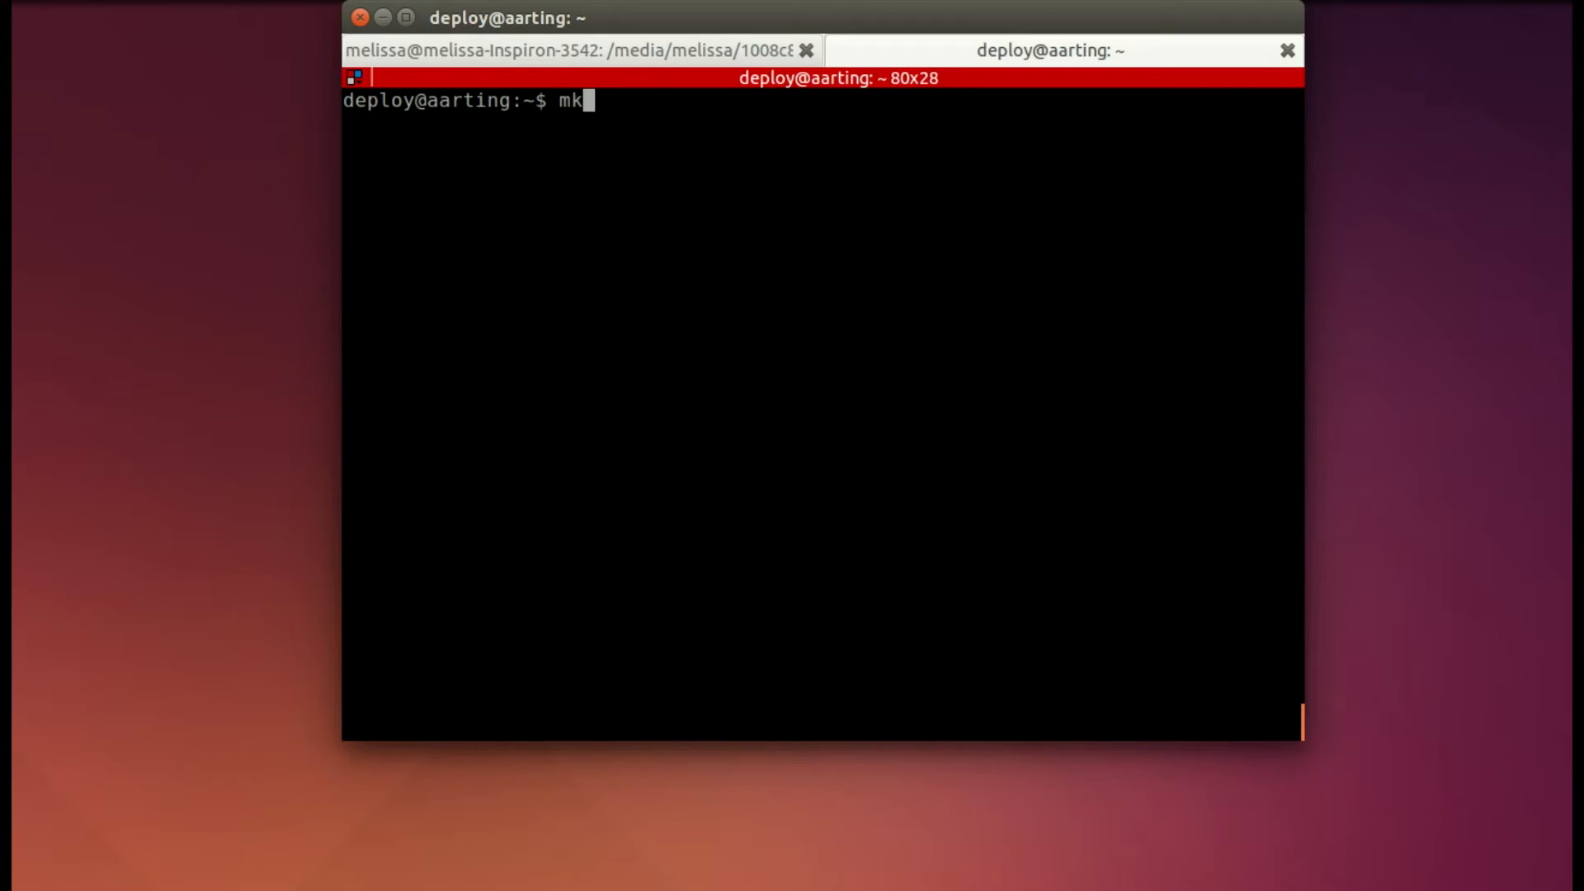
text(dir s)
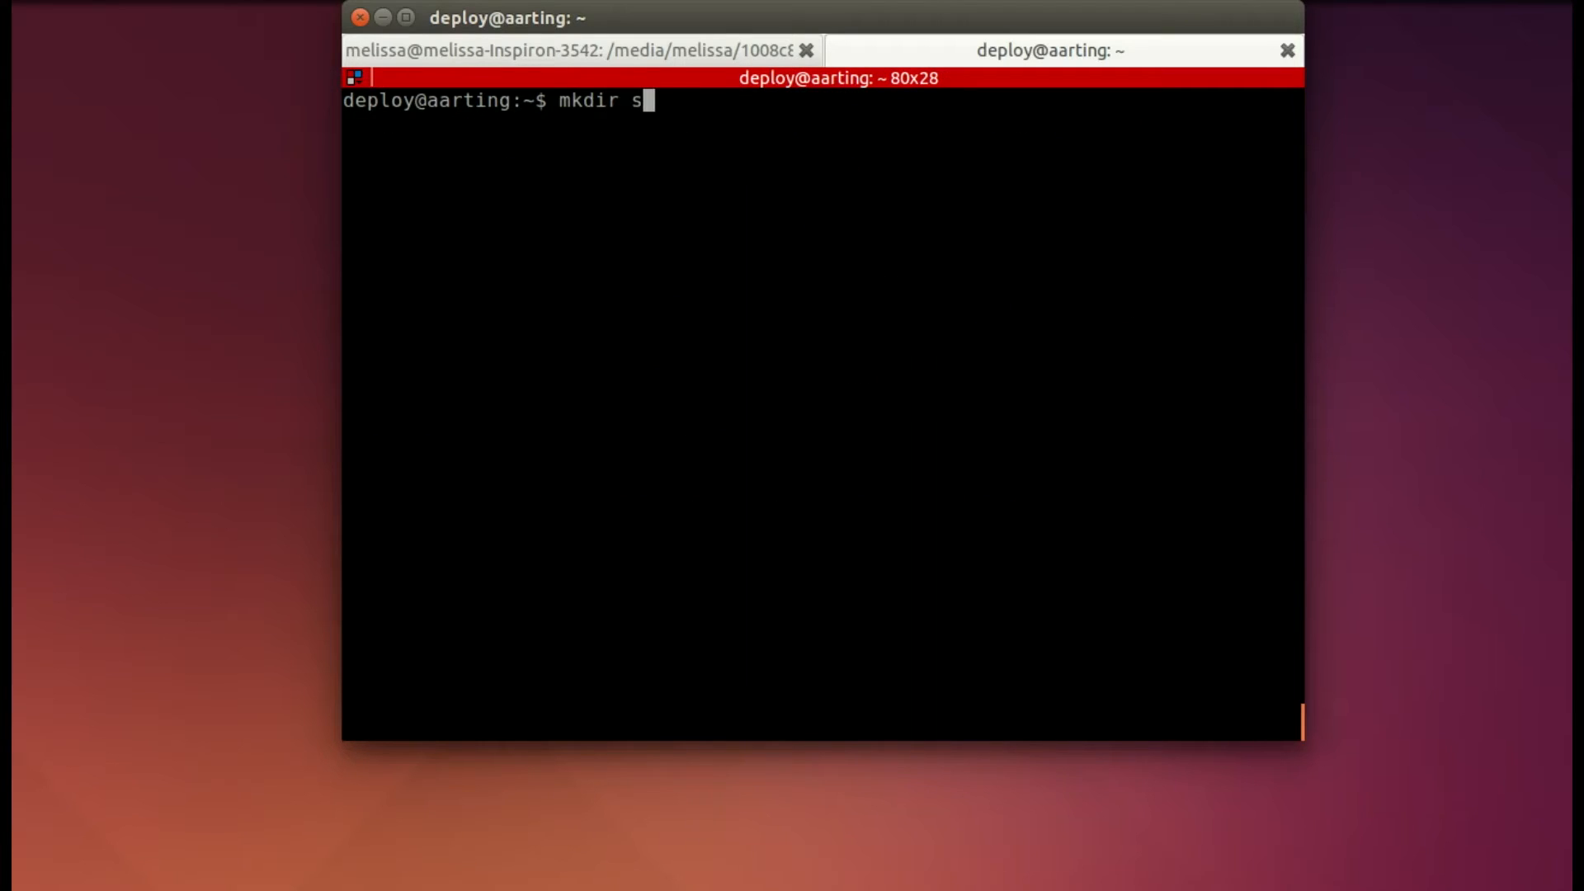
key(Return)
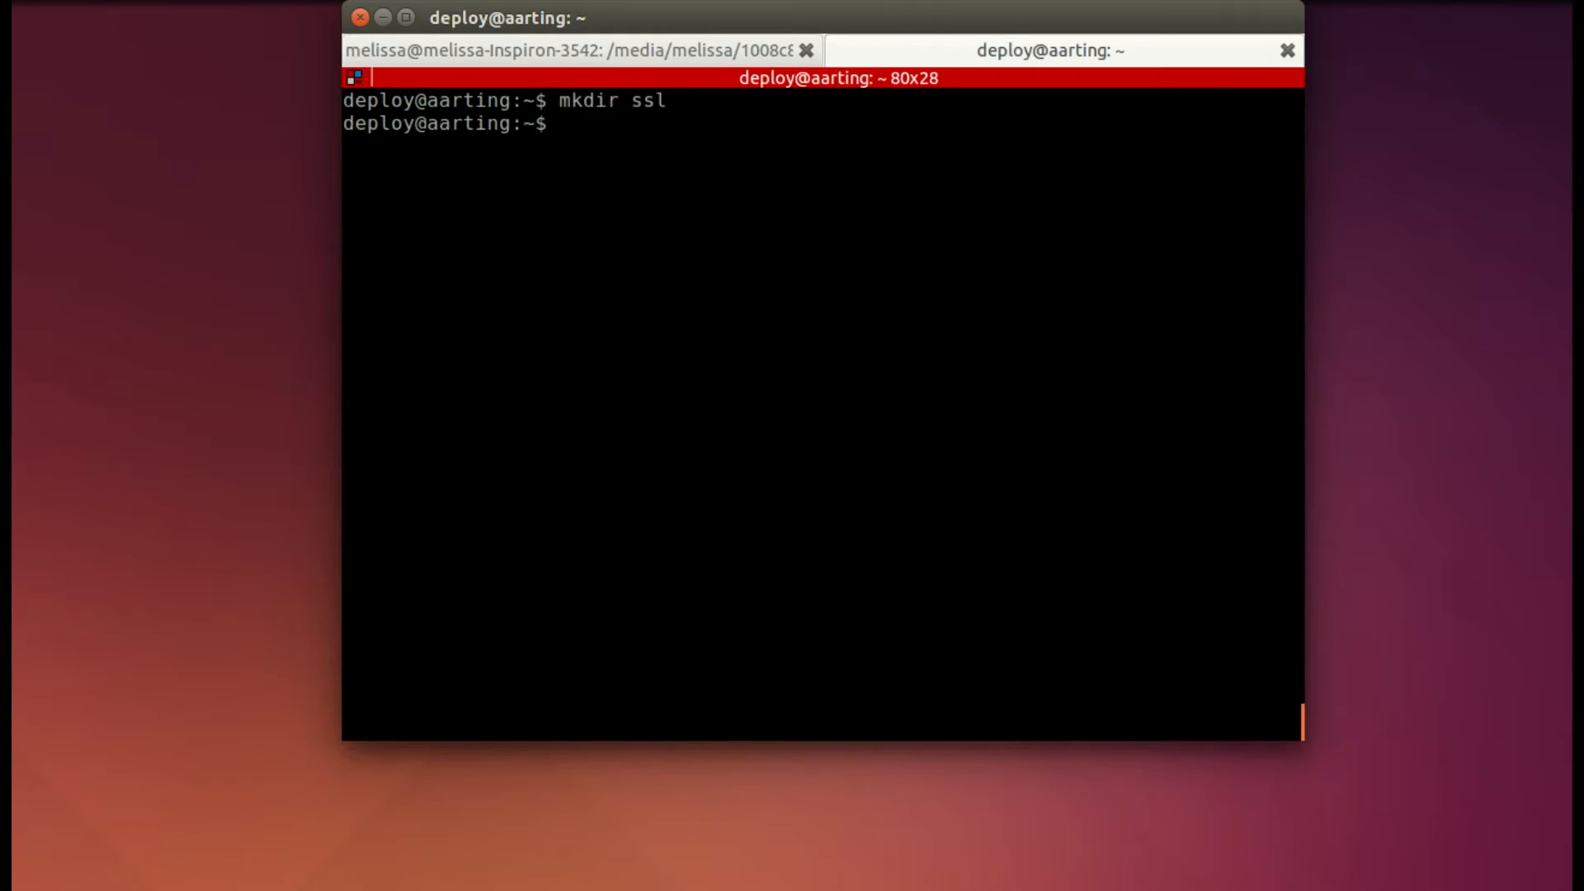
text(cd ssl)
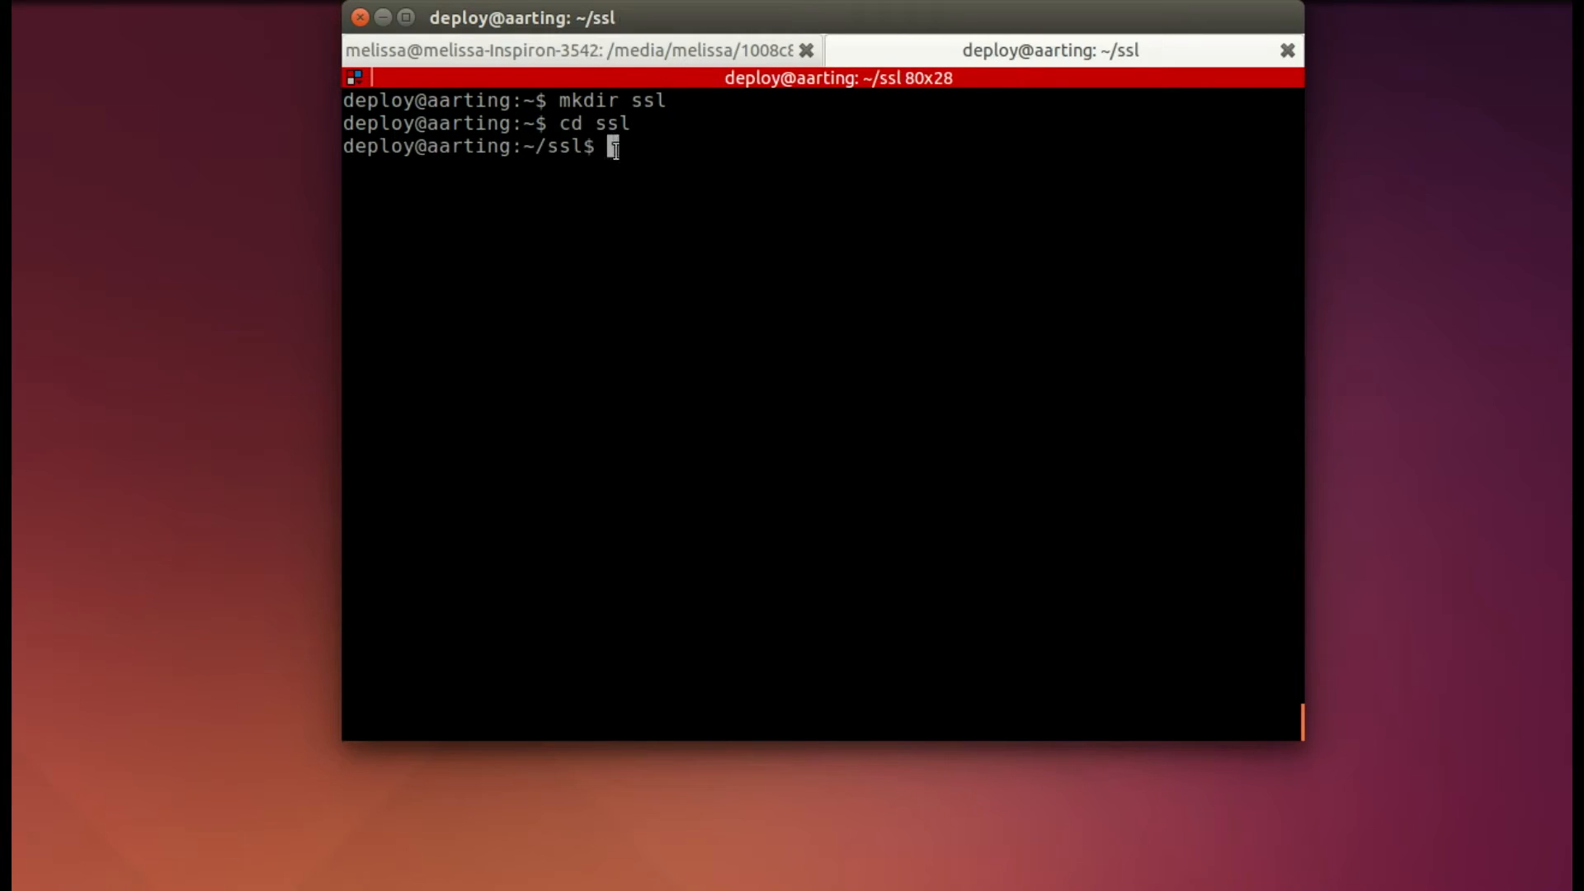
Generate a 2048-bit aarting.com key and CSR for Aarting Inc, Brooklyn, with a blank challenge password
text(openssl req -new -newkey rsa:2048 -nodes -keyout yourdomain.key -out yourdomain.csr)
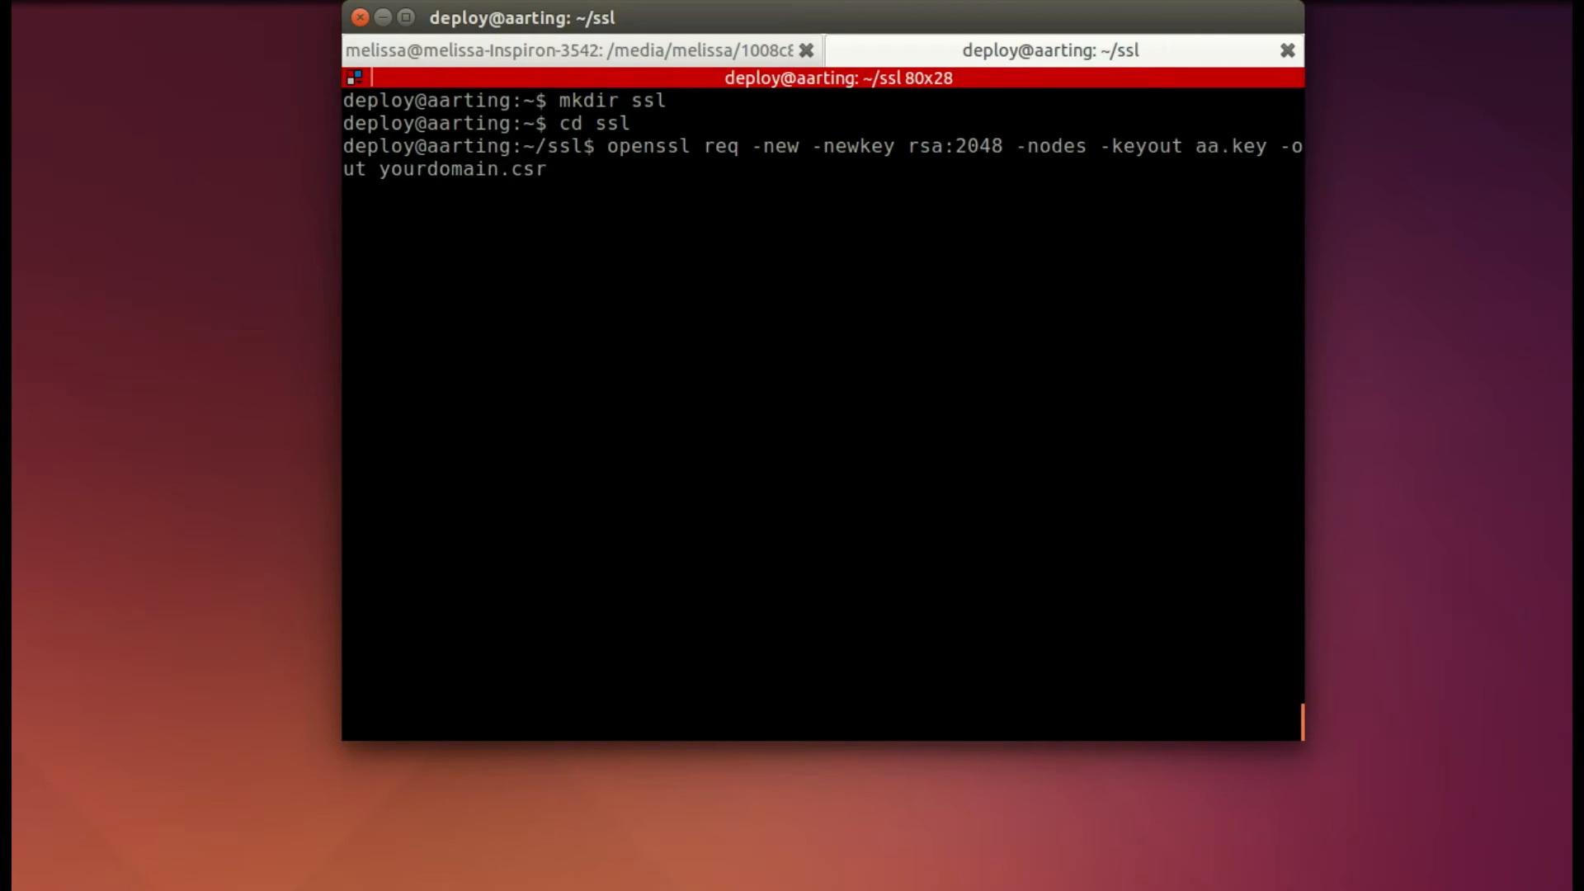
text(aarting.com)
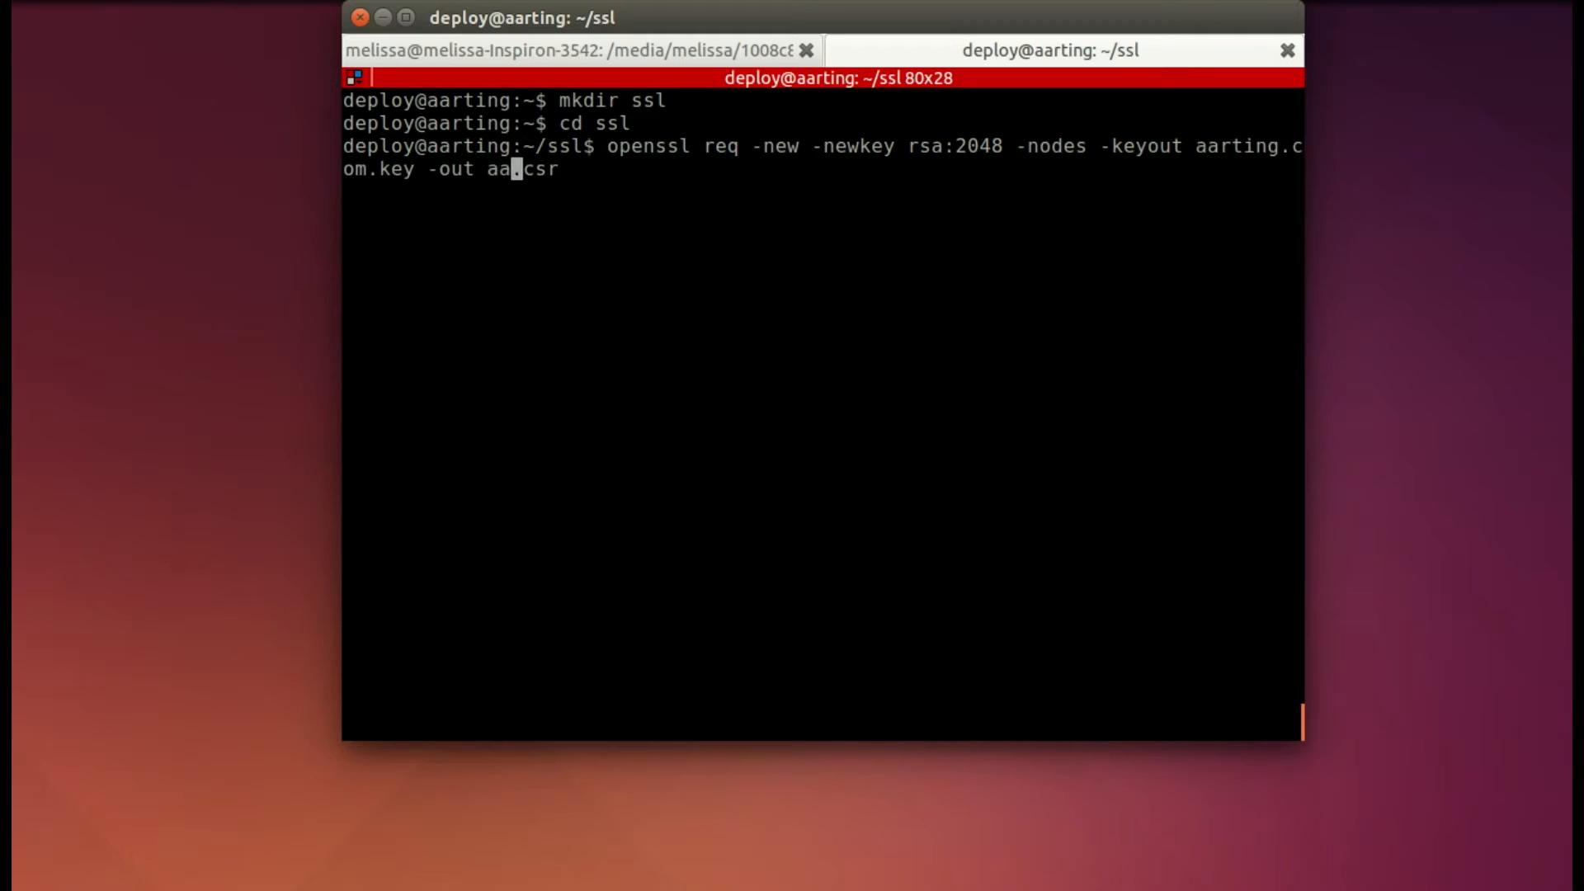
text(rting.com)
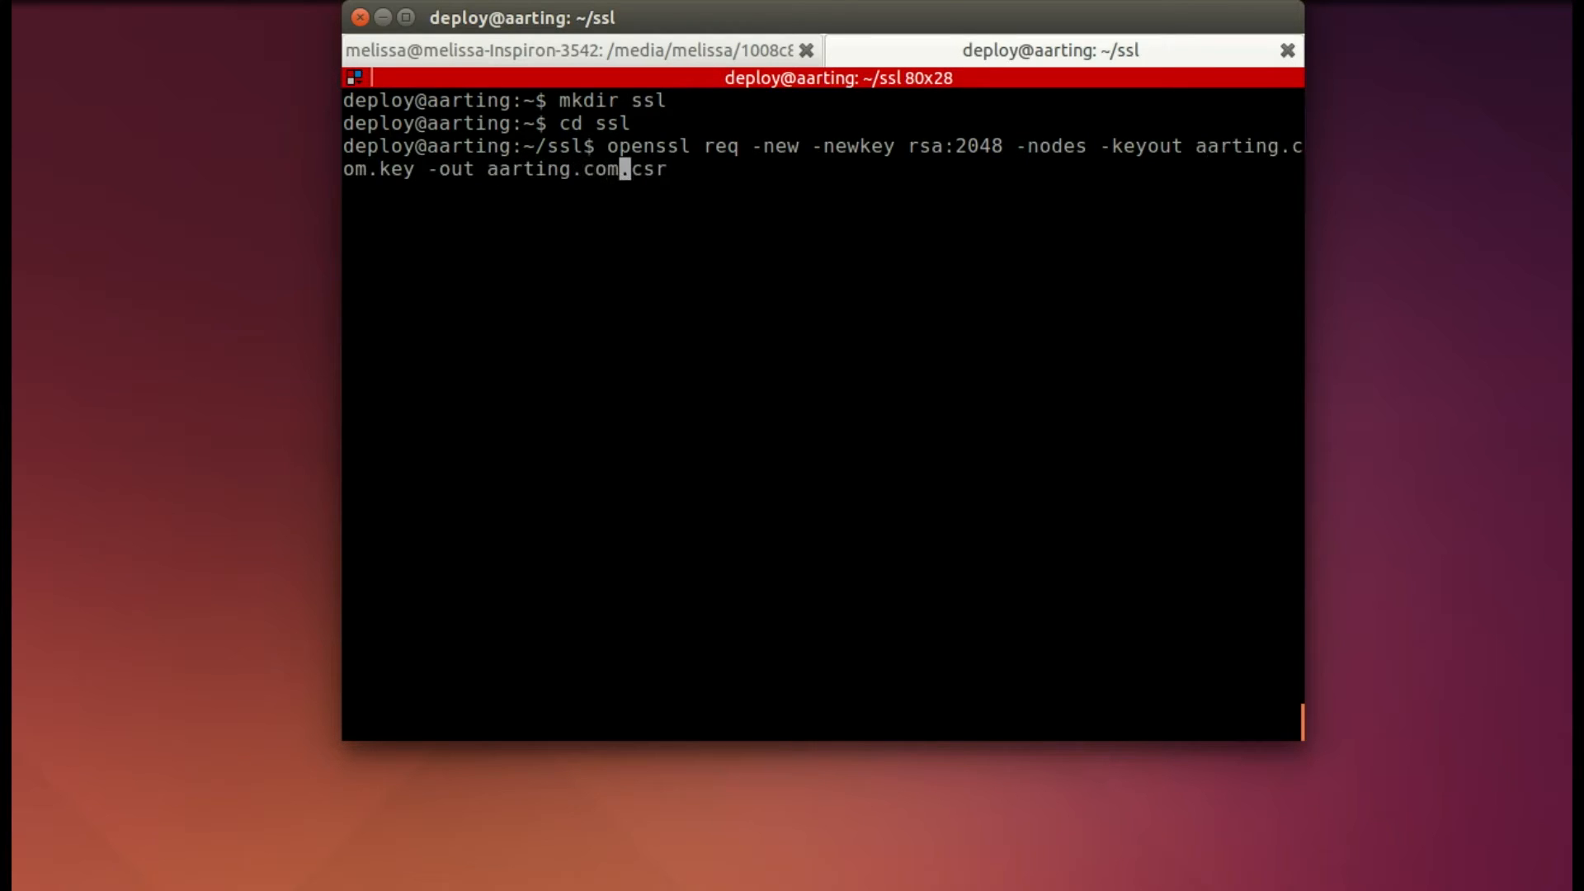
key(Return)
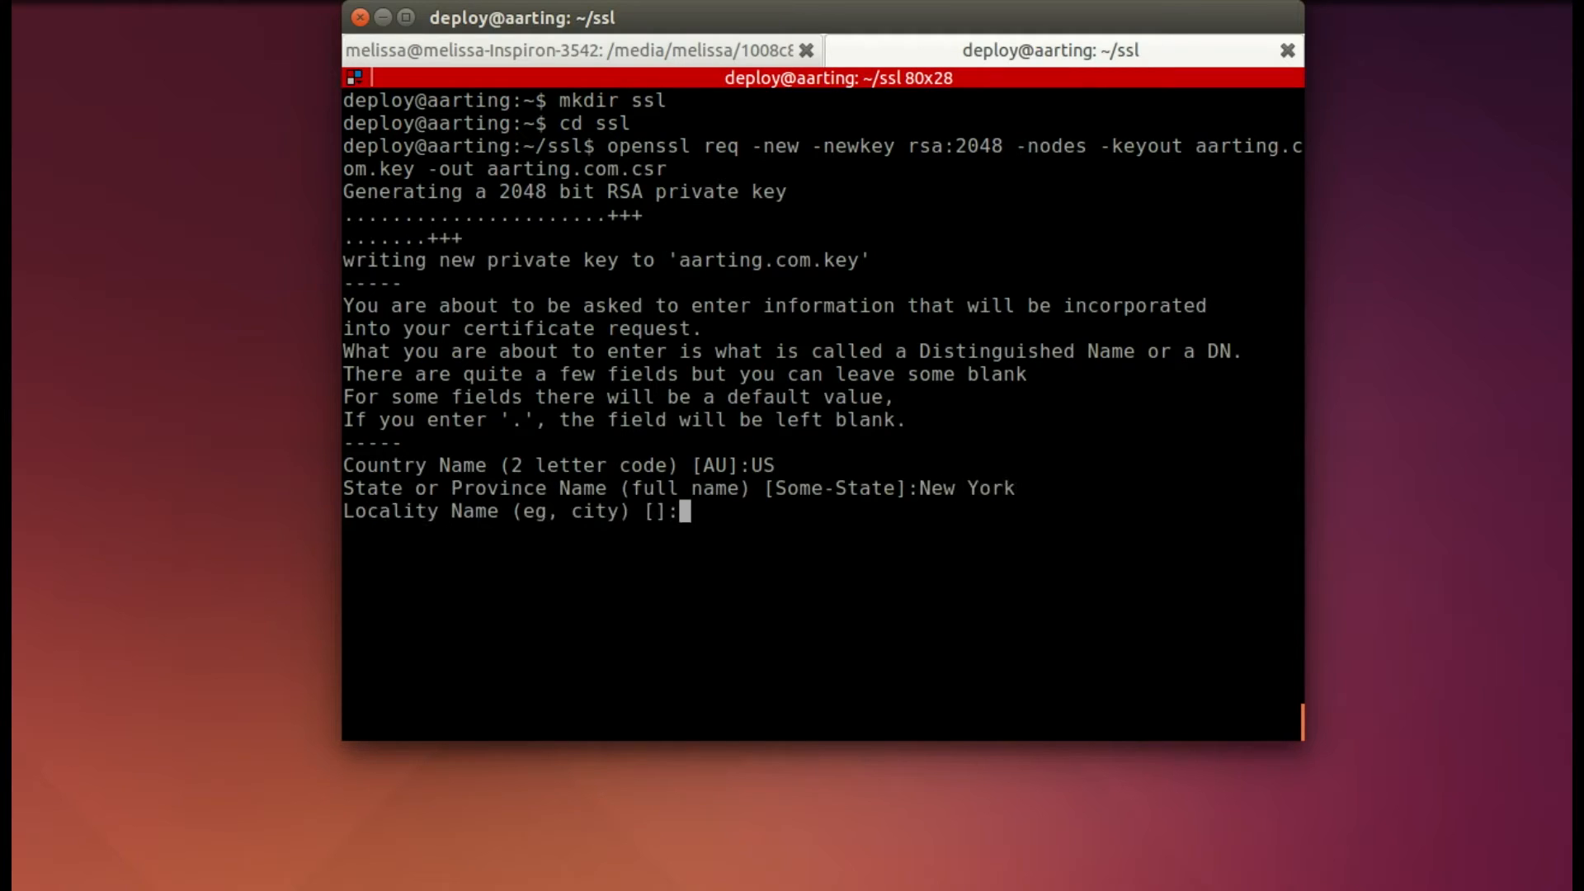
text(Brooklyn)
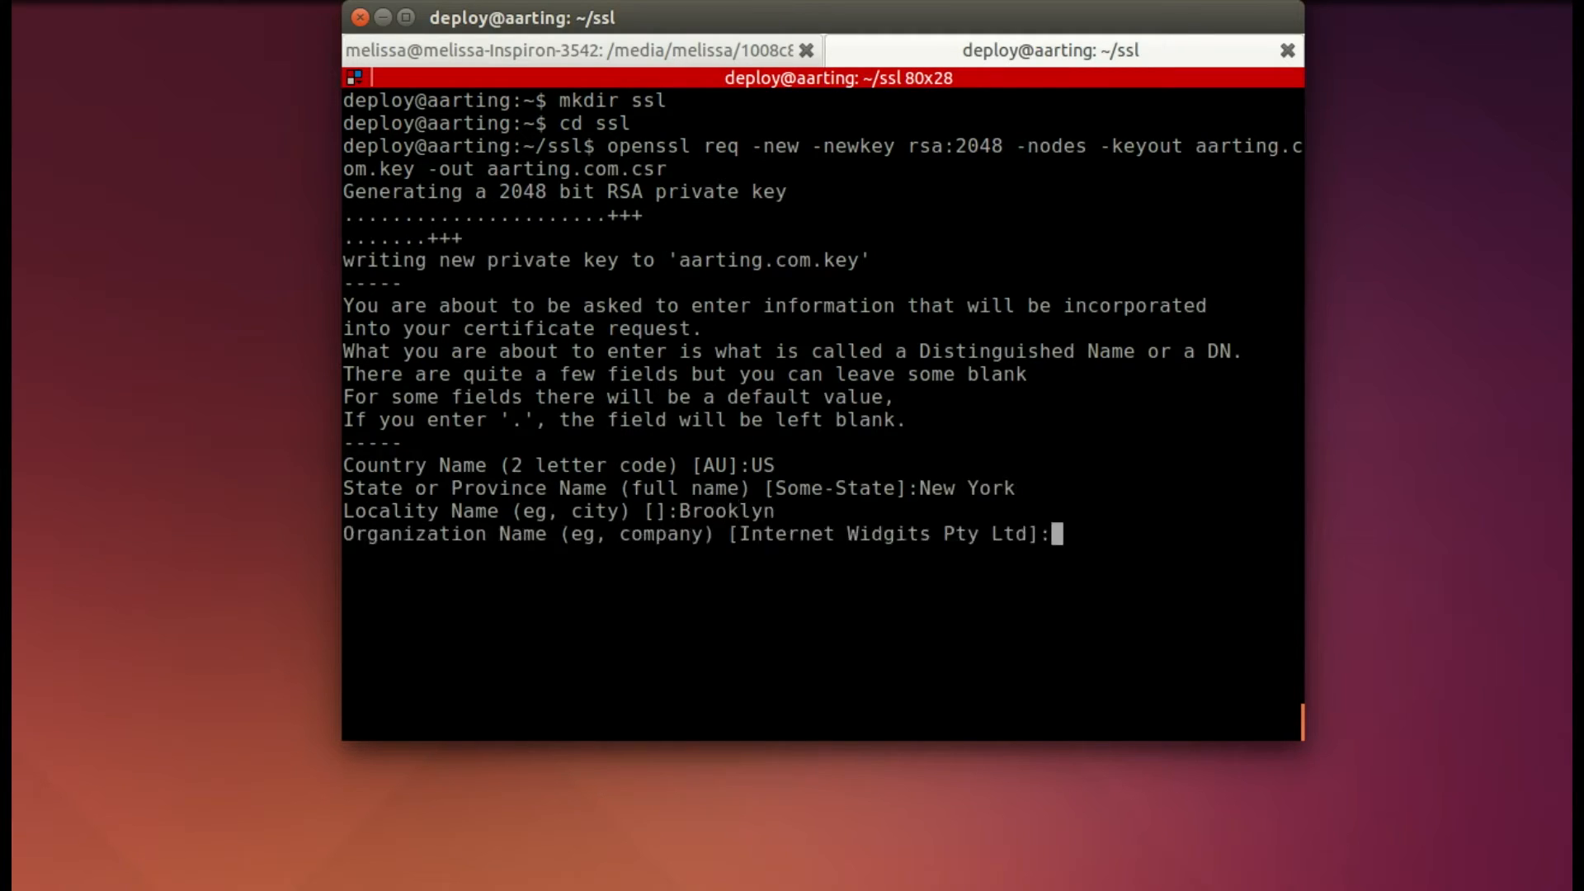
text(Aarting Inc)
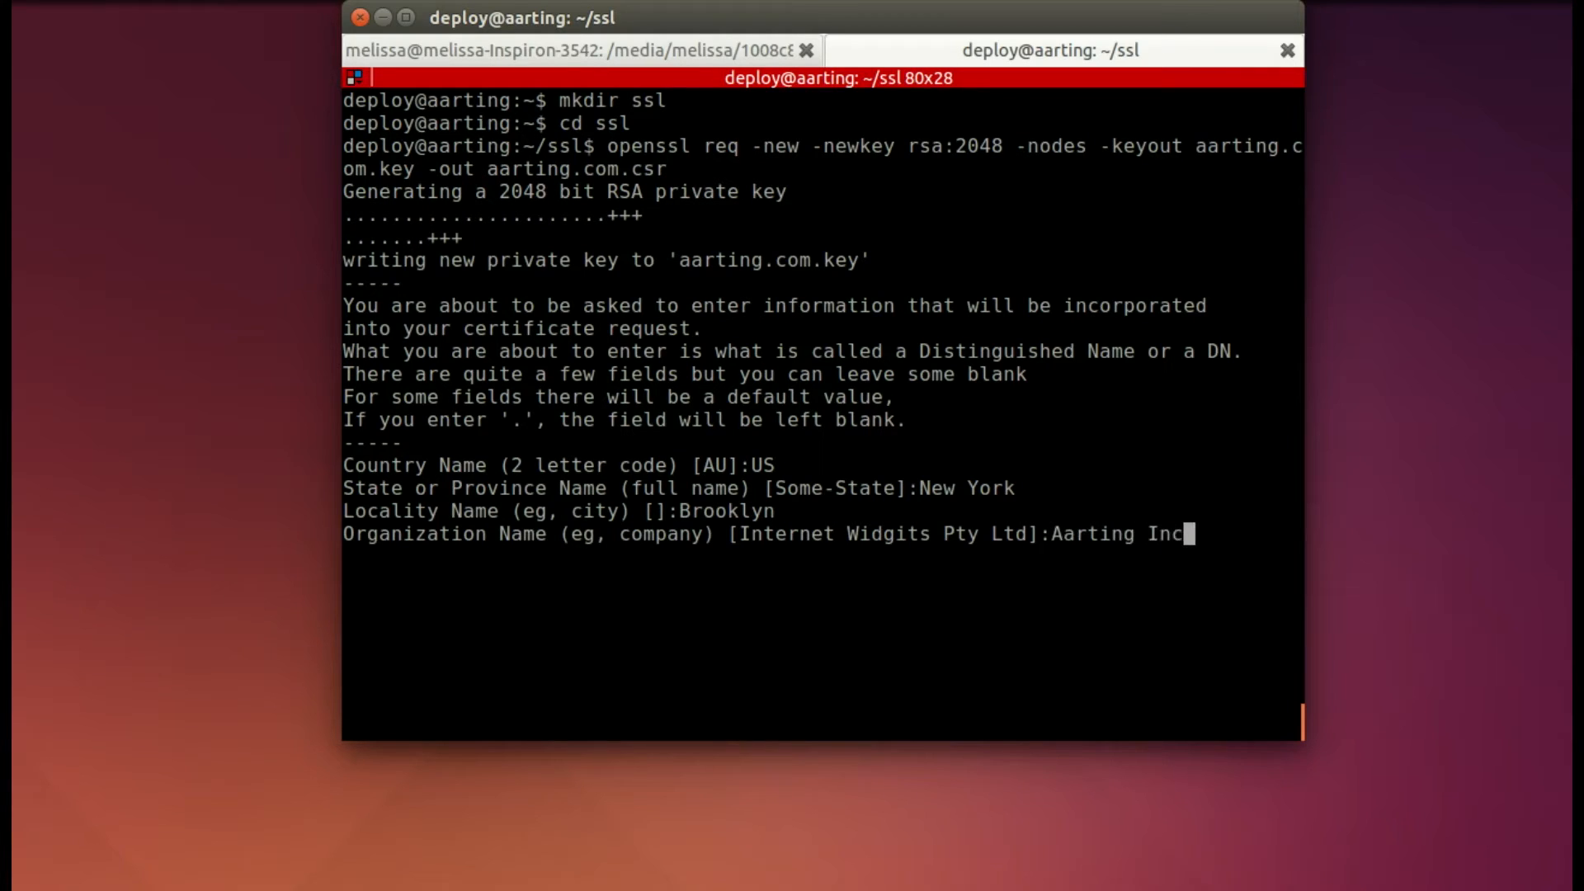
key(Return)
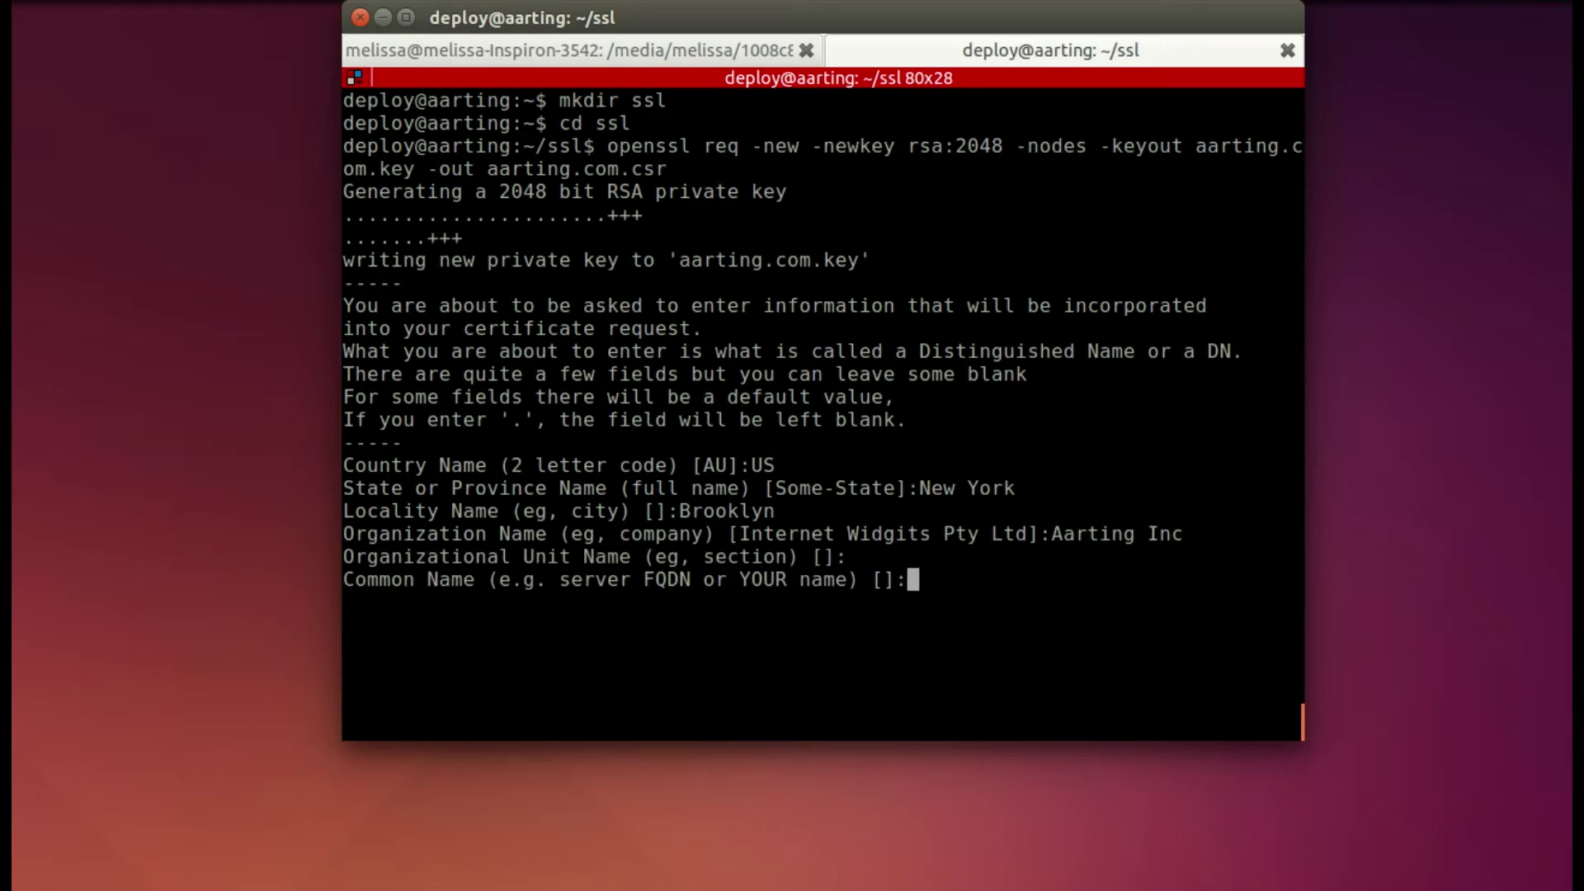
text(Aarting)
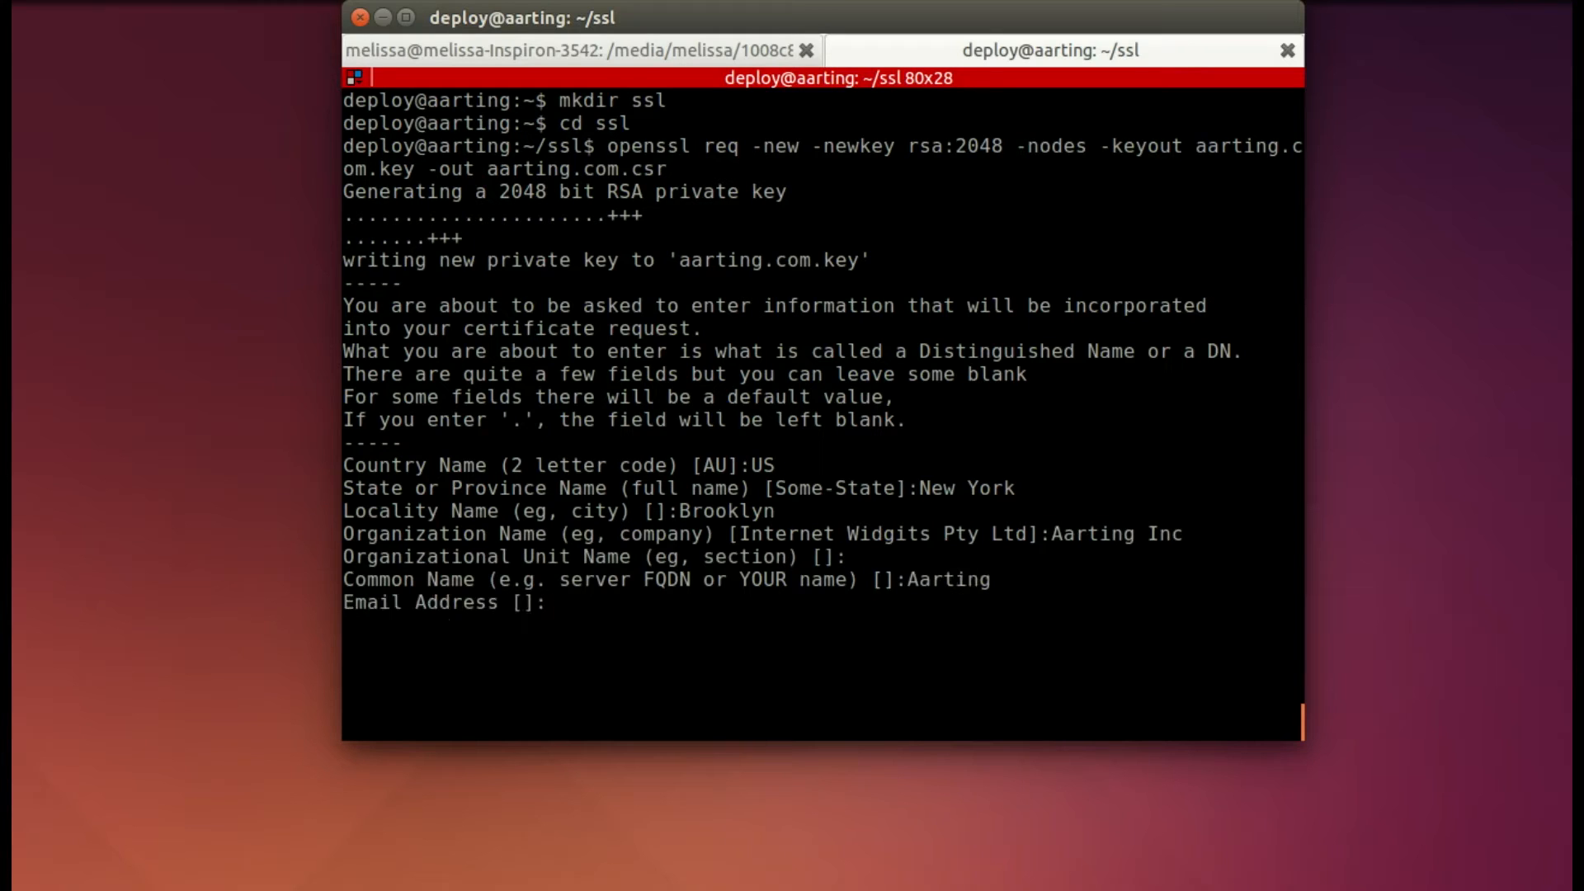
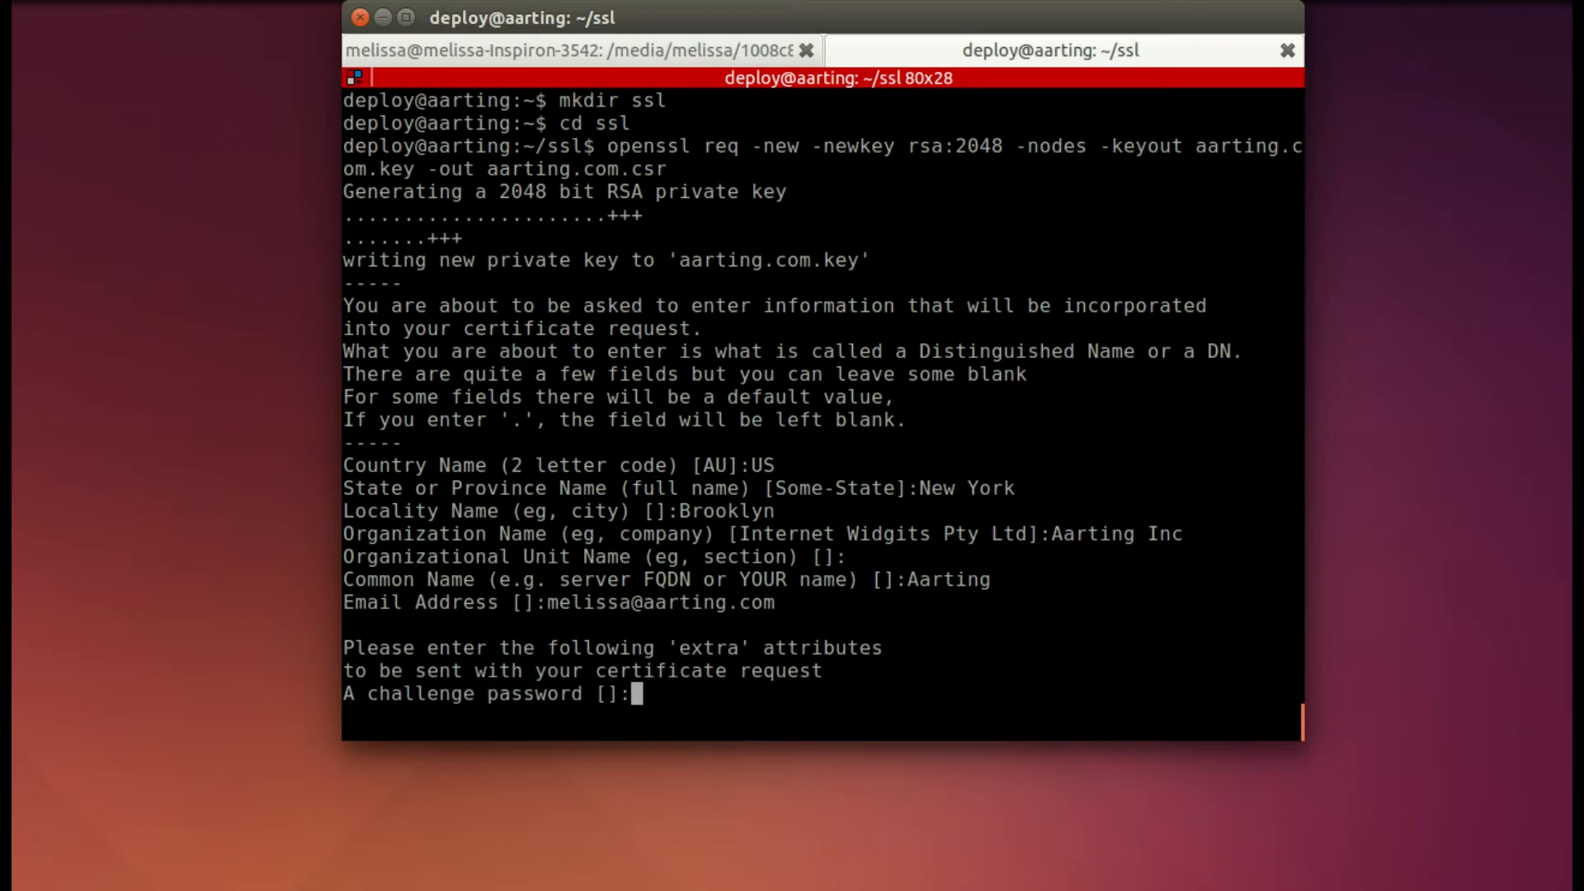
key(Return)
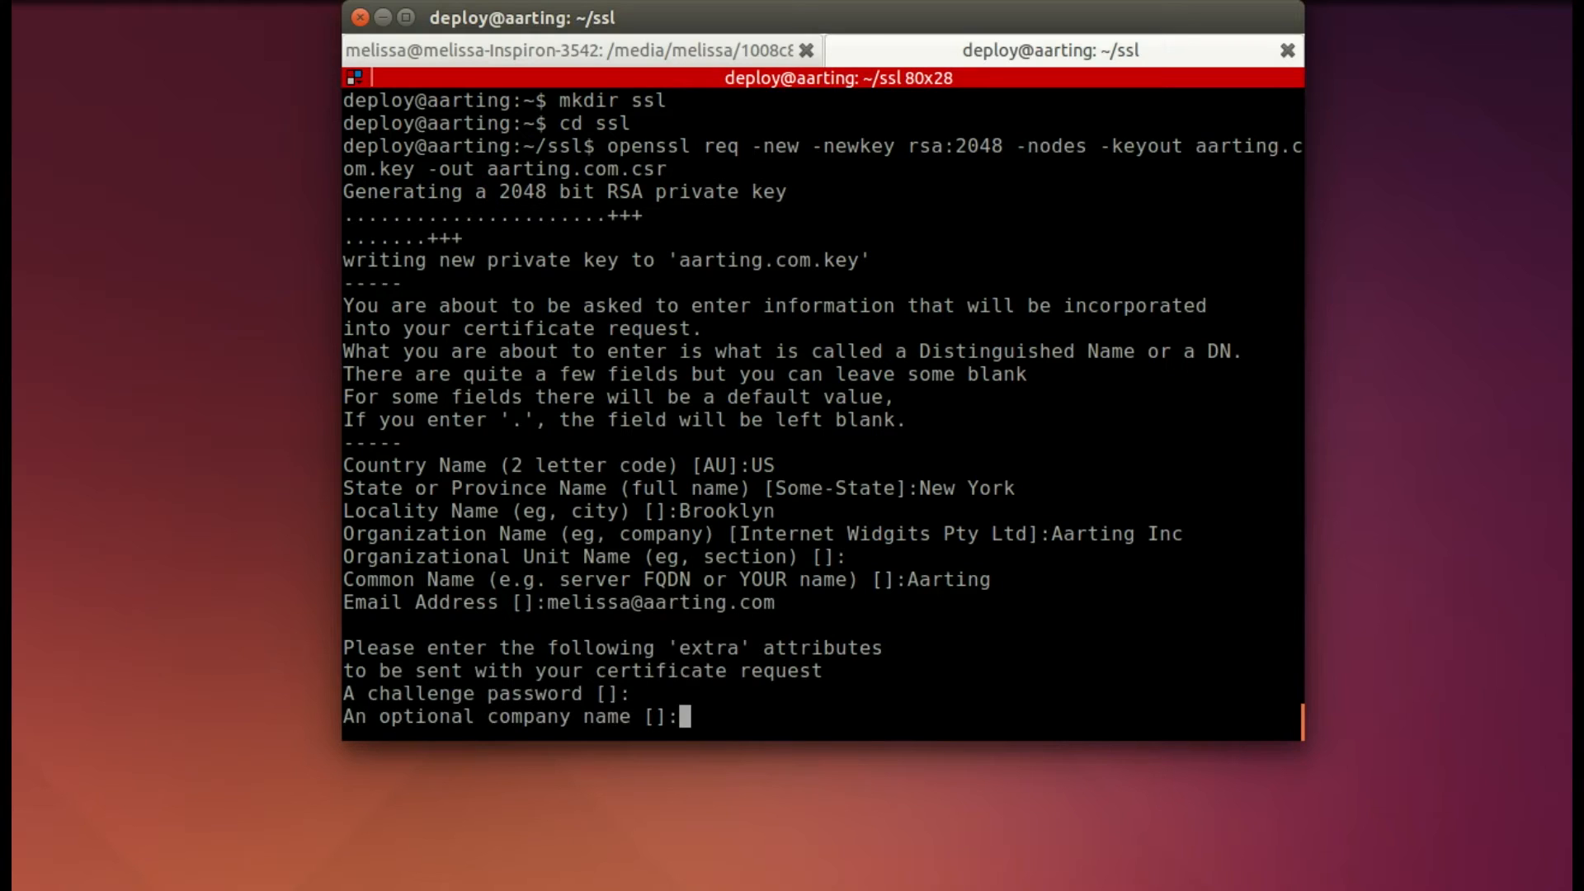
key(Return)
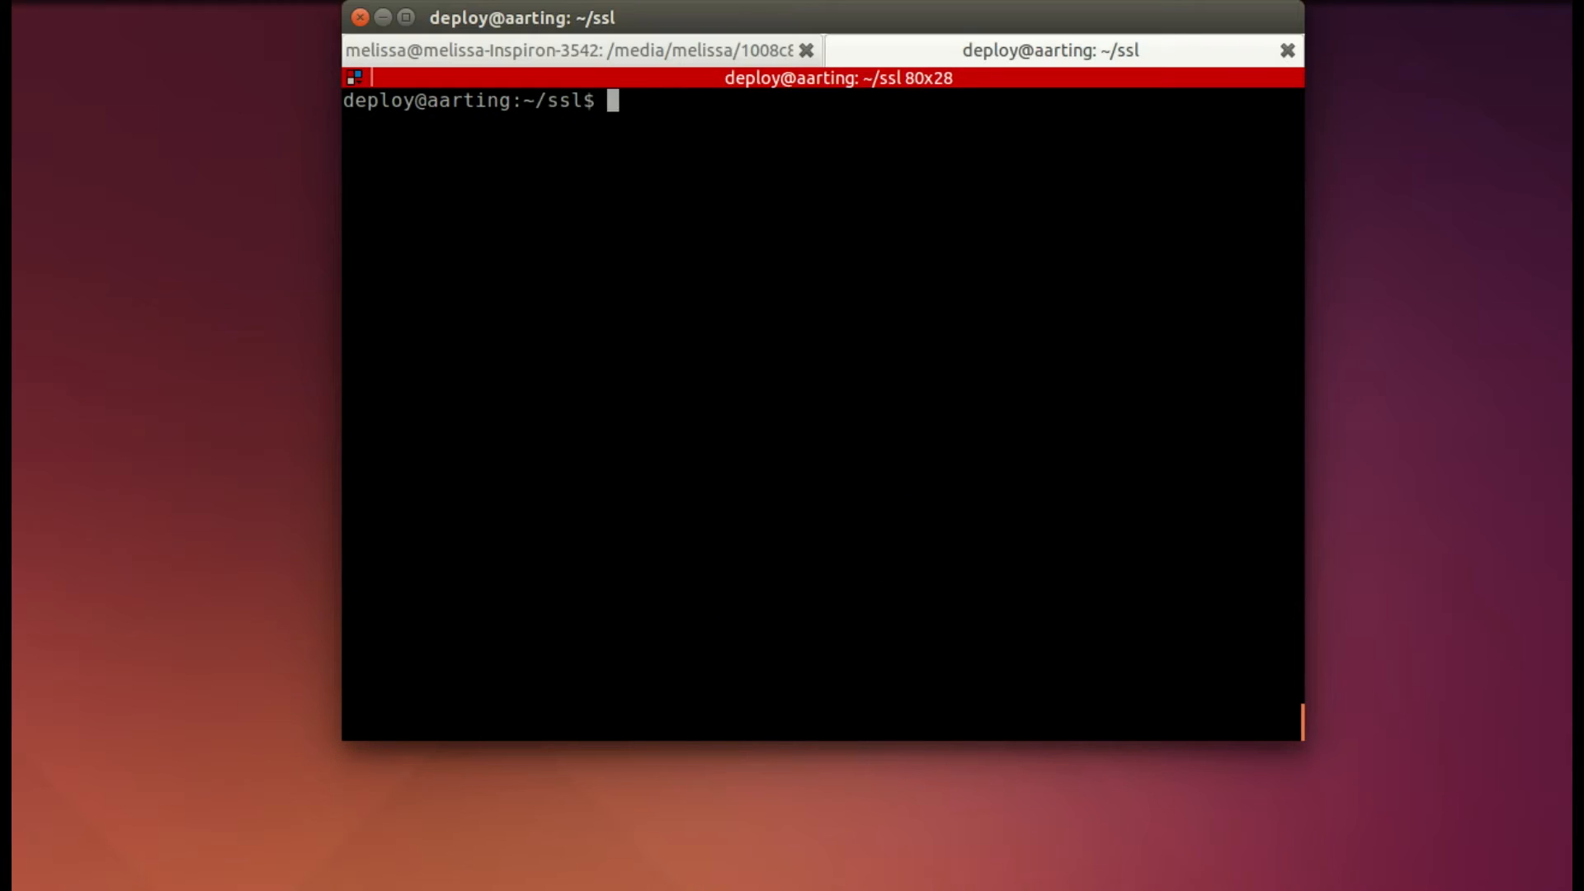
Print aarting.com.csr with cat and bring up the copy menu on its text
text(cat aarting.com.c)
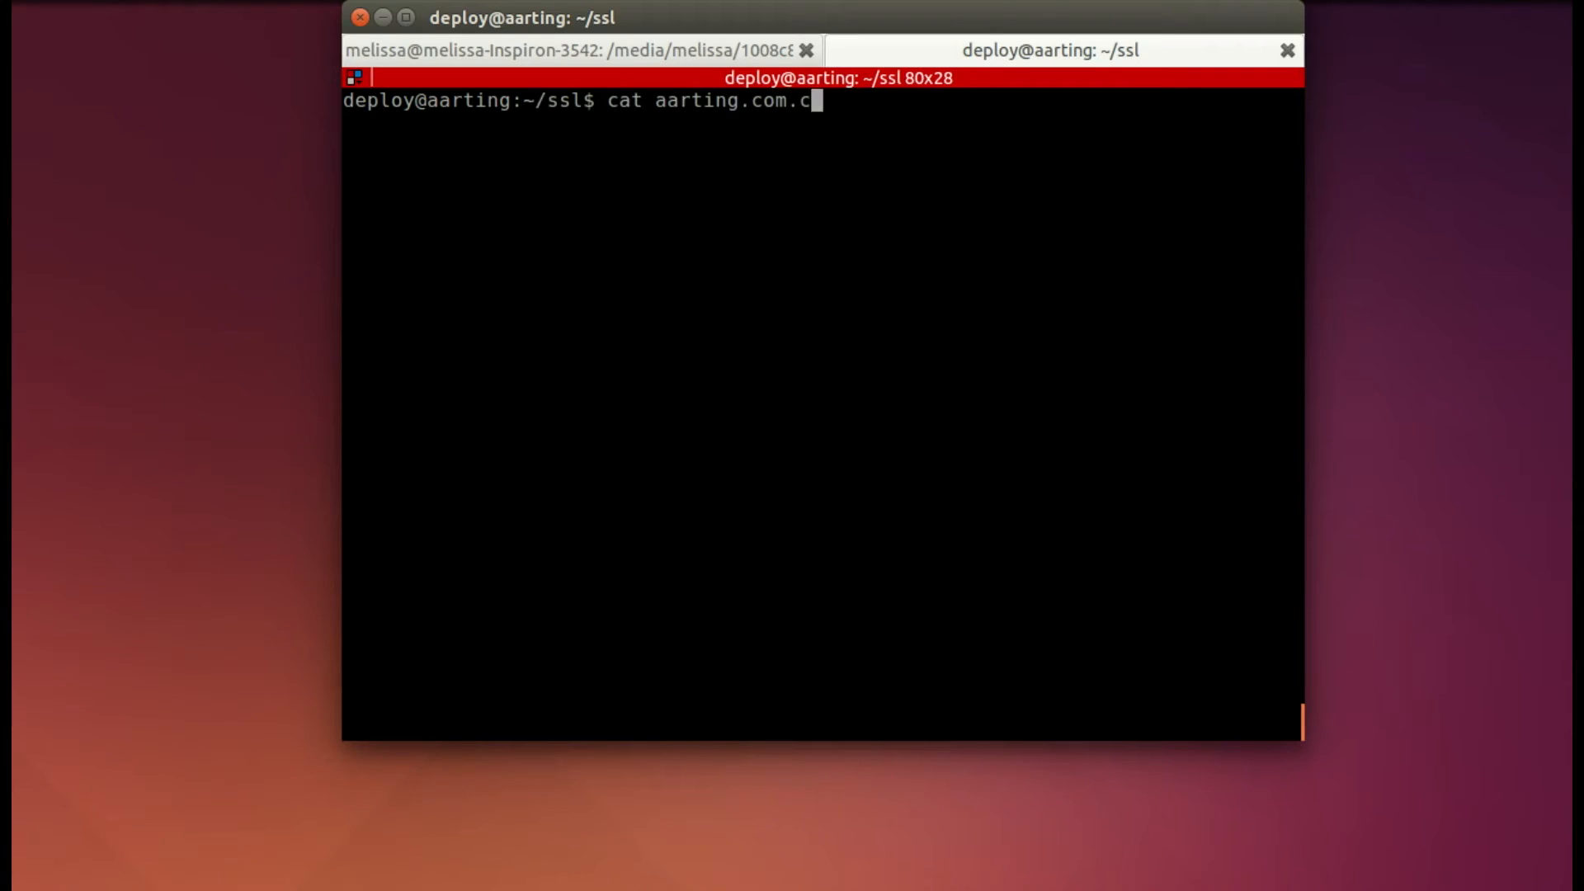
key(Return)
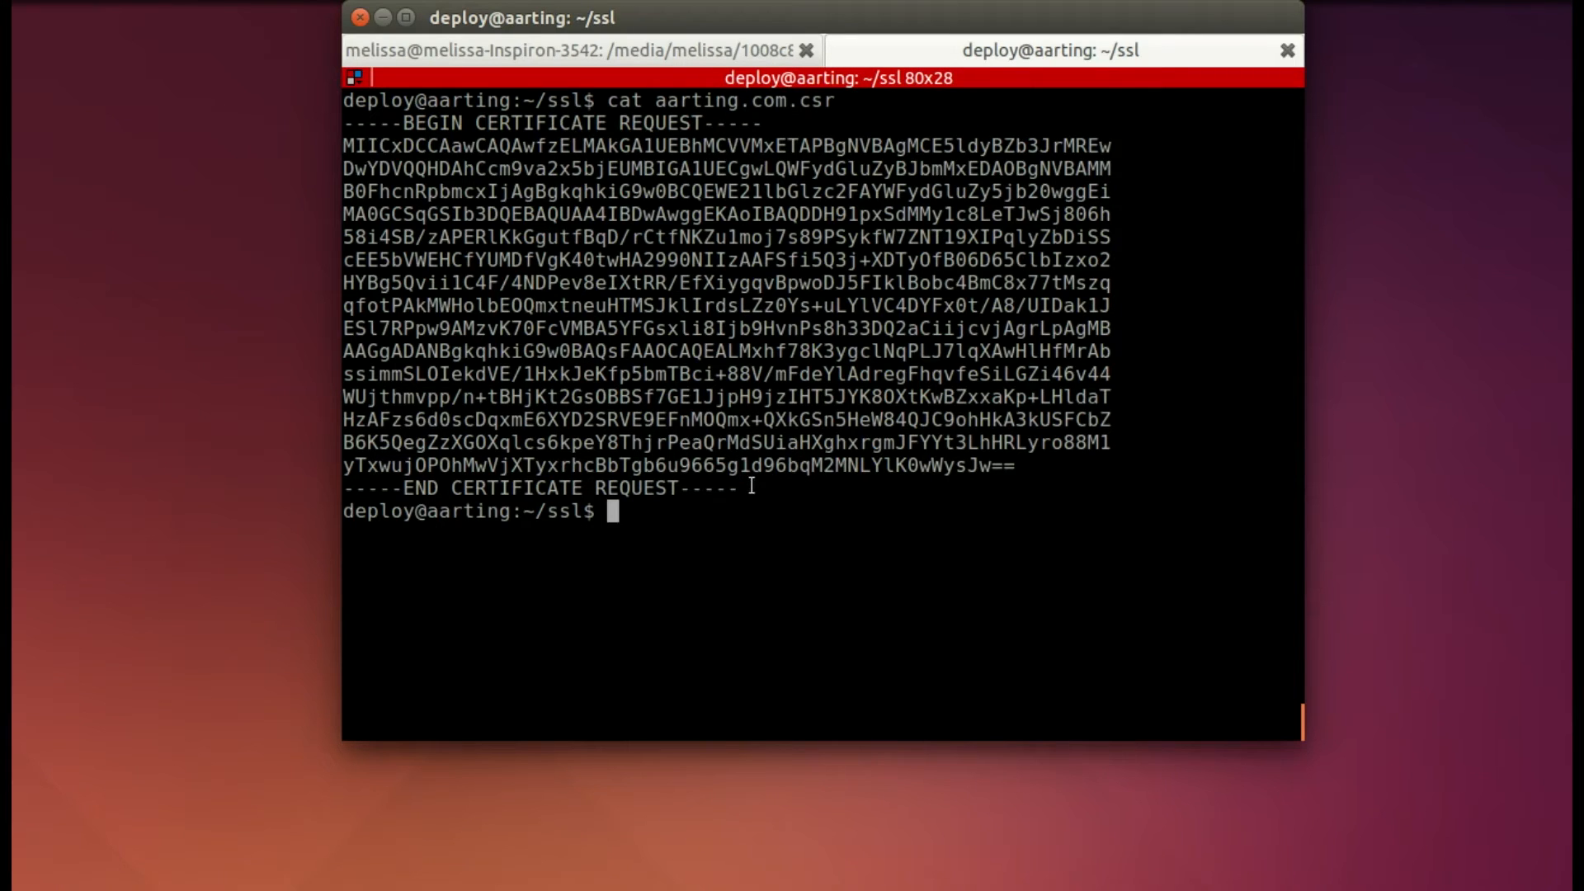
right_click(455, 303)
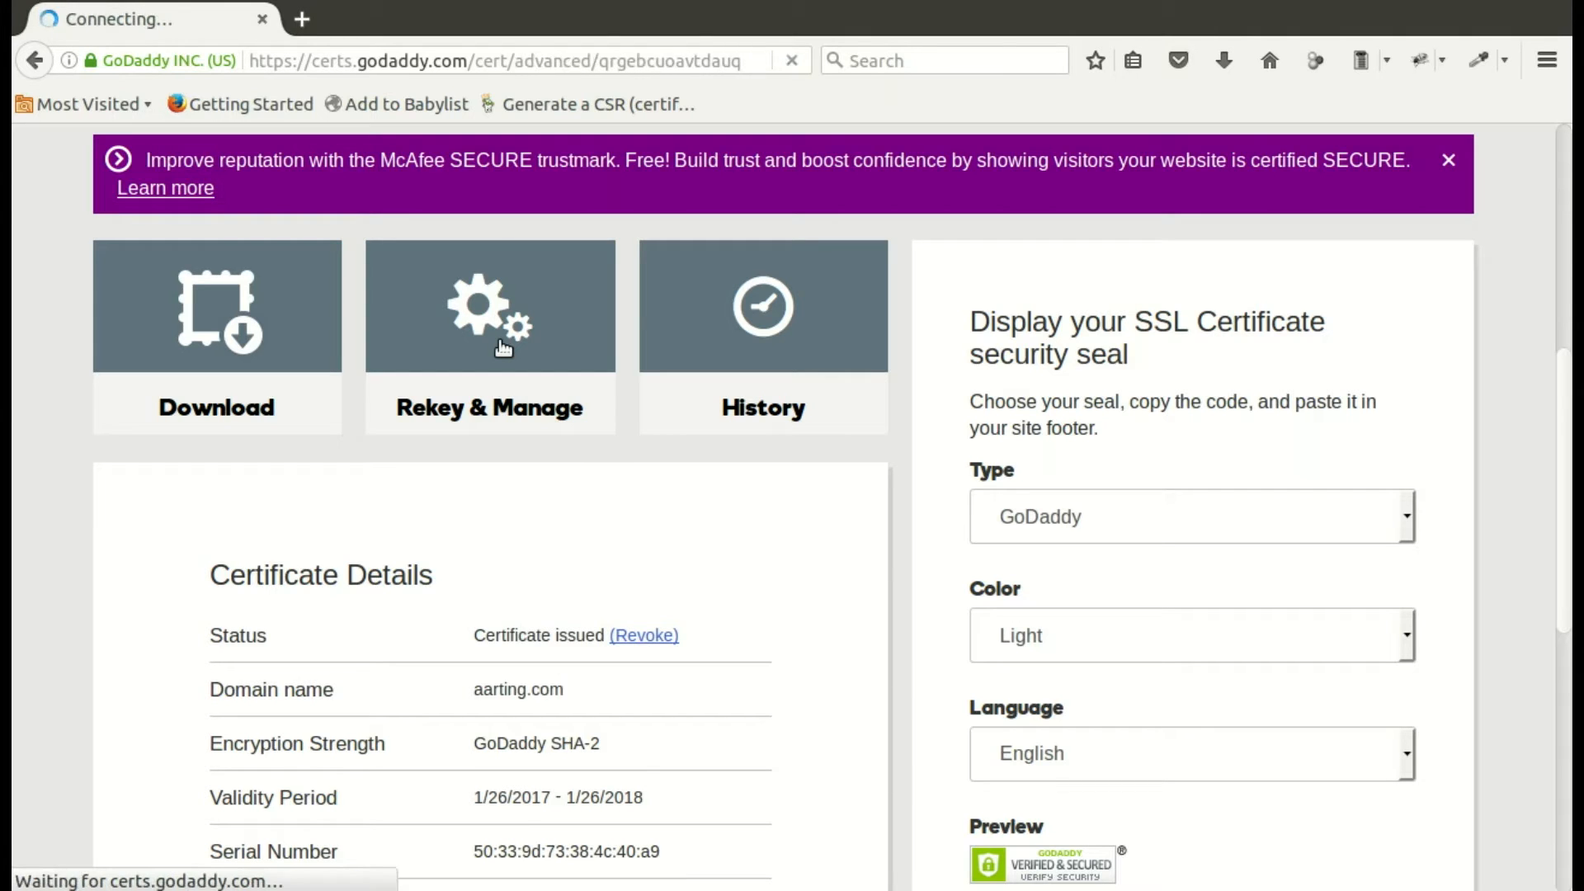
Re-key the aarting.com certificate with the pasted CSR, save, and submit all saved changes
click(489, 337)
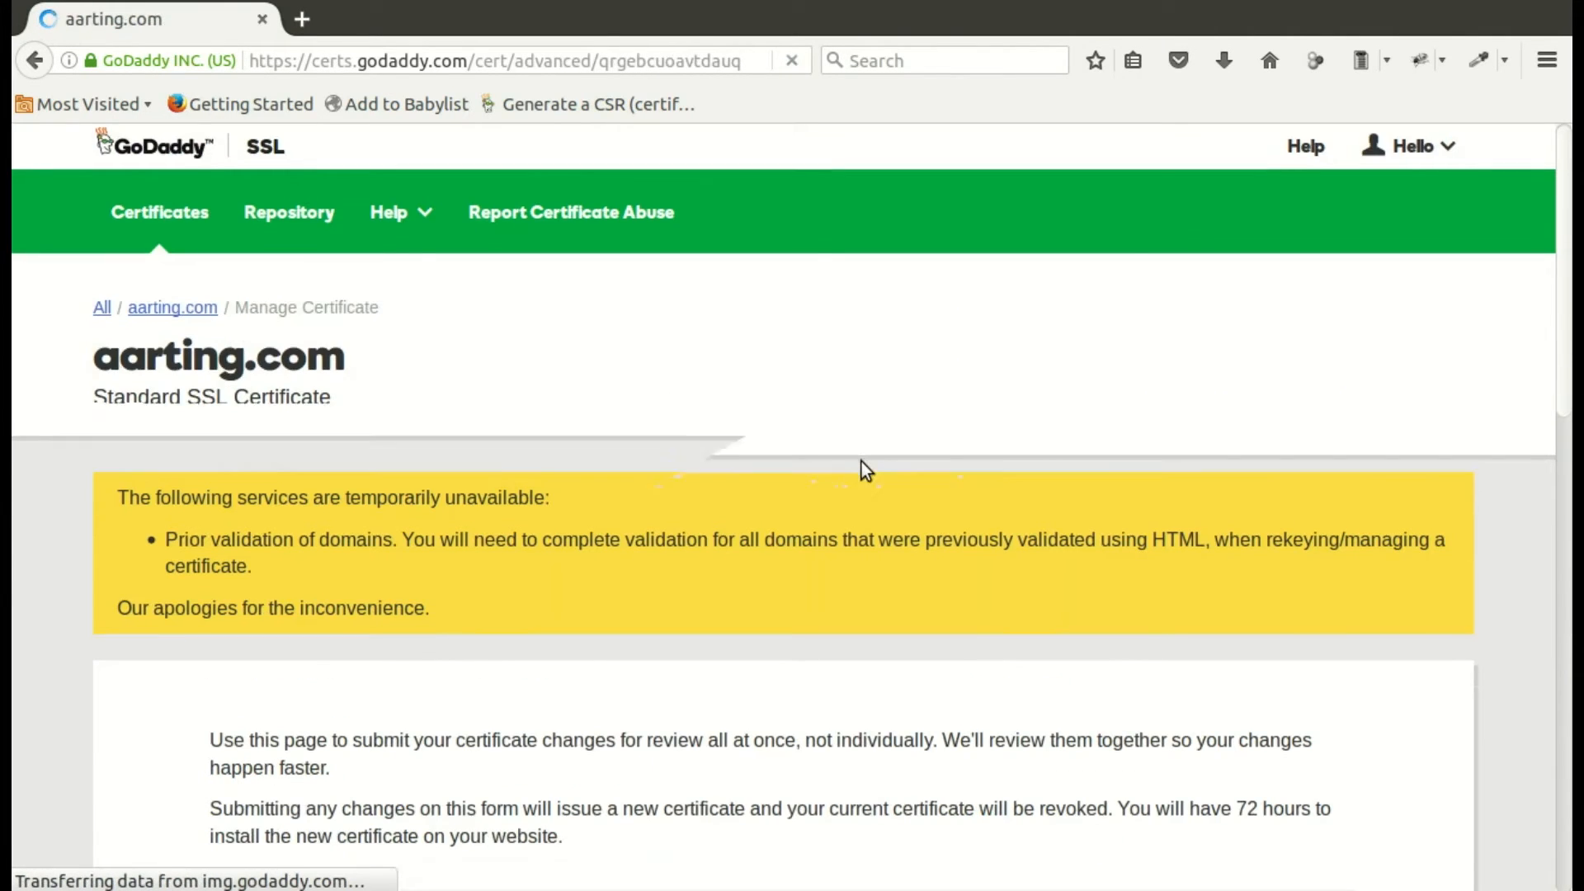
scroll(down, 3)
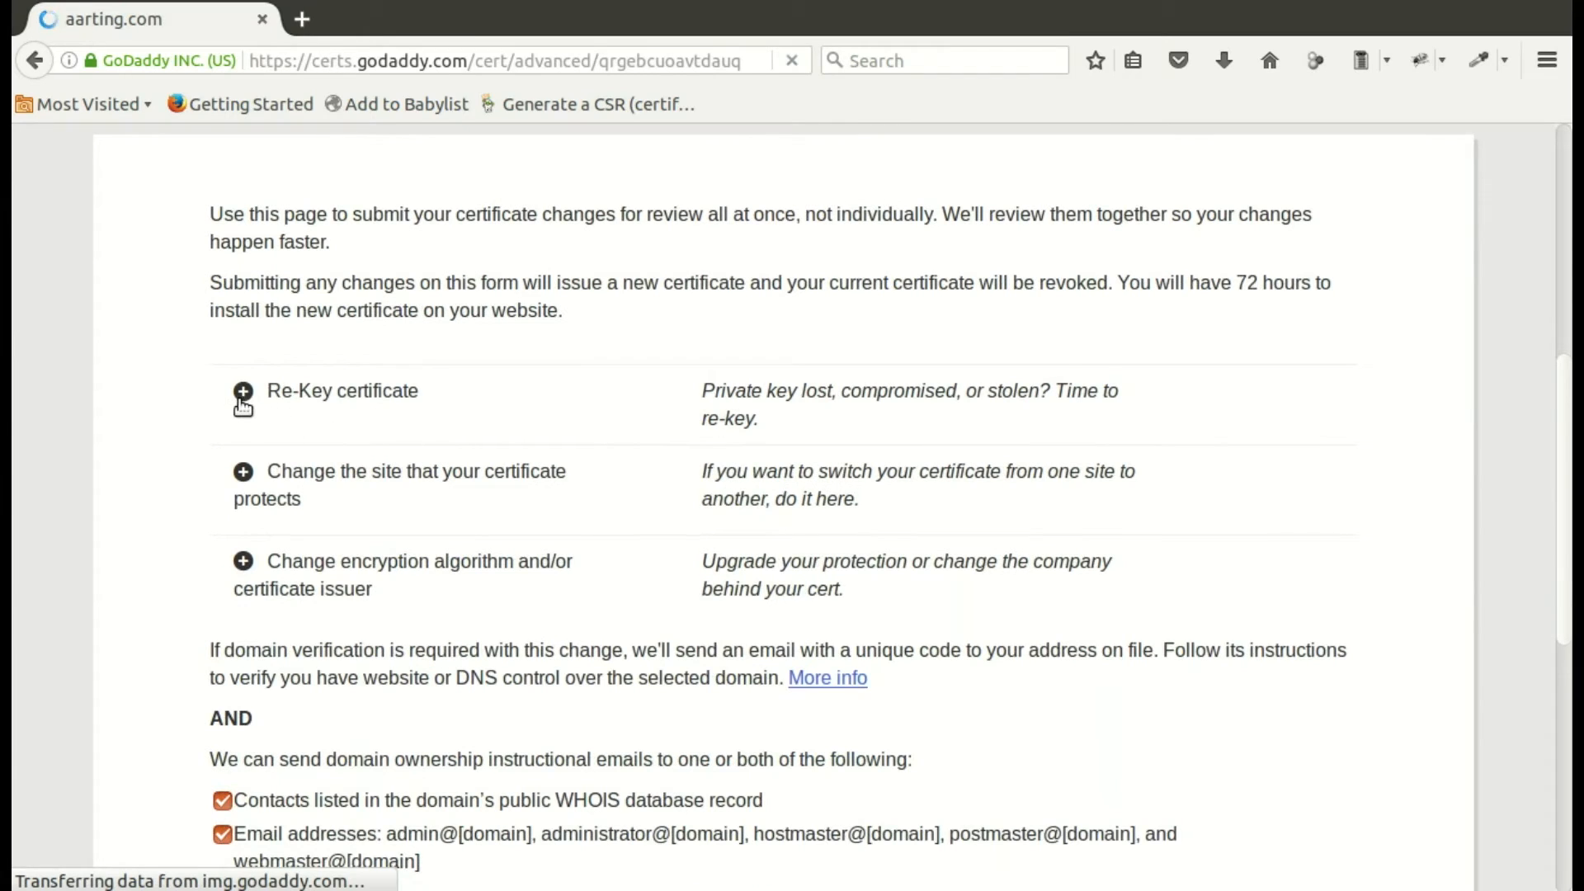
click(243, 392)
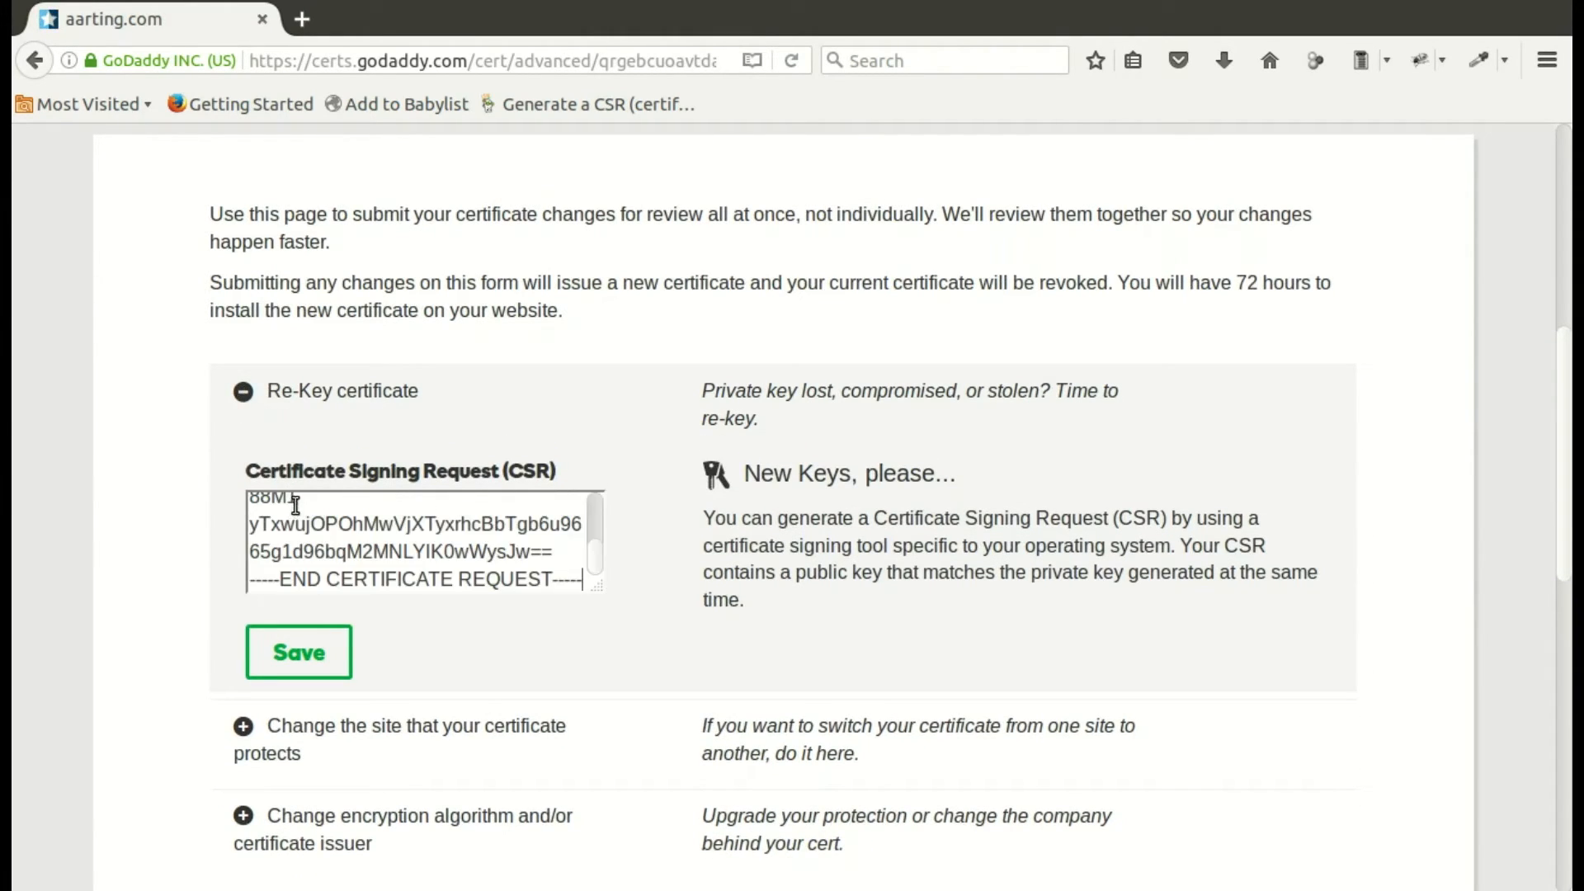
click(298, 652)
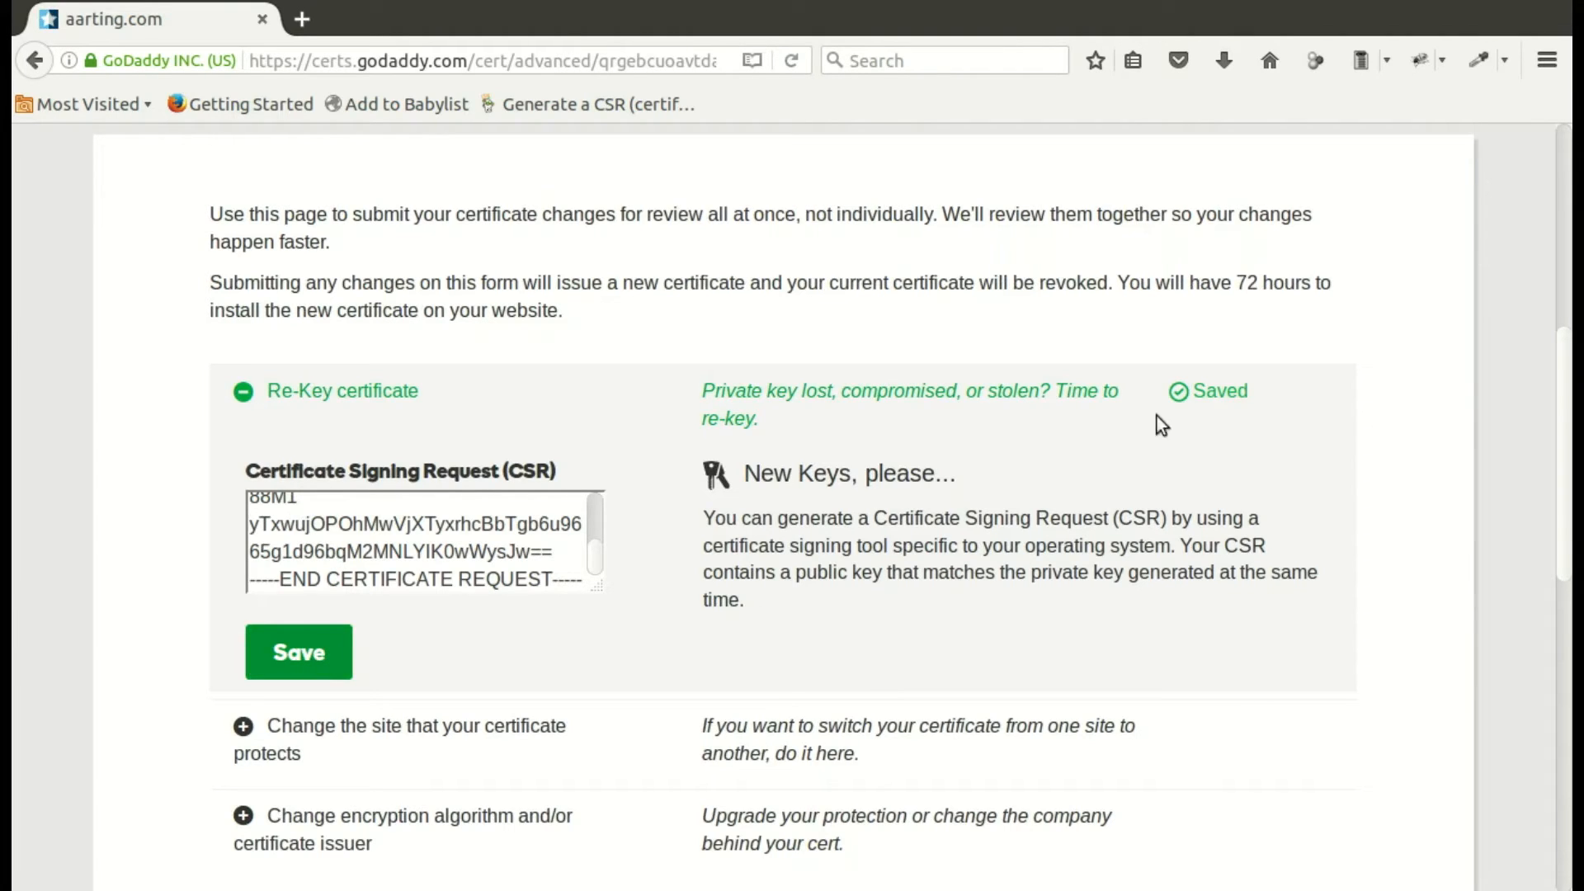
scroll(down, 3)
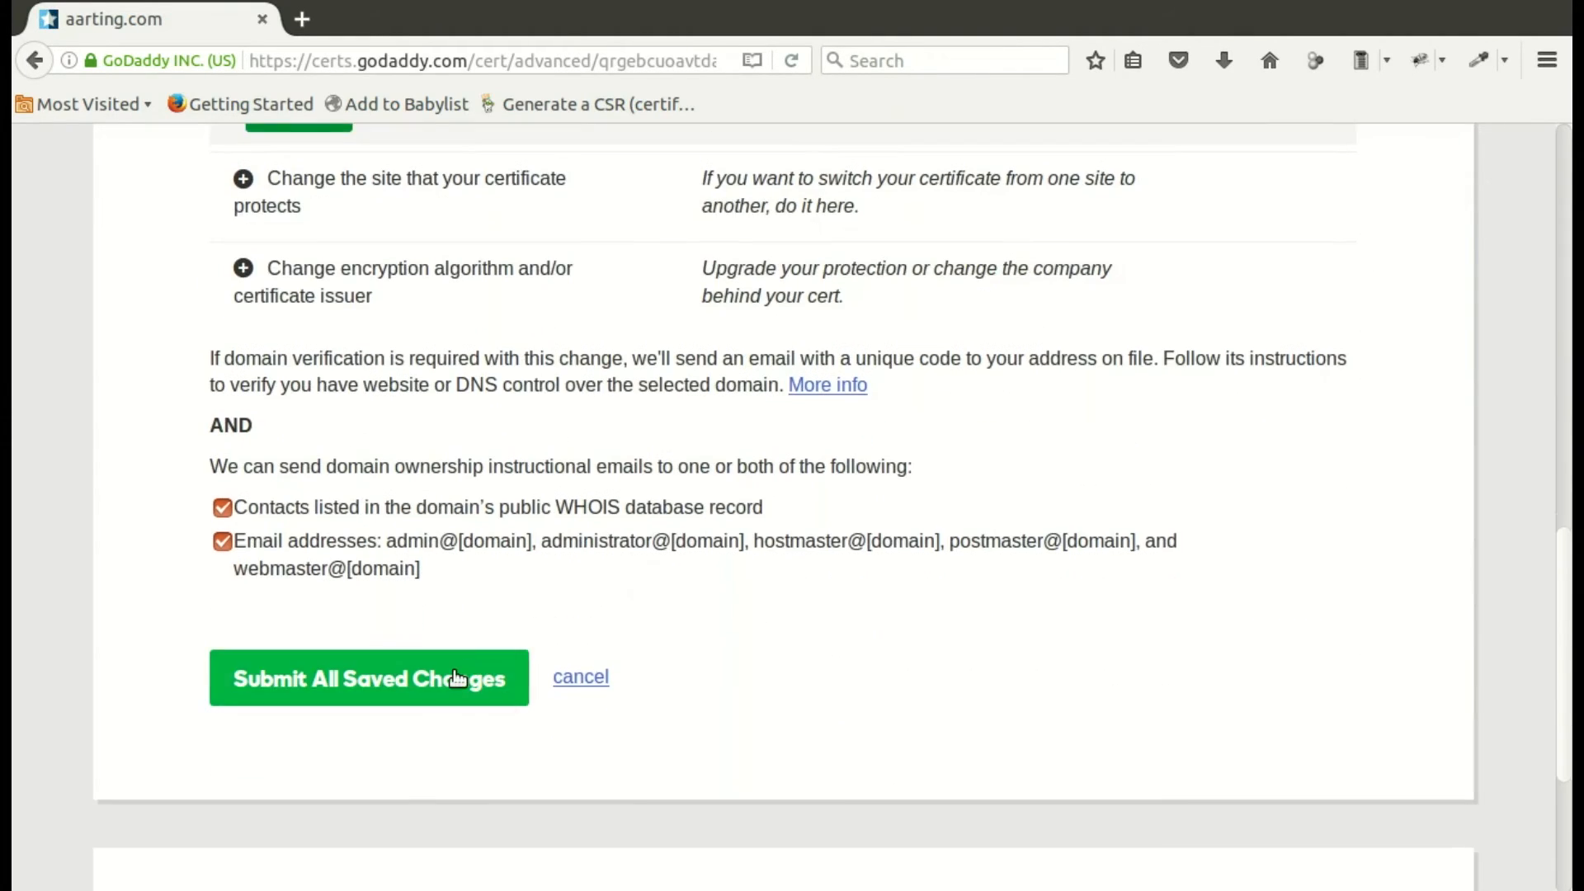
click(369, 678)
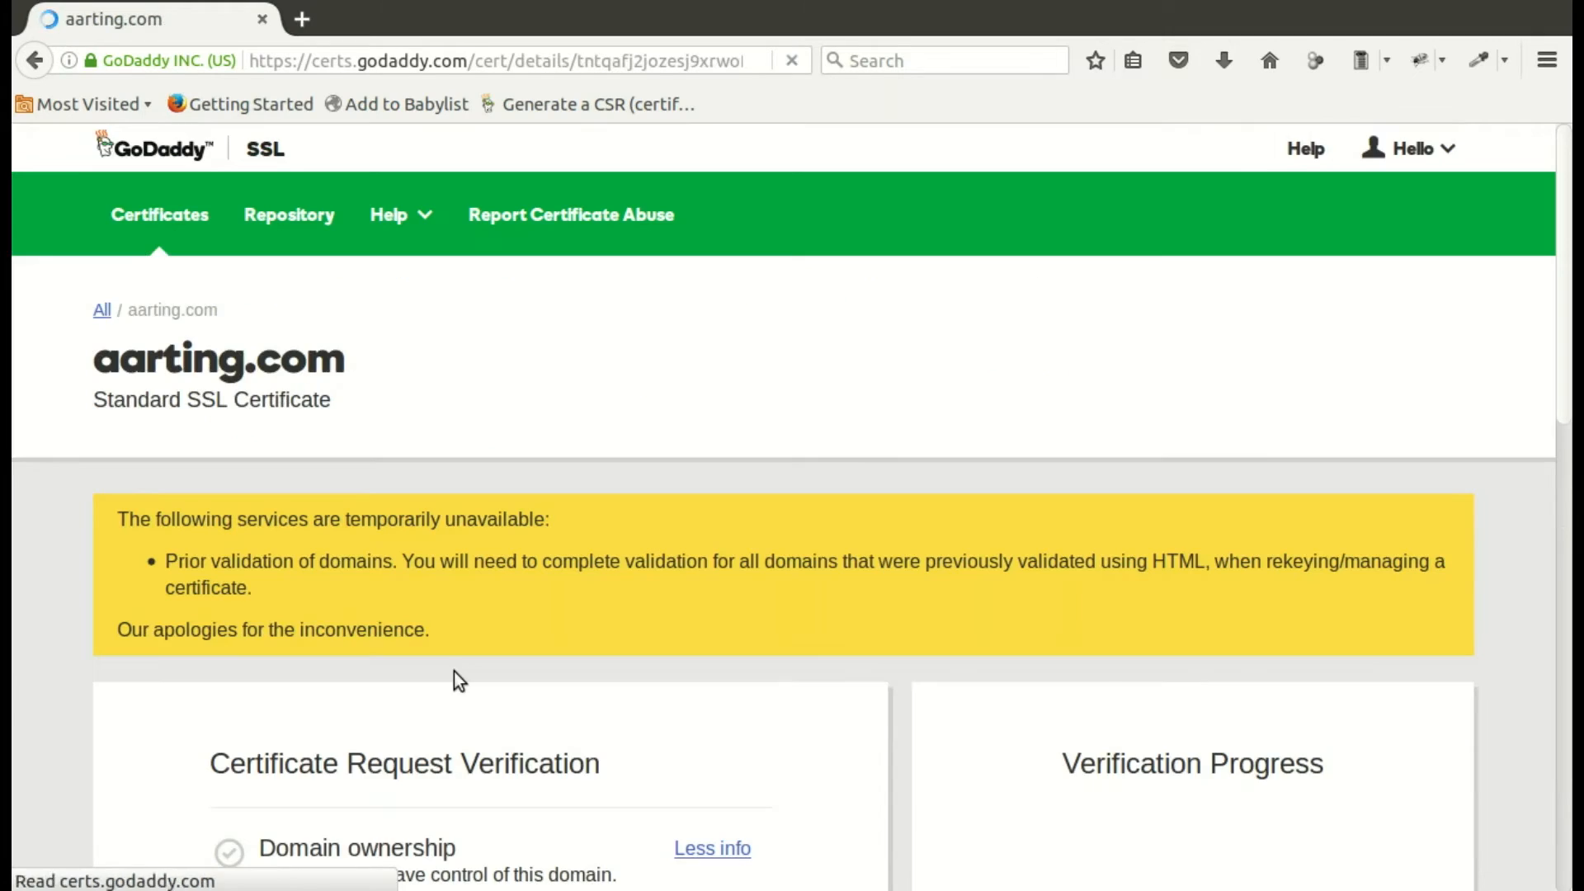
scroll(down, 3)
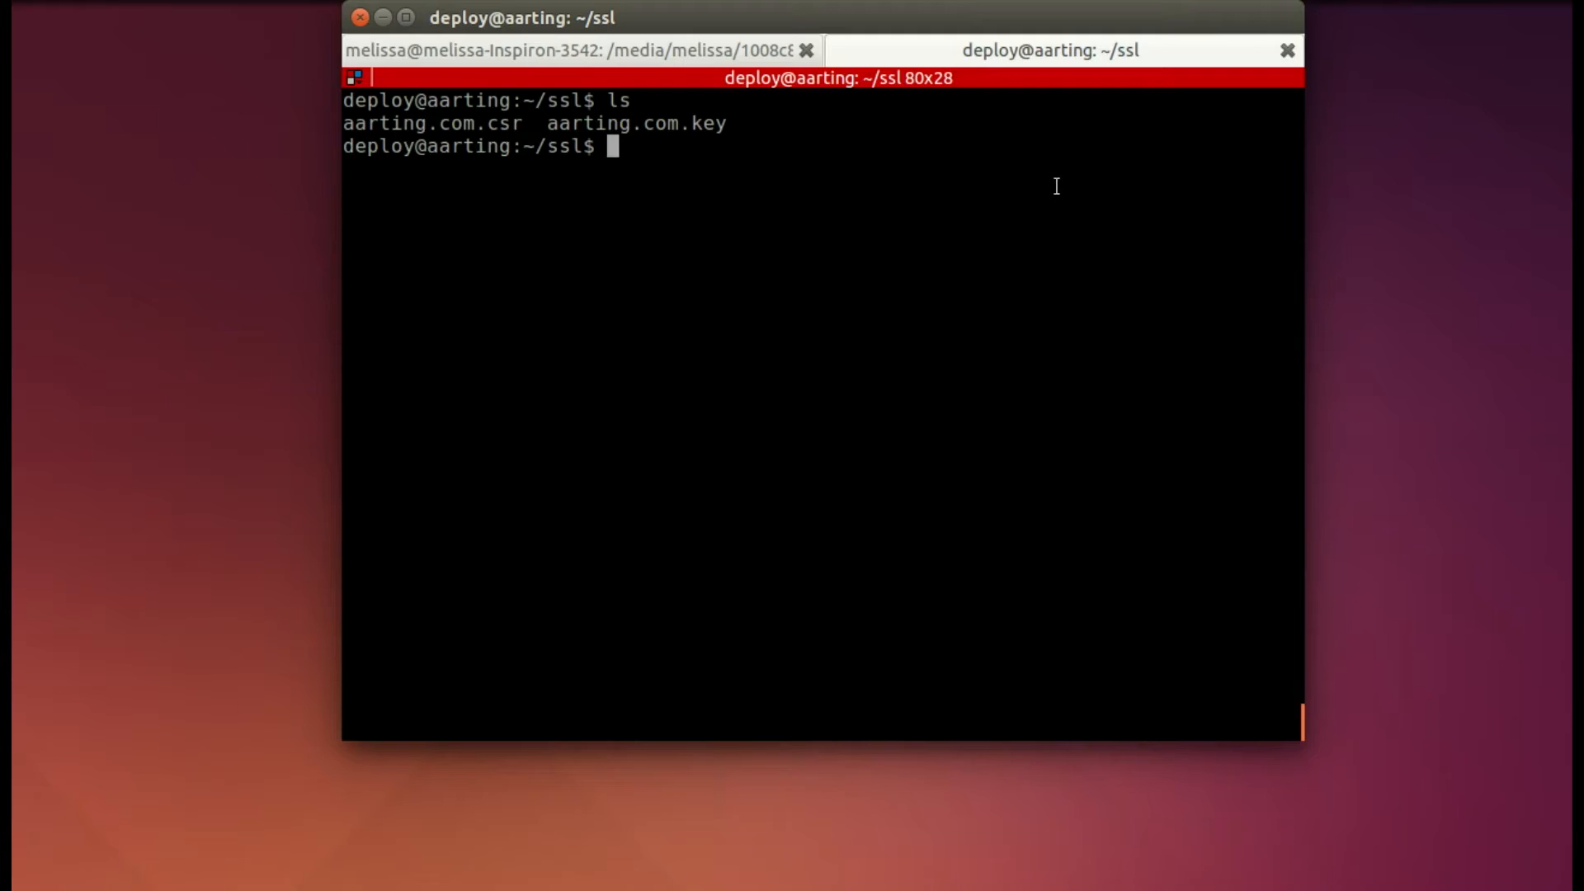
Make root:root the owner of aarting.com.key and aarting.com.csr using sudo chown
text(cho)
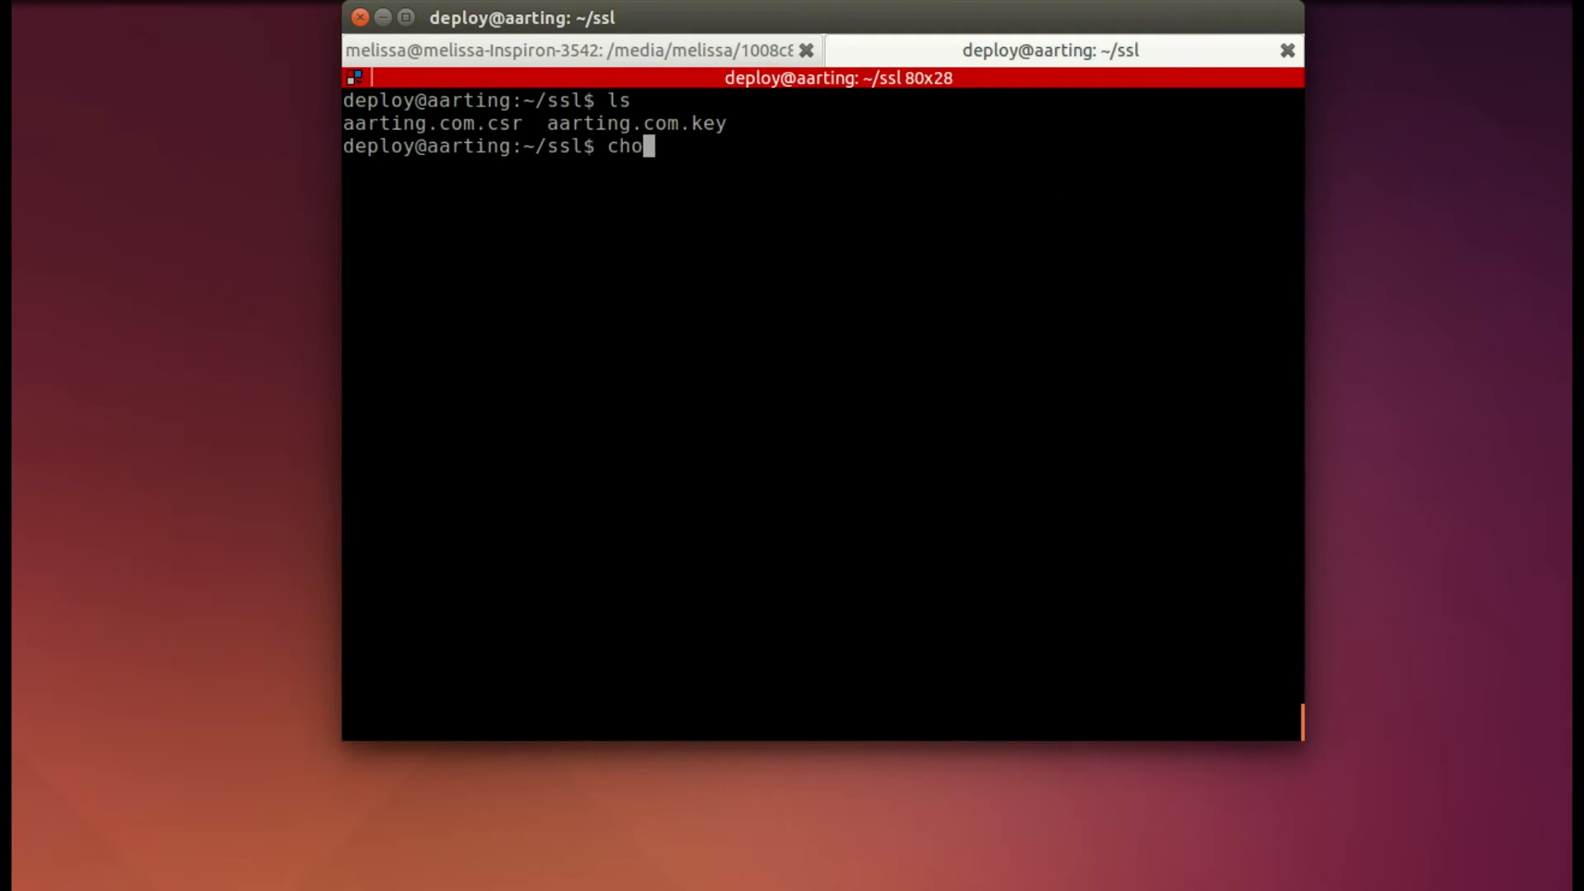
text(wn -R root)
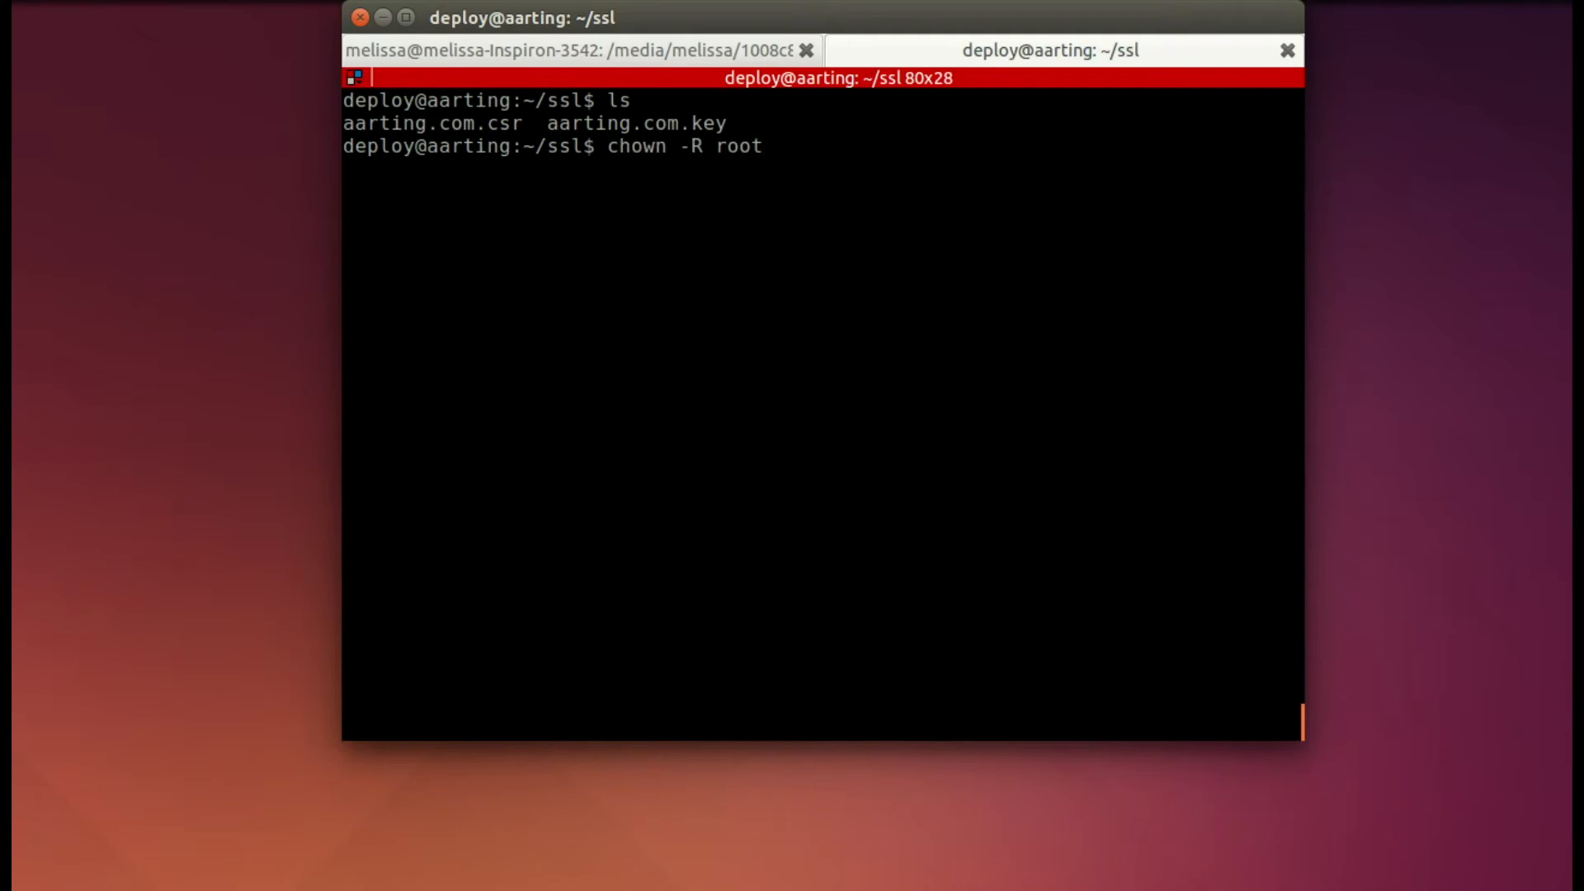
text(:root)
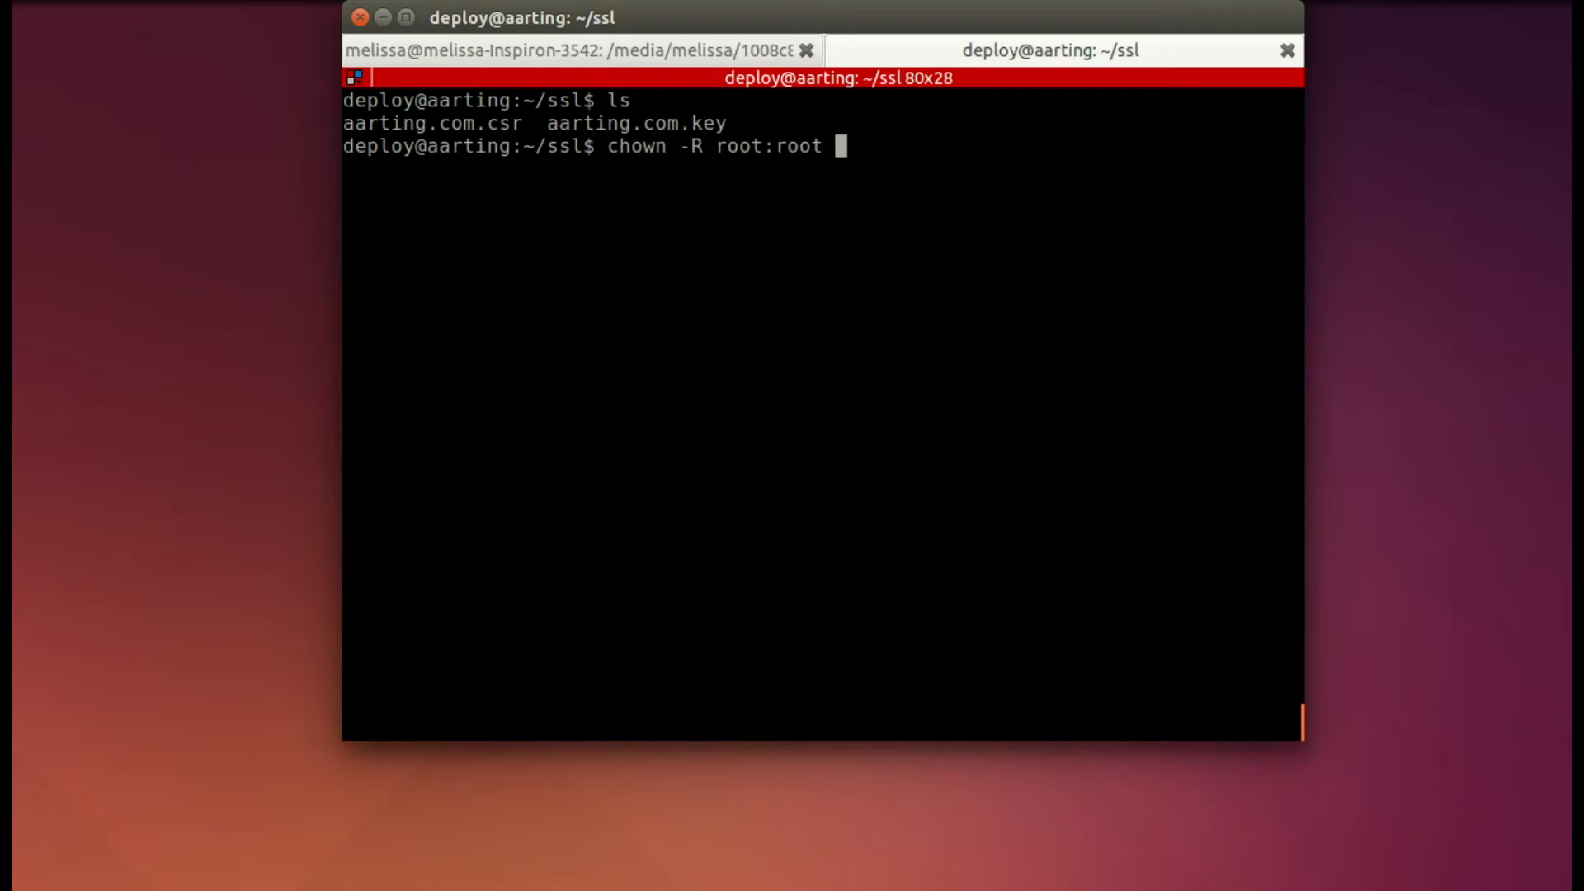
text(aarting.com.)
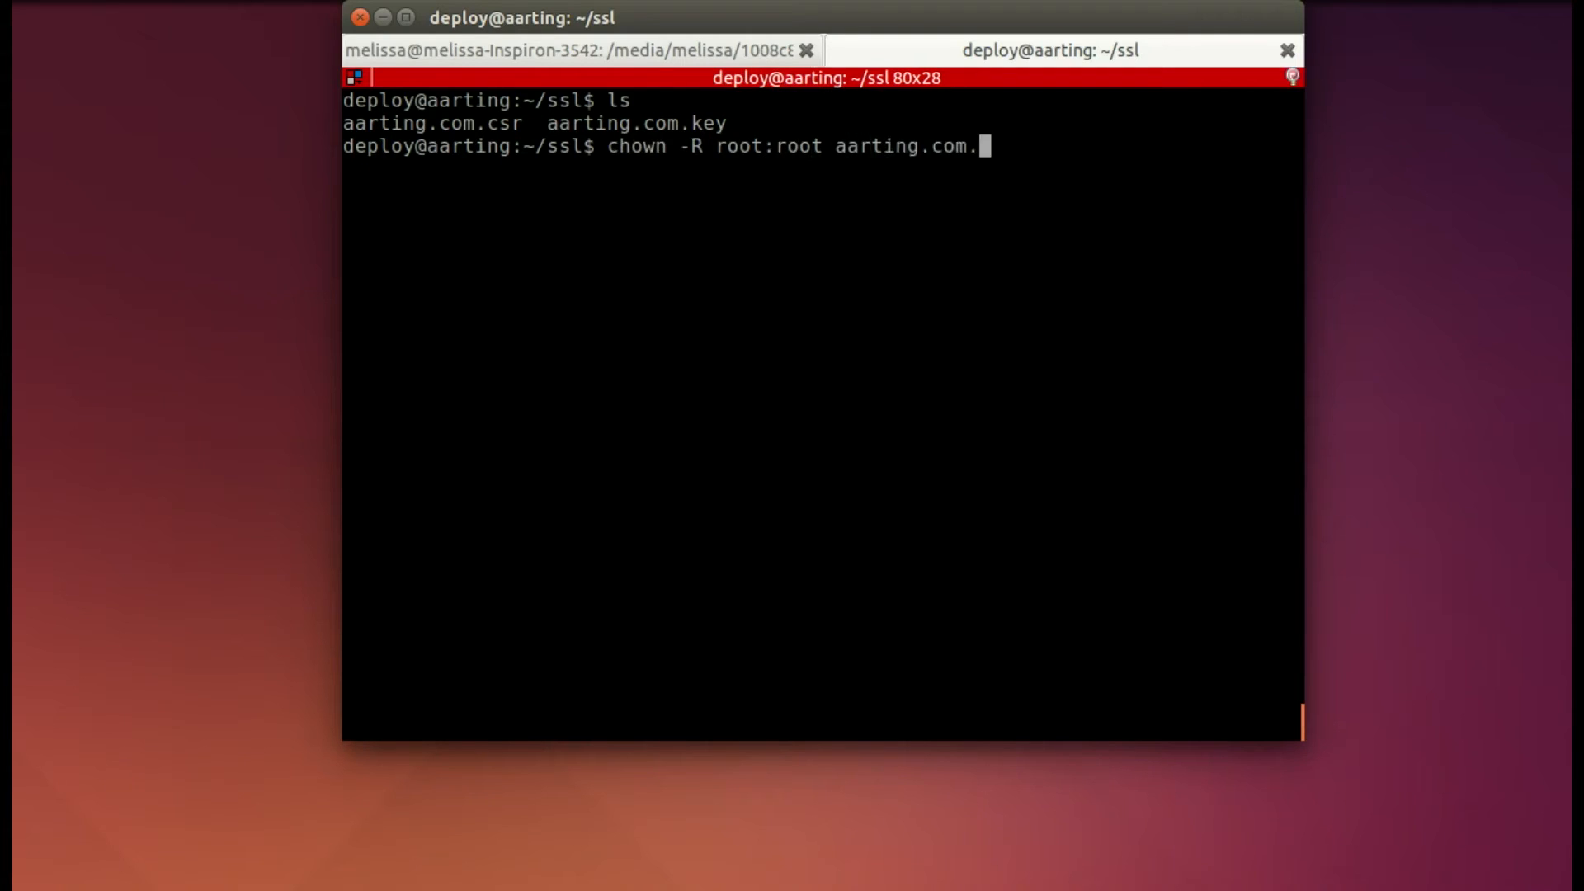
key(Return)
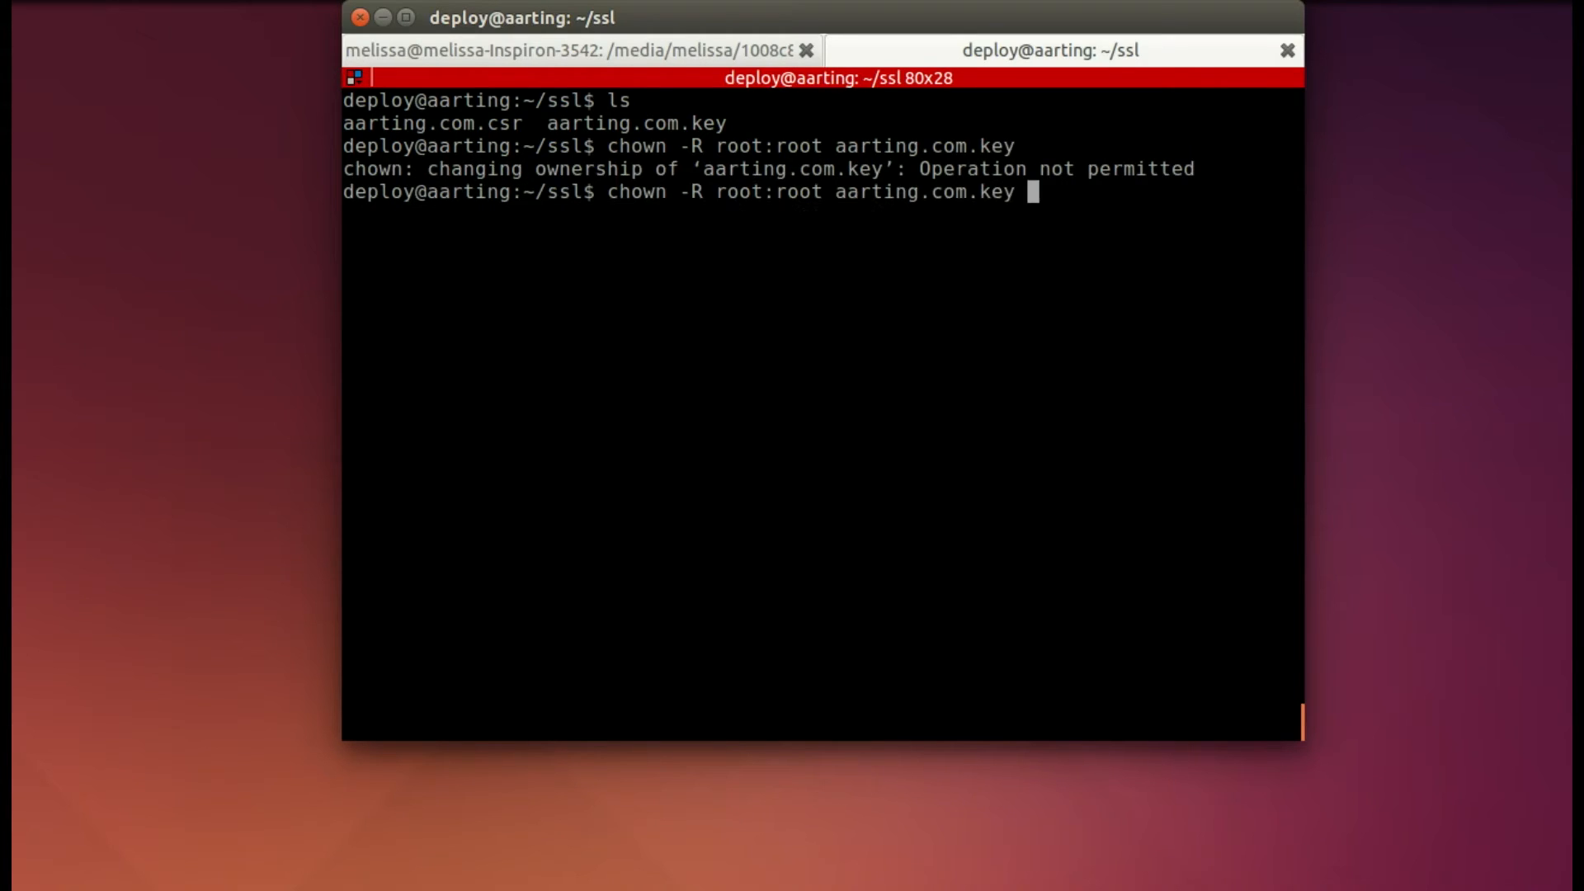
text(sudo)
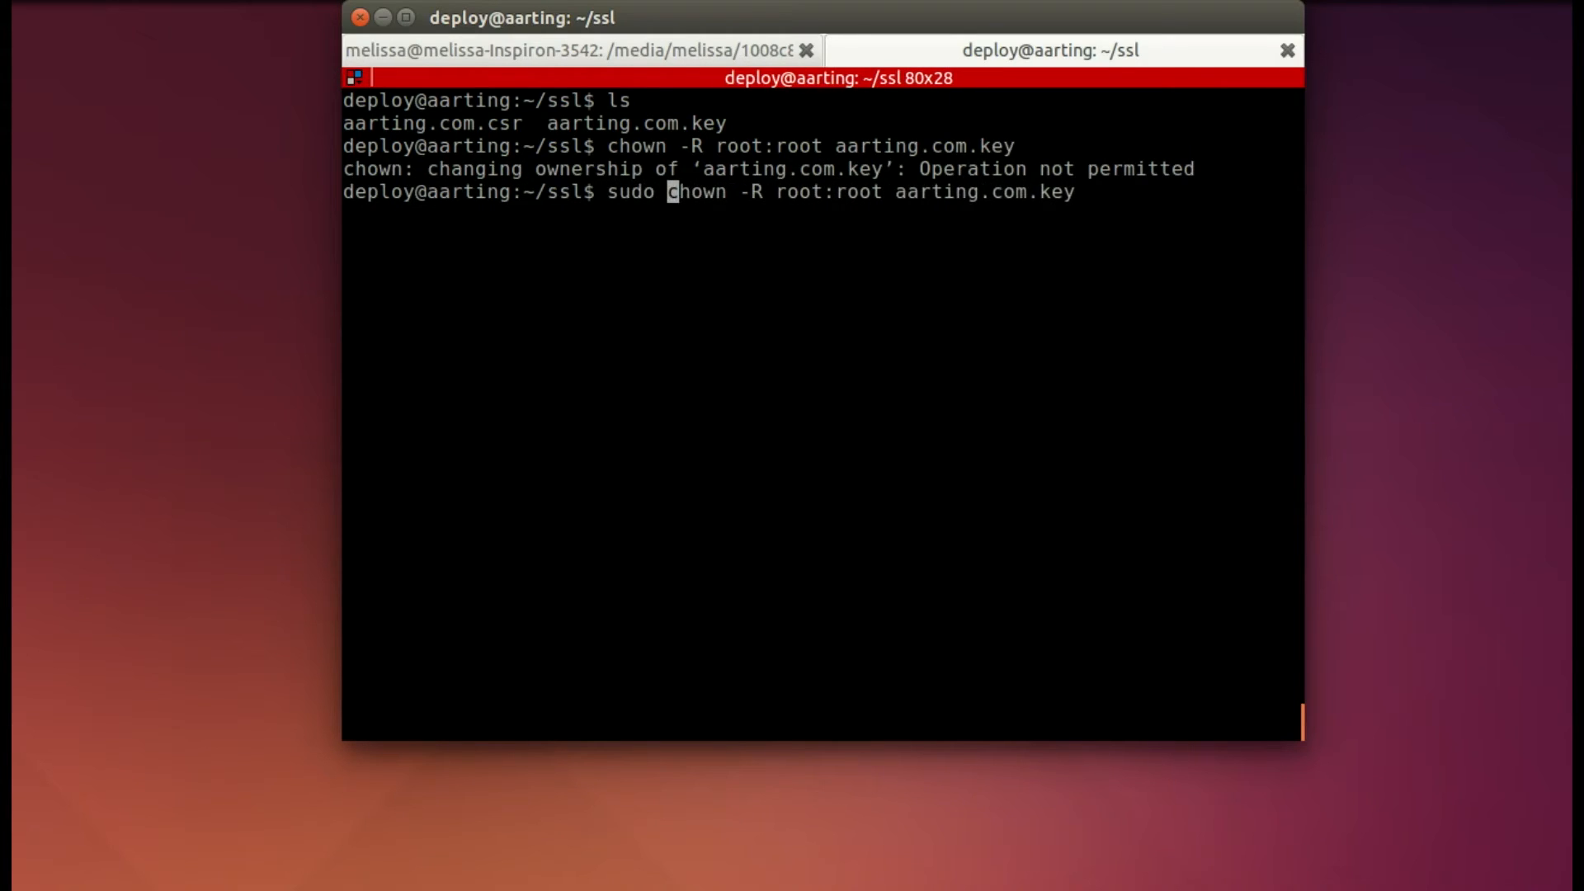
key(Return)
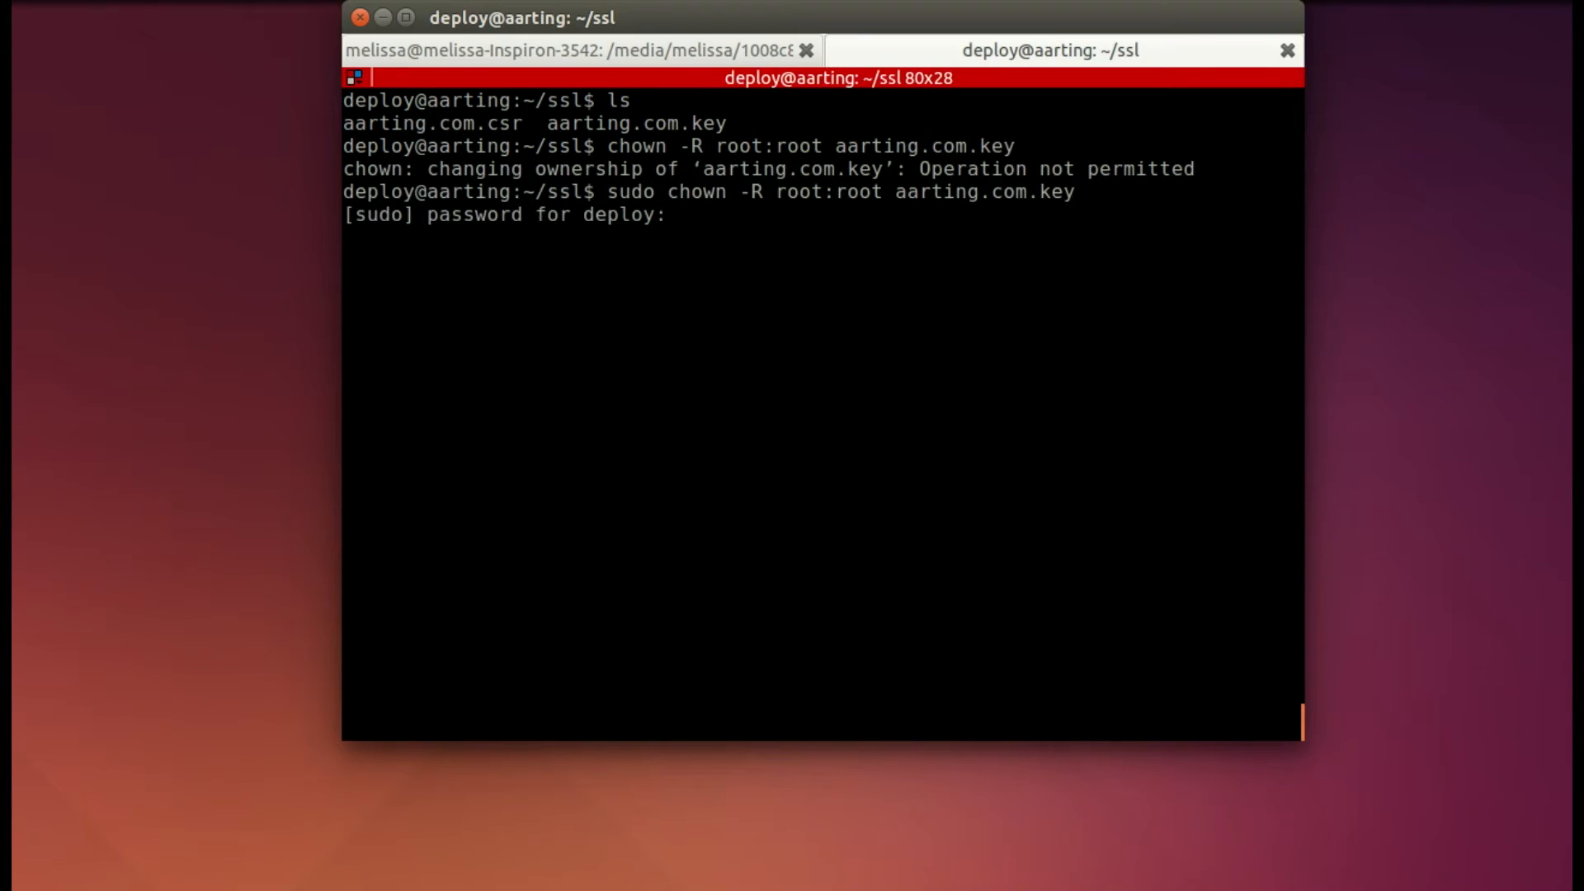
key(Return)
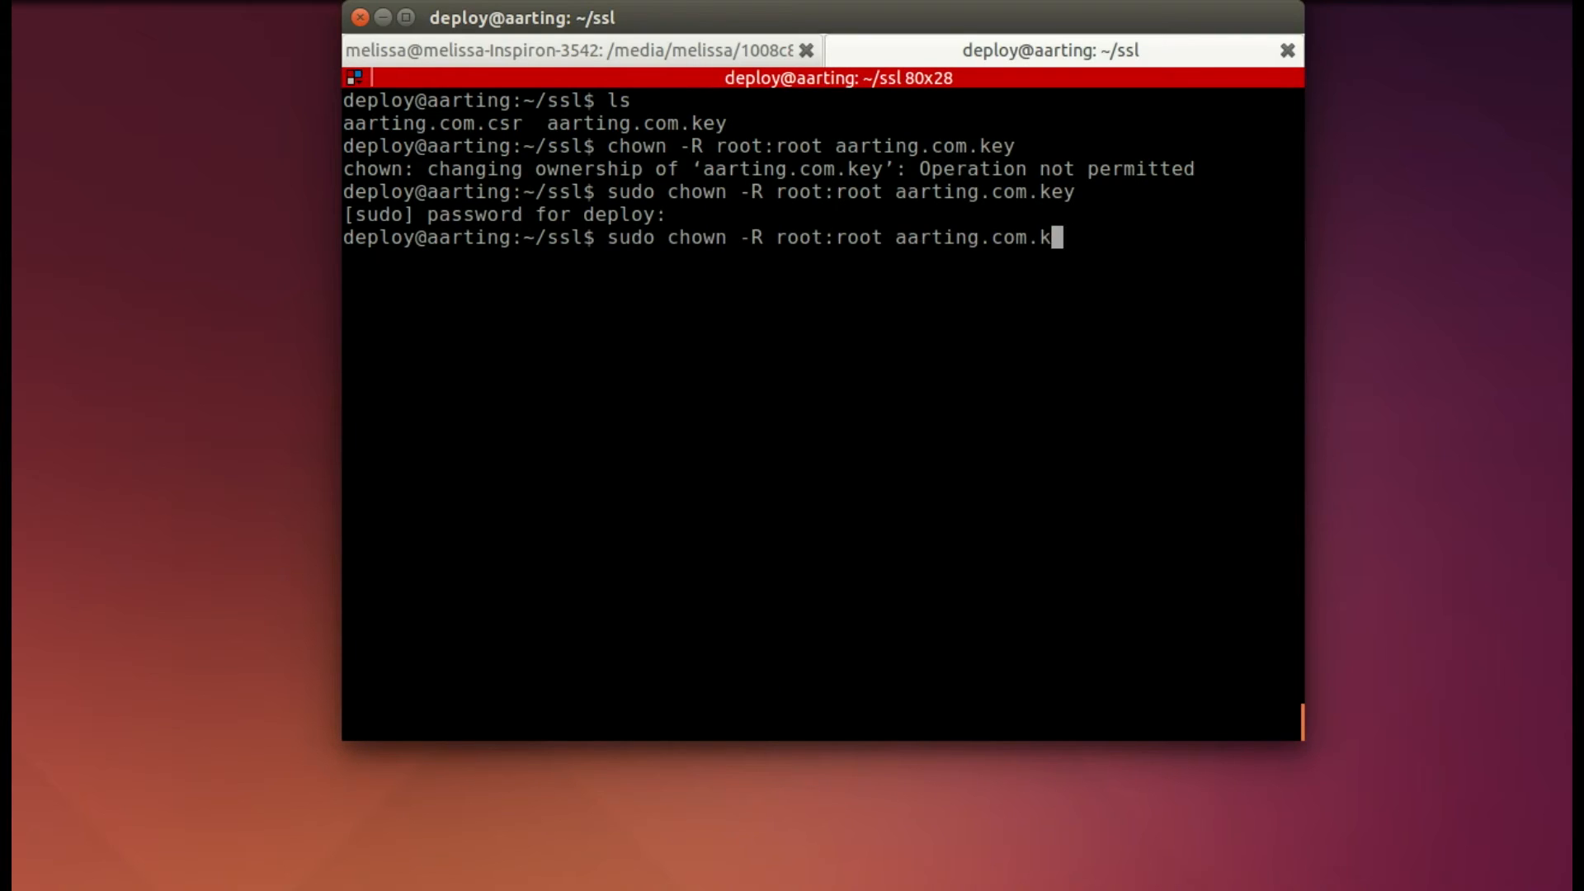
key(Return)
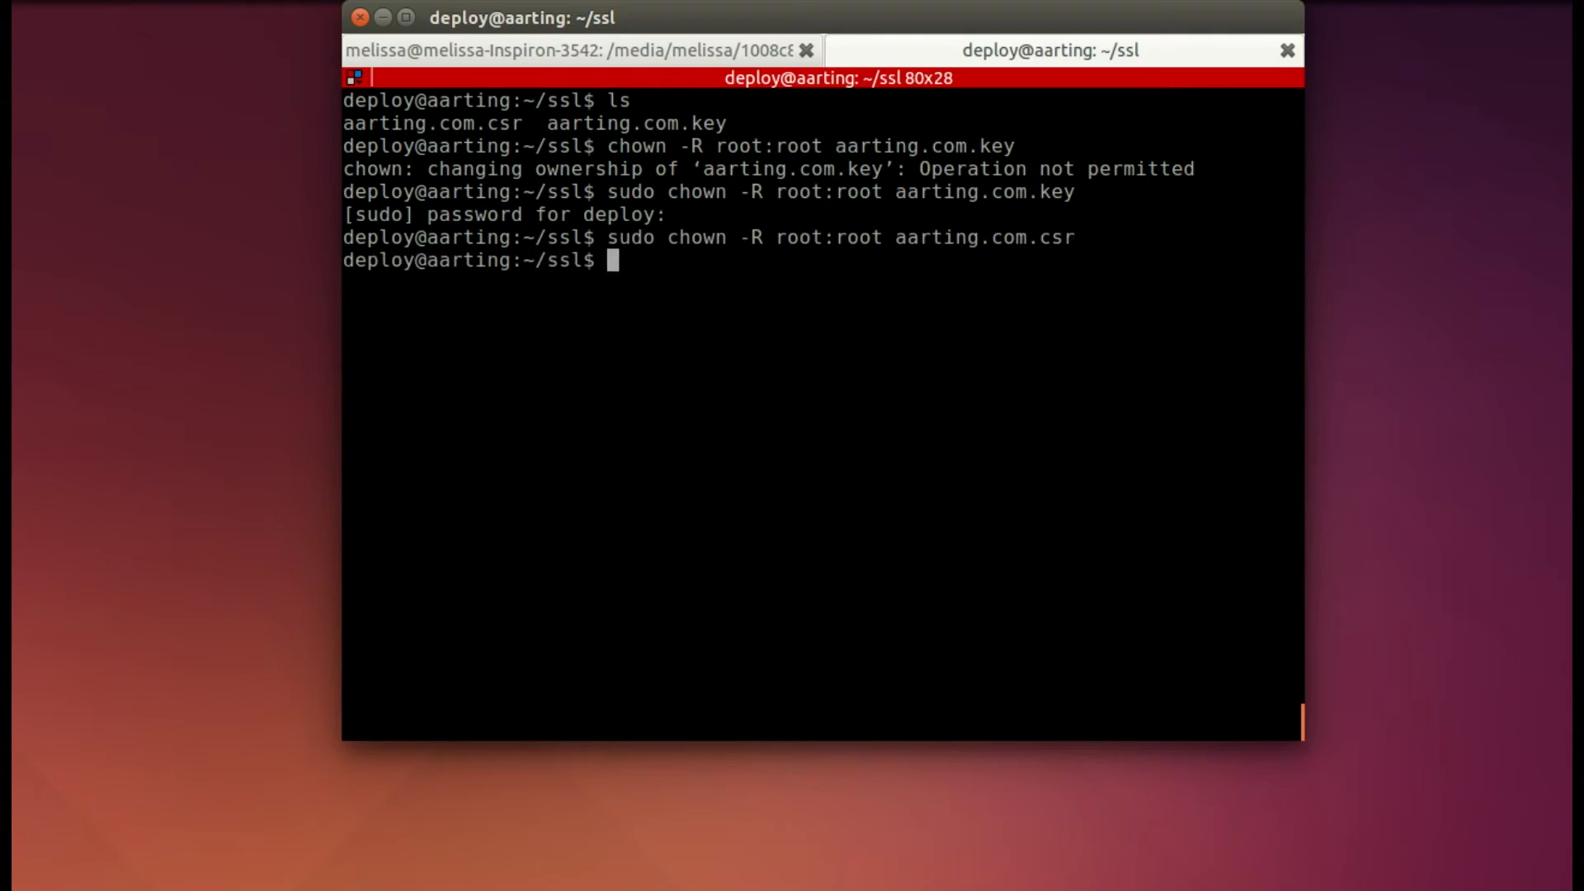
Set 600 permissions on aarting.com.key and aarting.com.csr with sudo chmod
text(sudo ch)
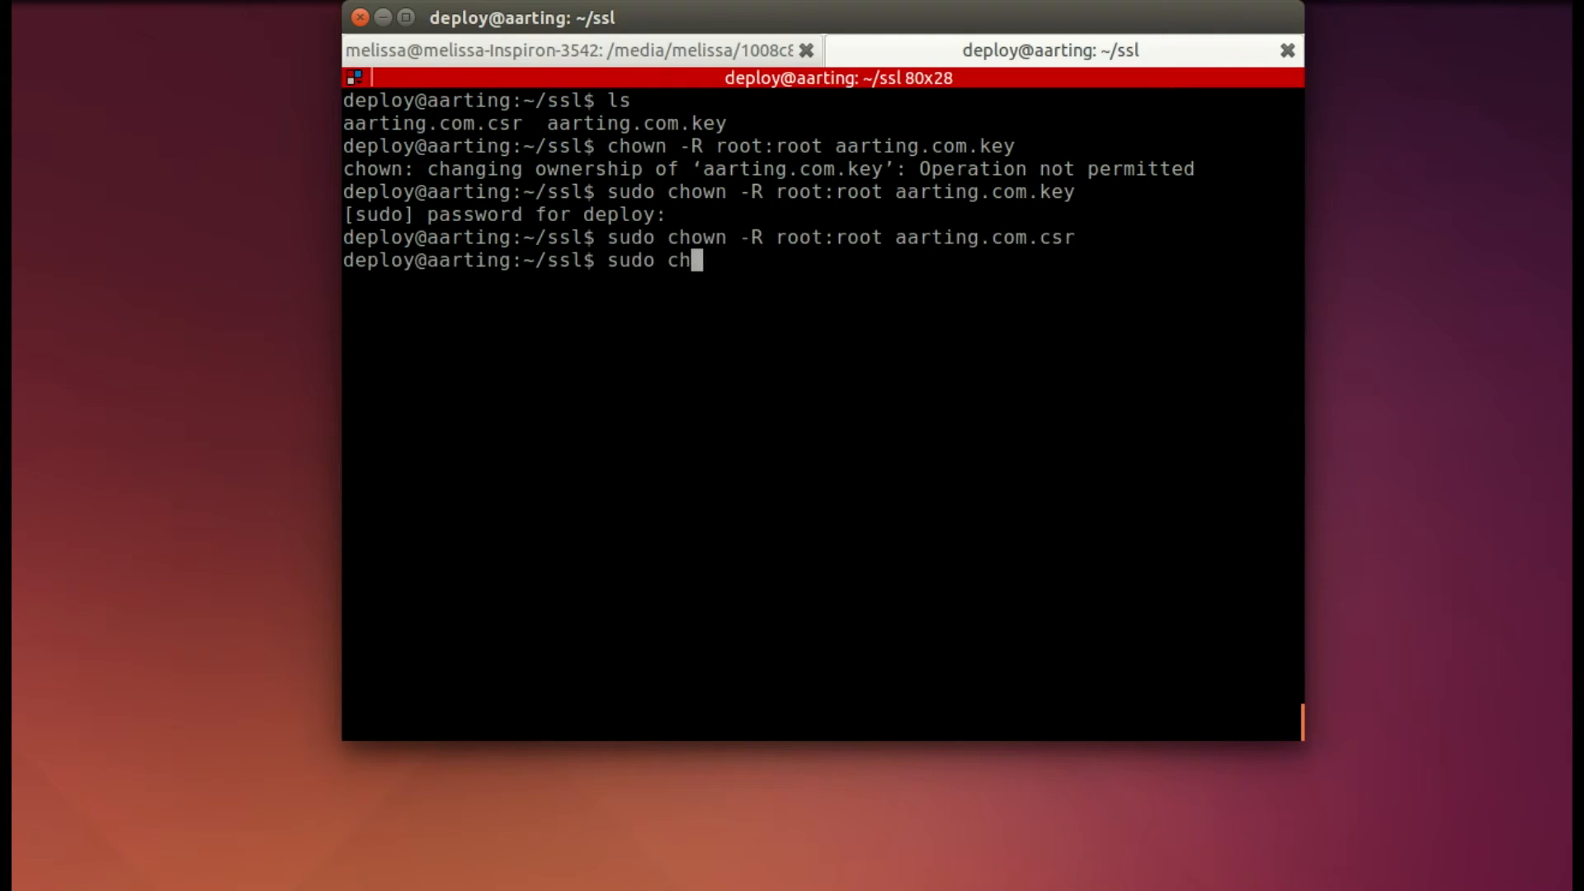
text(mod)
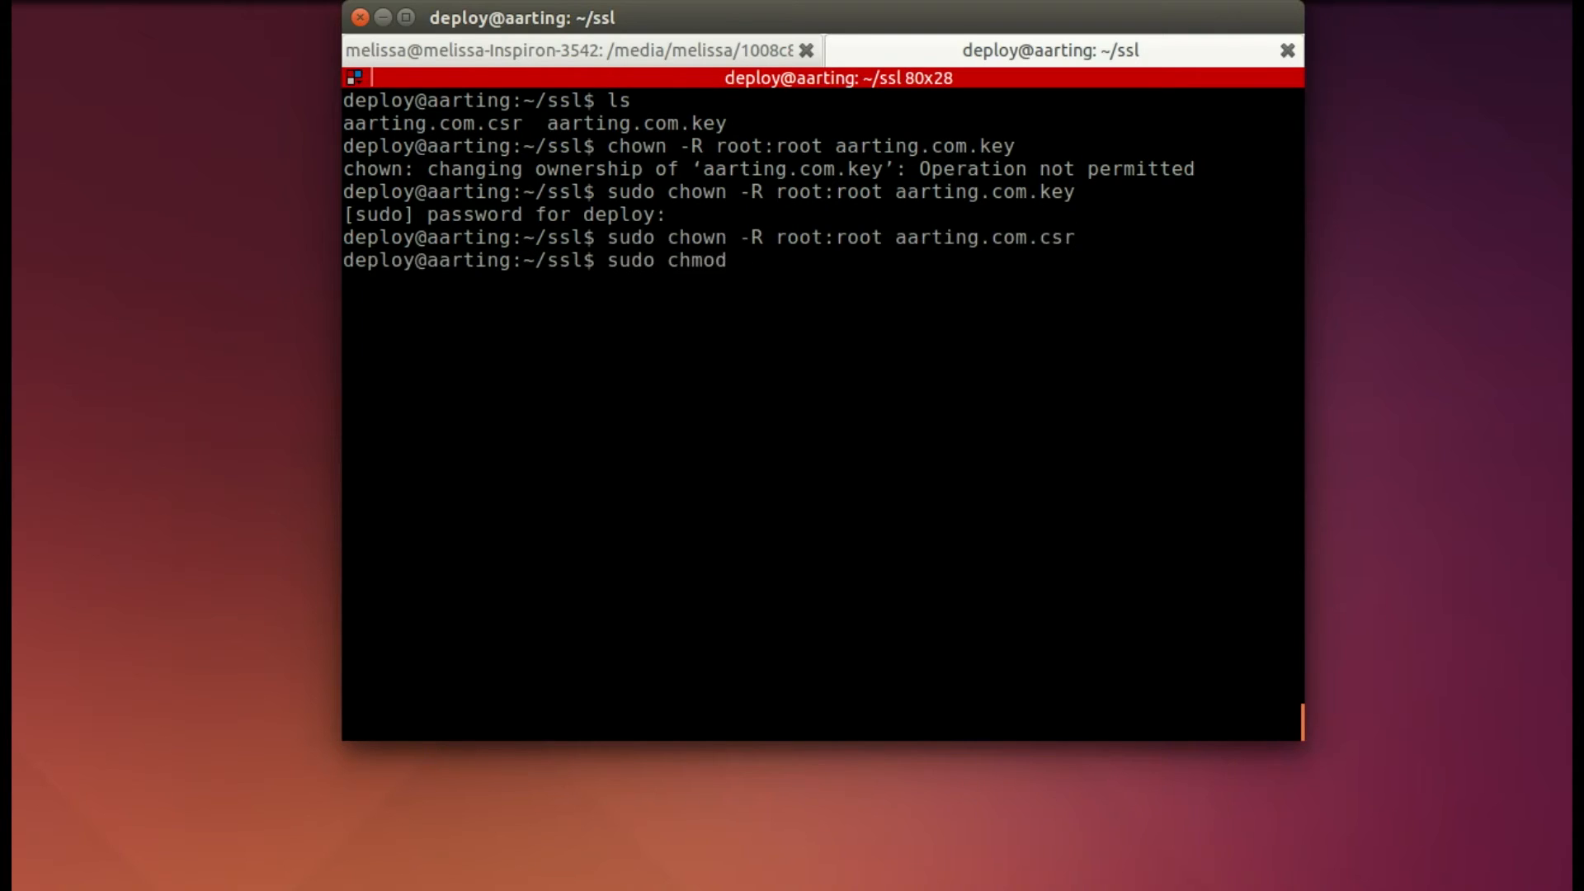
text(600)
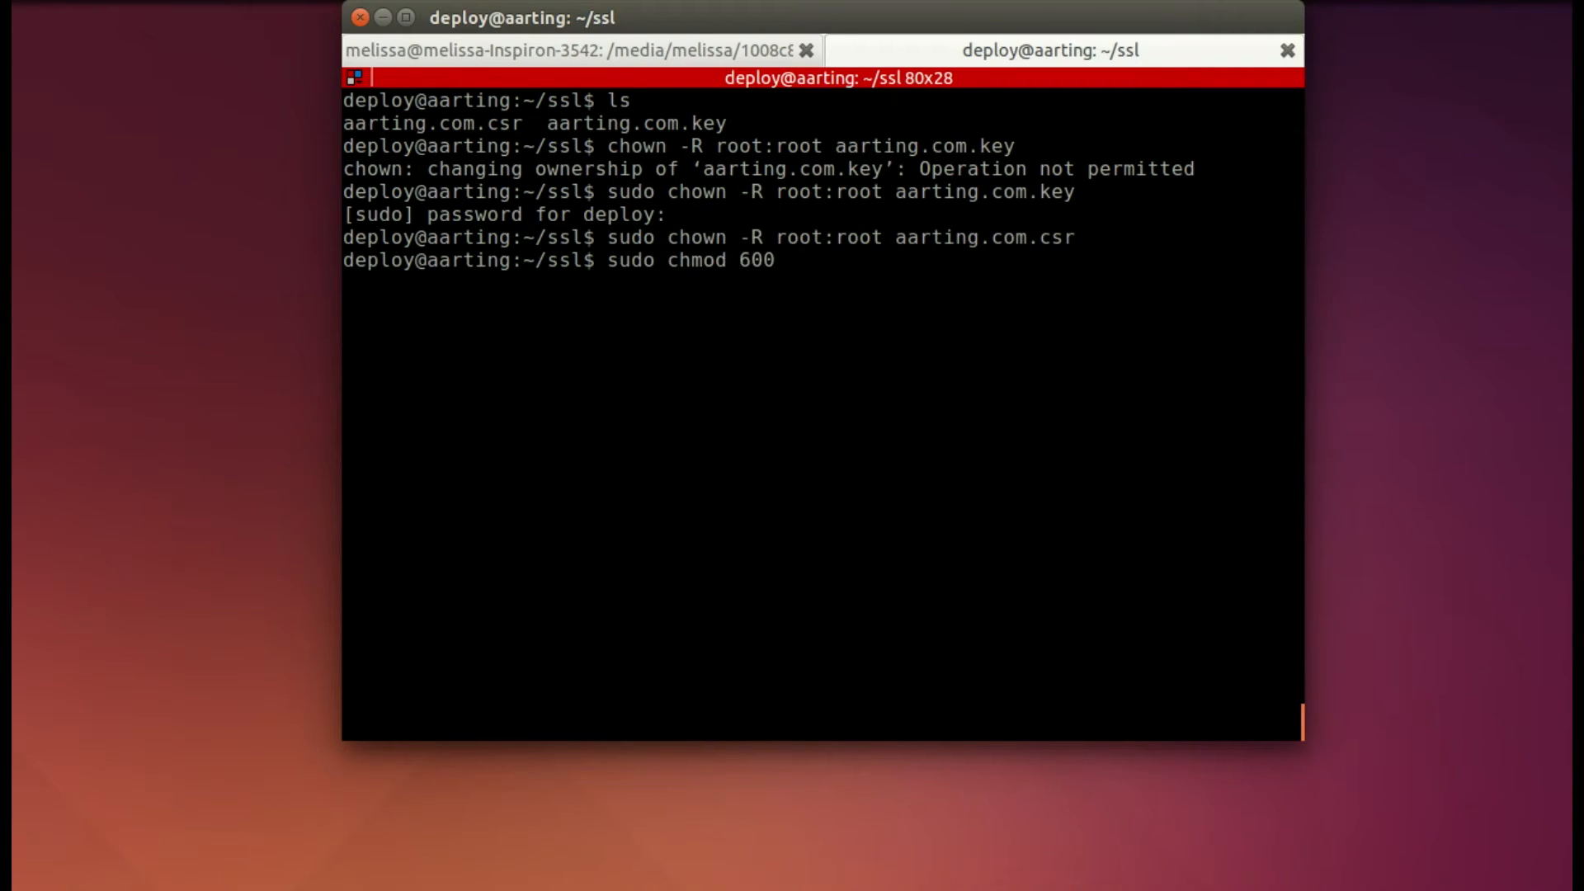
text(aarting.com.key)
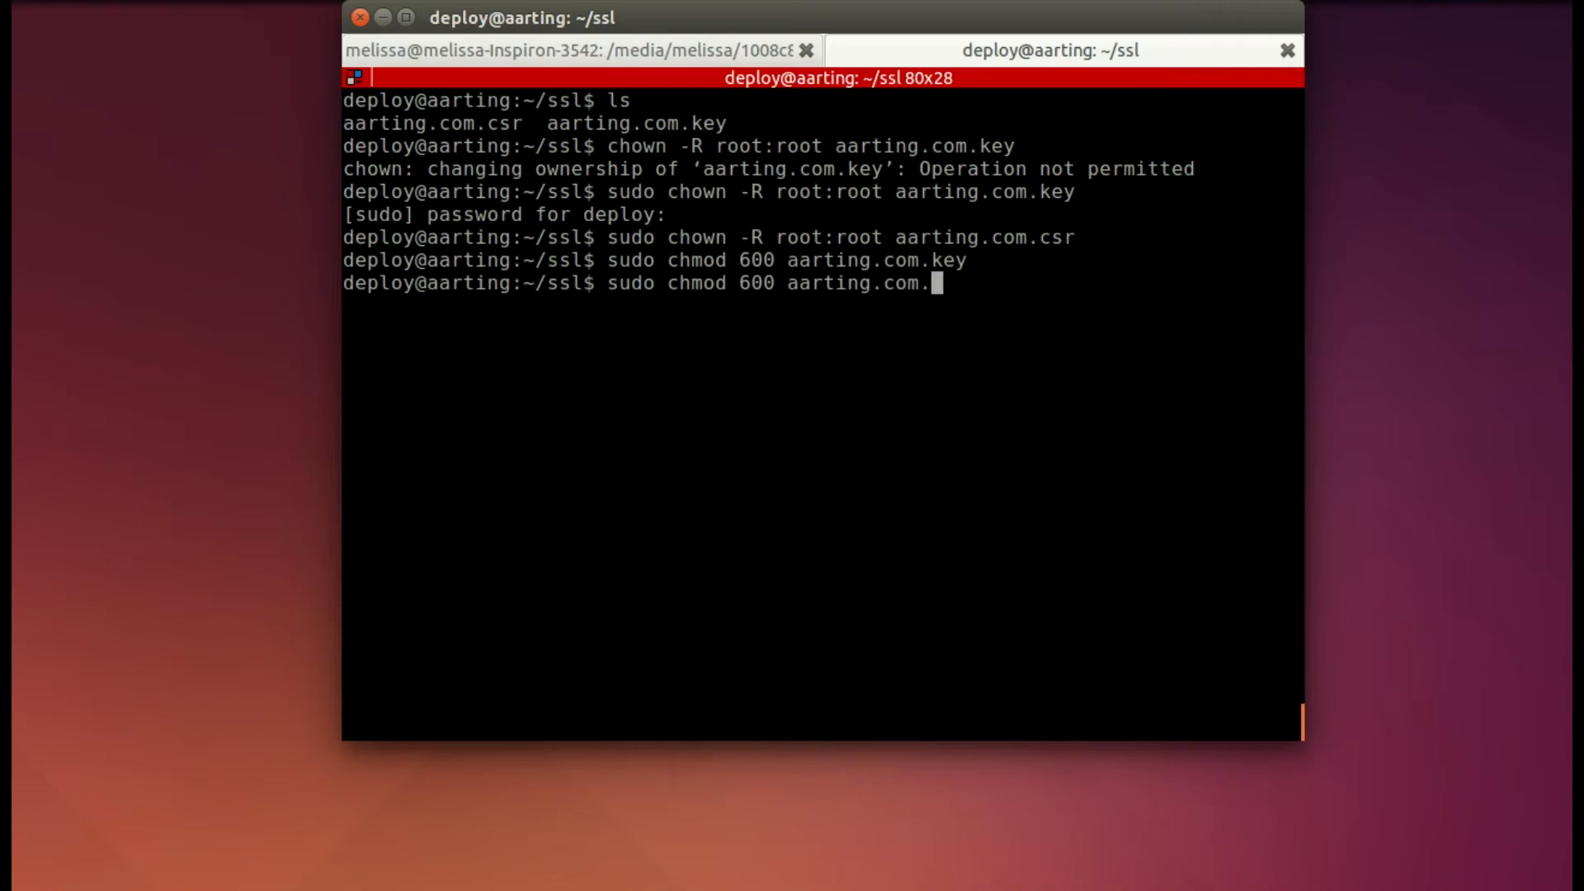
key(Return)
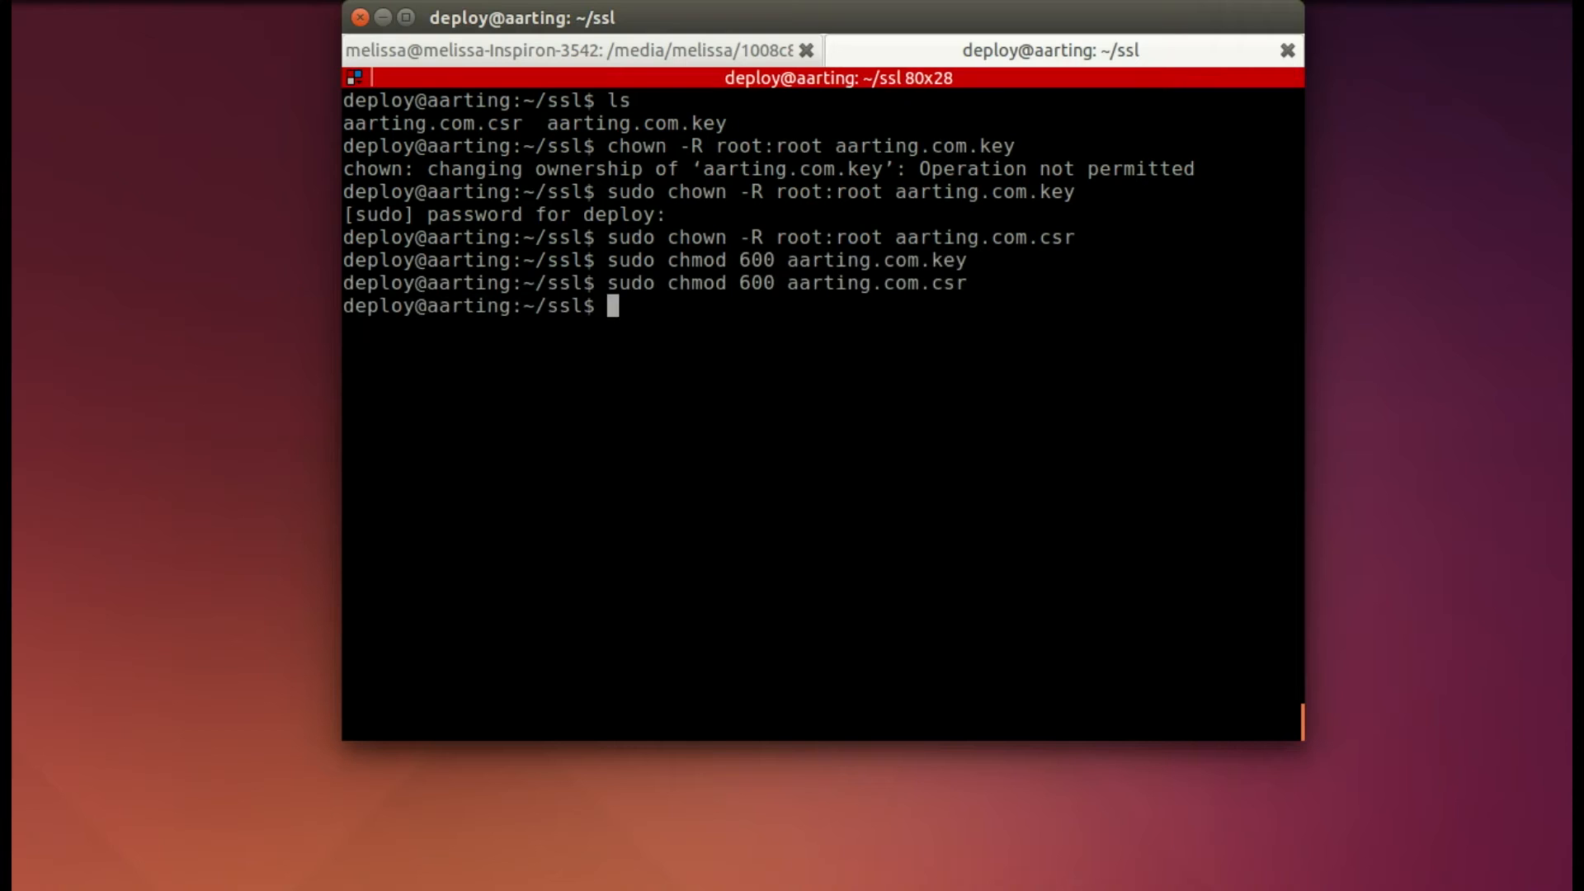
text(e)
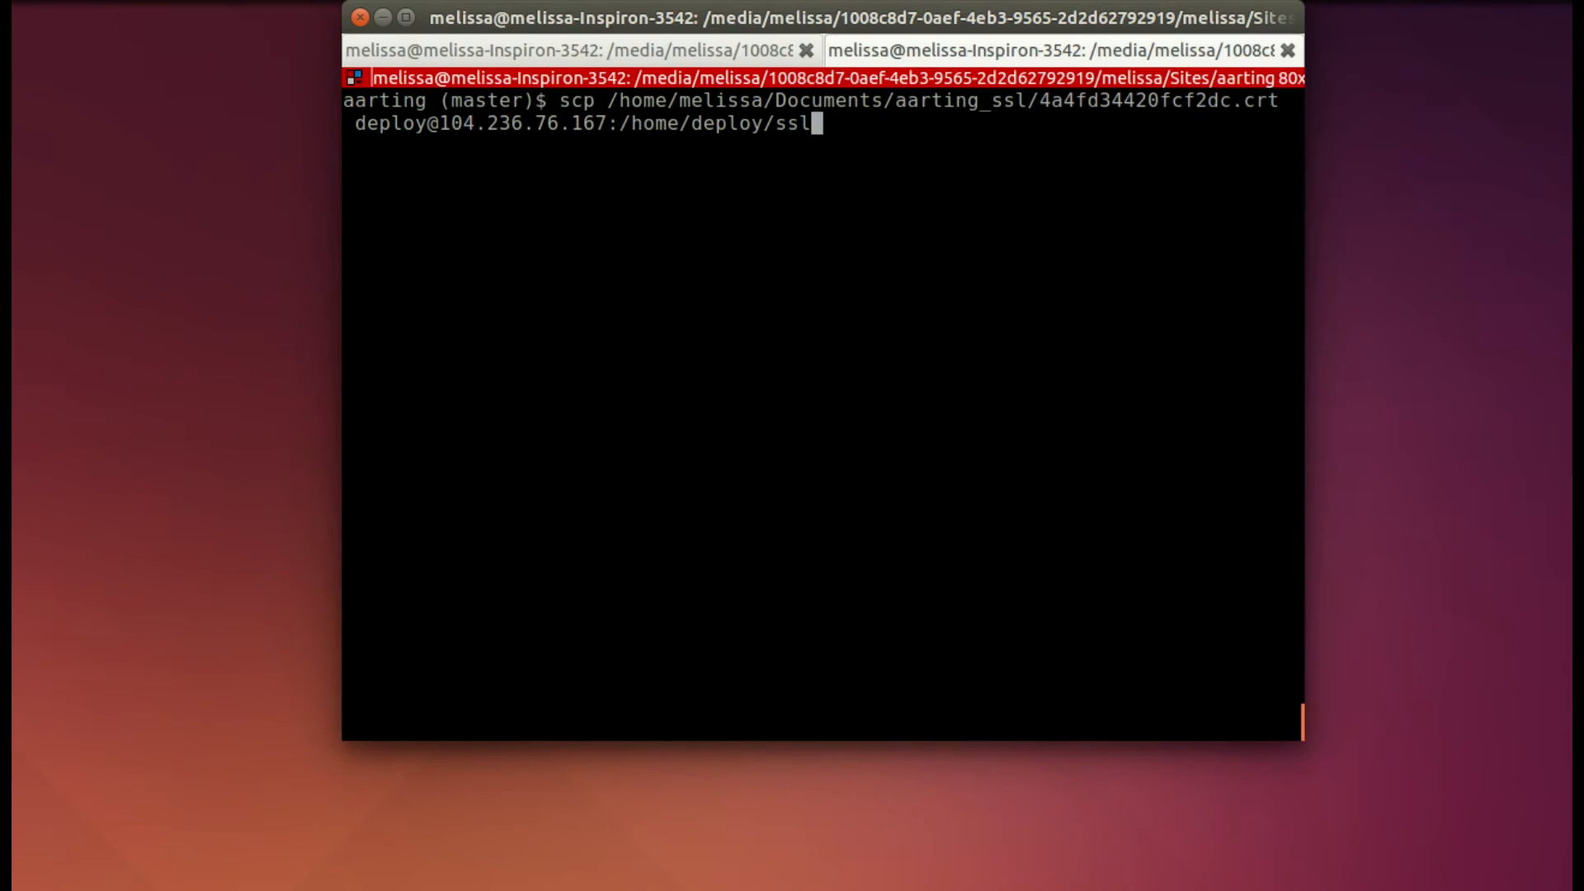
mouse_move(1234, 140)
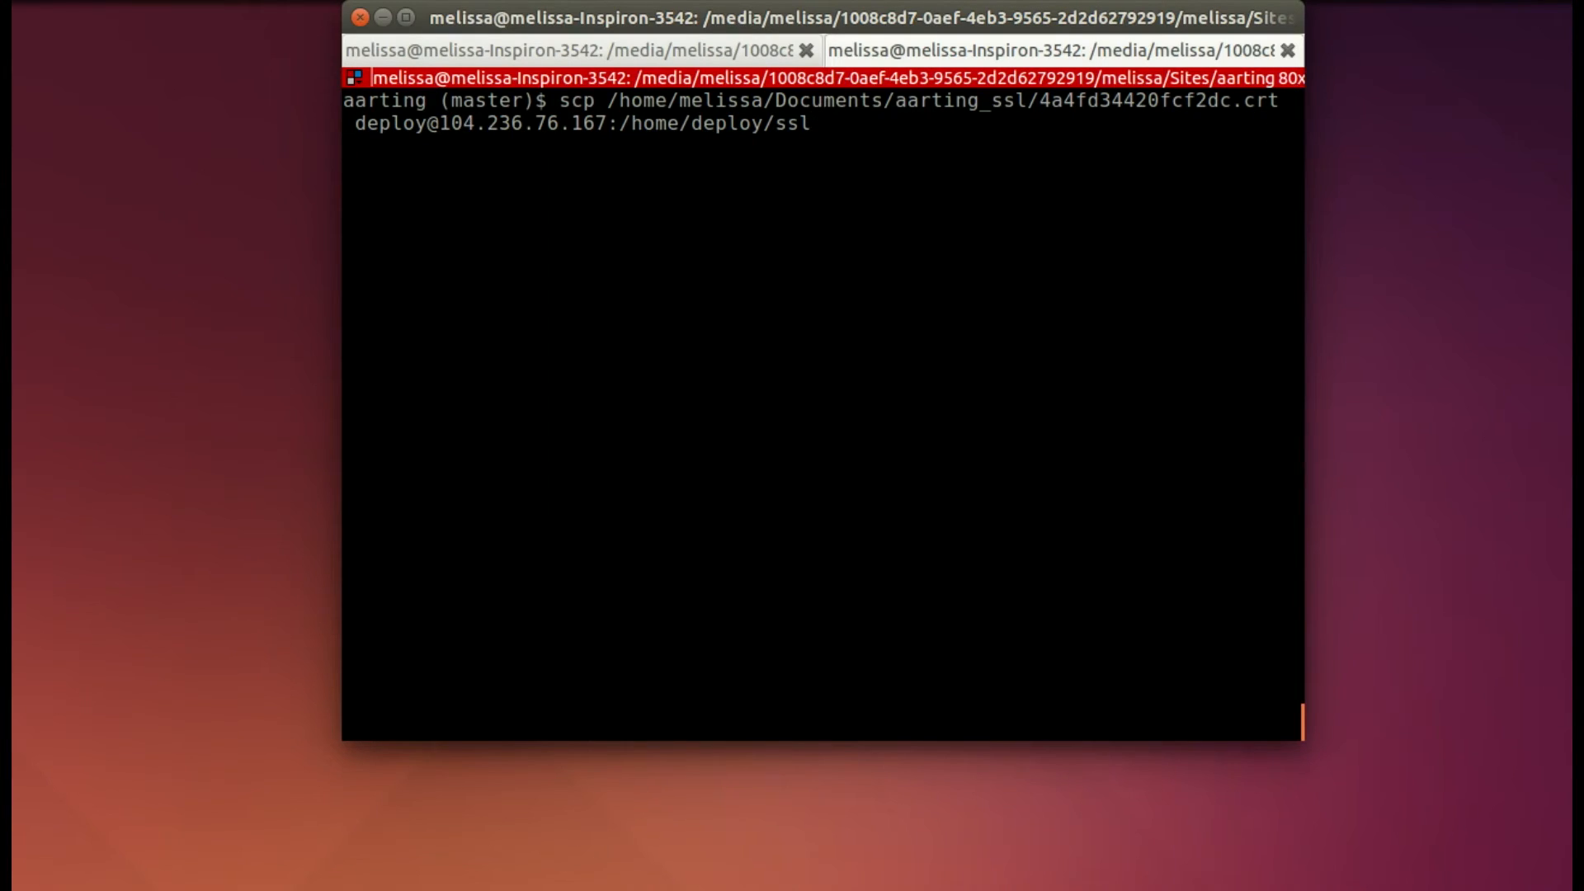
key(Return)
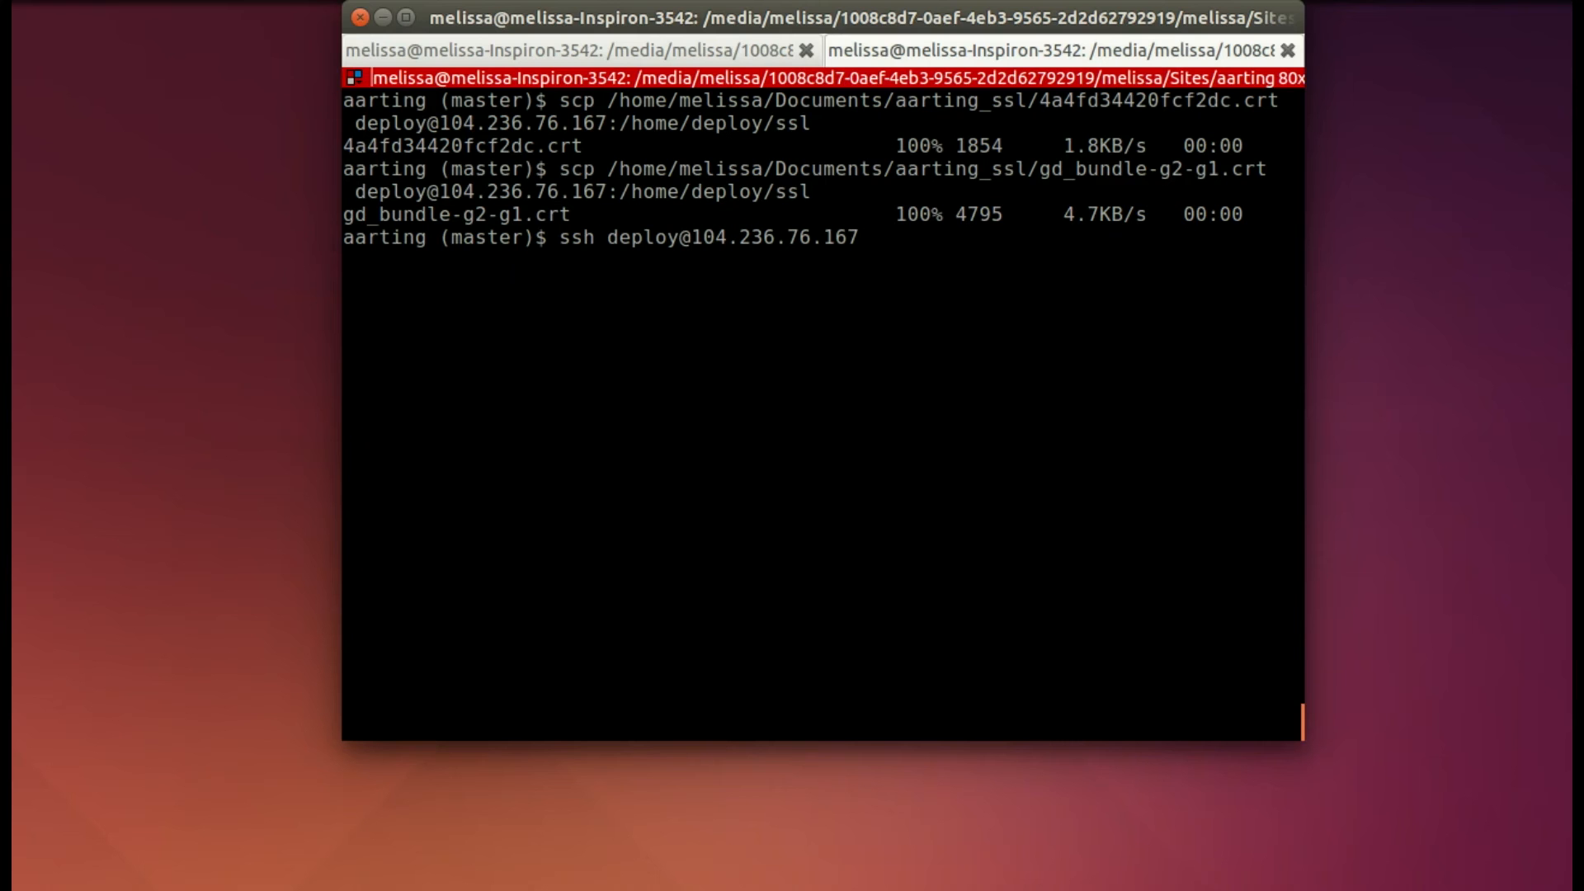
Log into the server and list the ssl folder to confirm the uploaded certificates
key(Return)
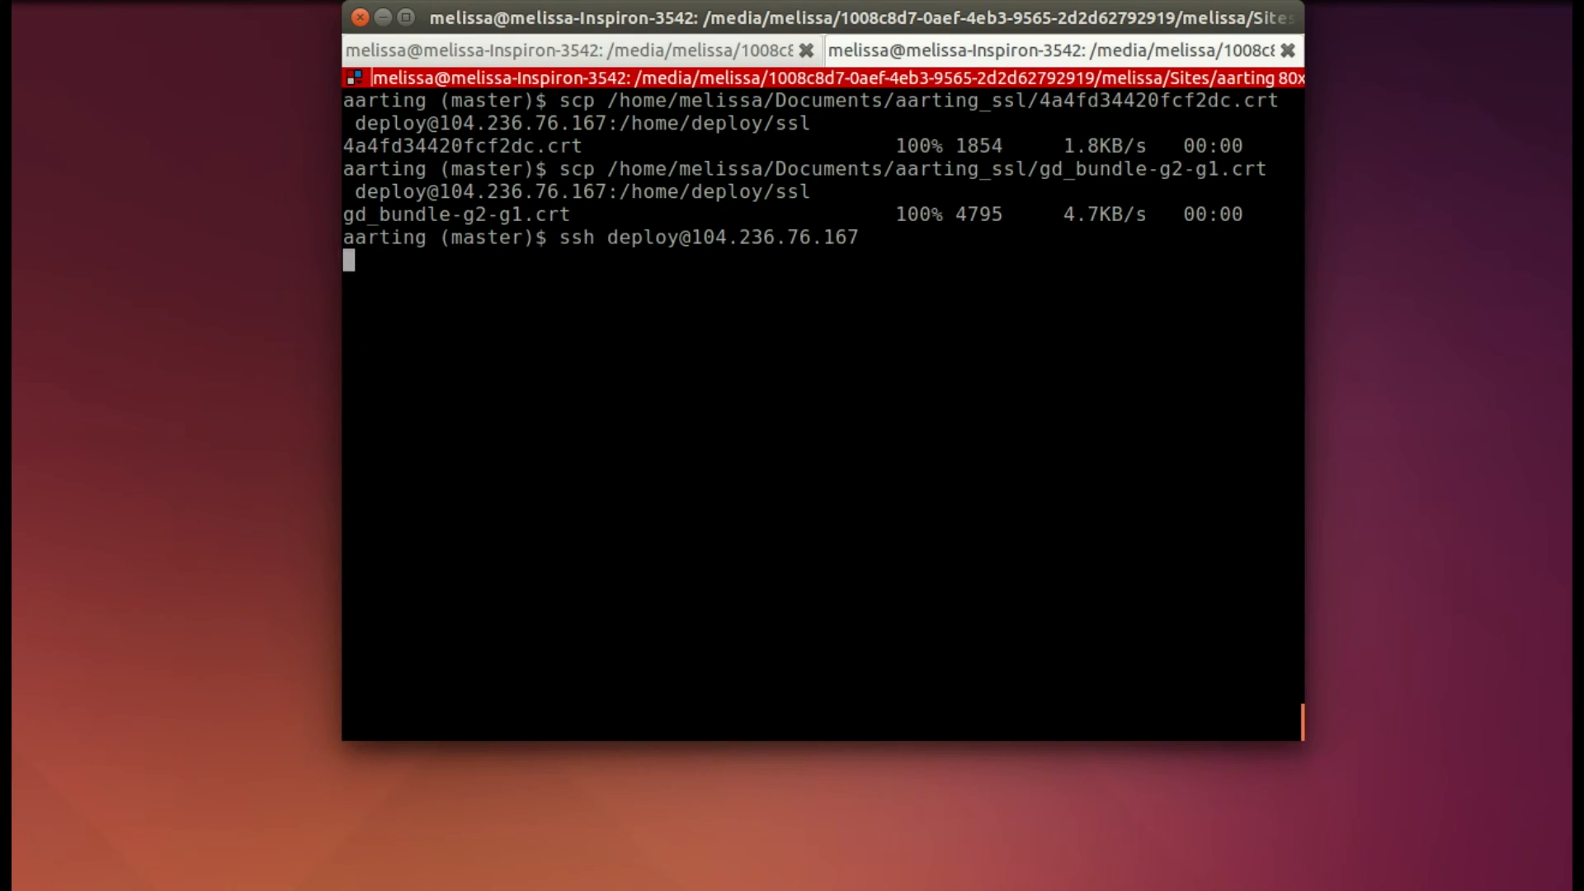
key(Return)
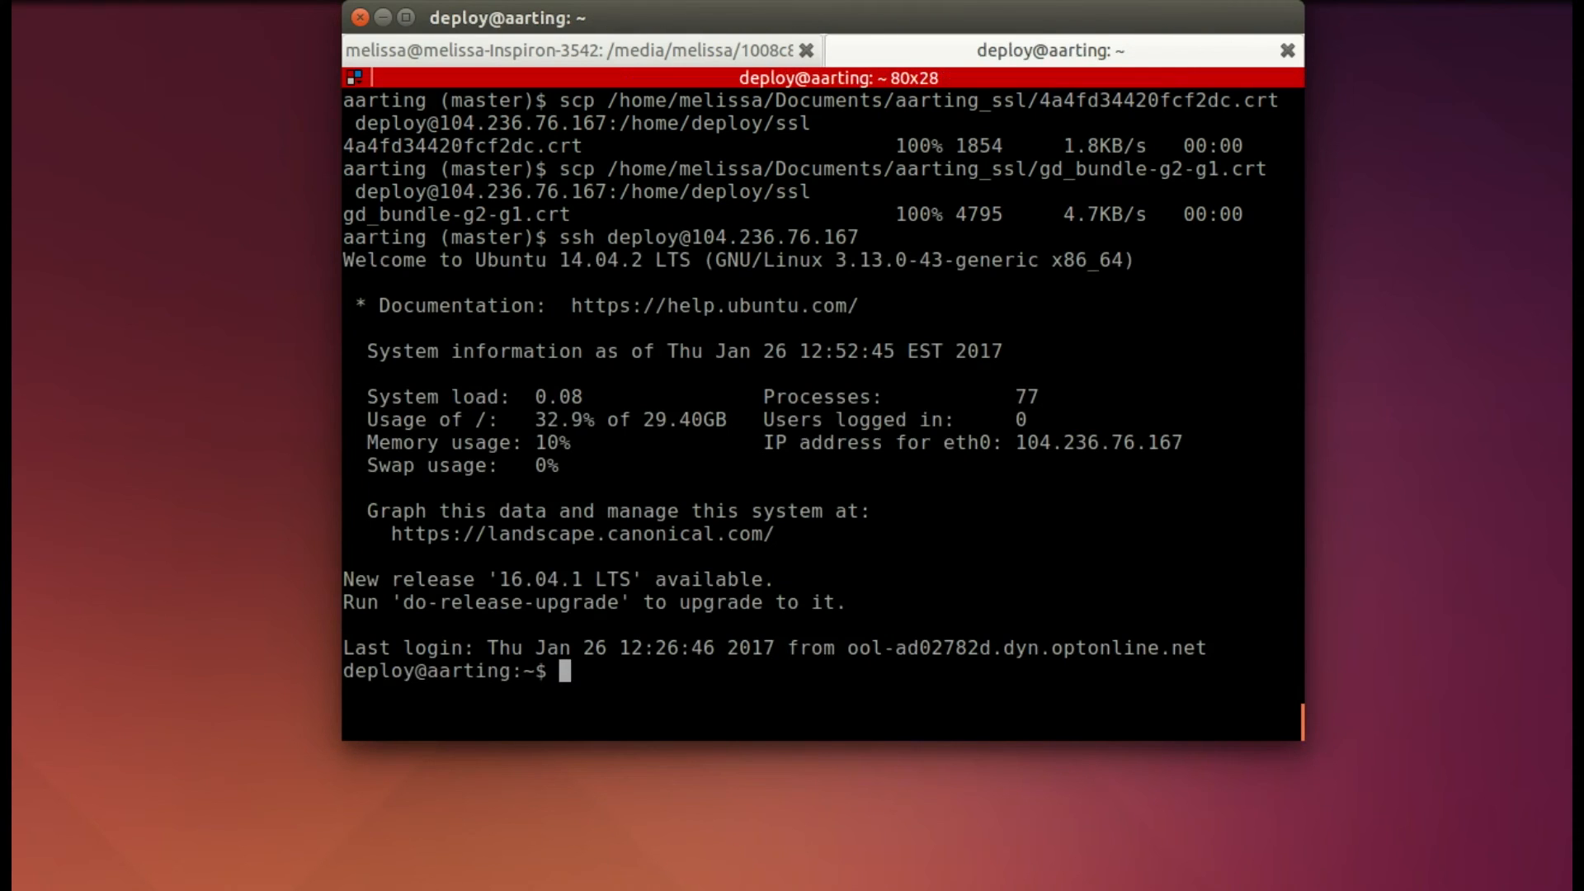
text(cd ss)
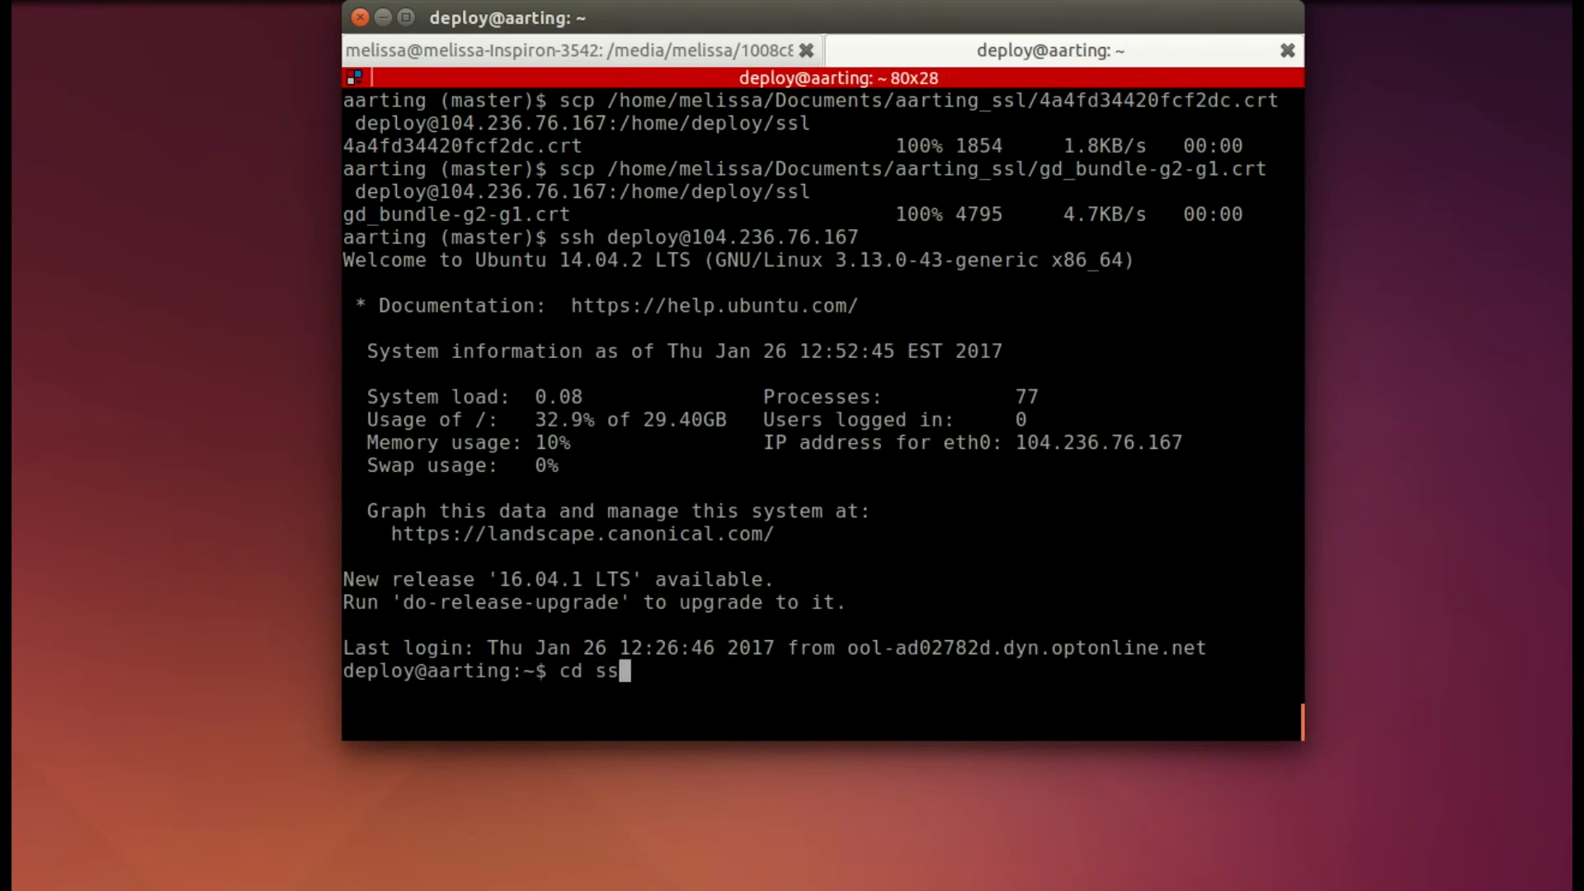
key(Return)
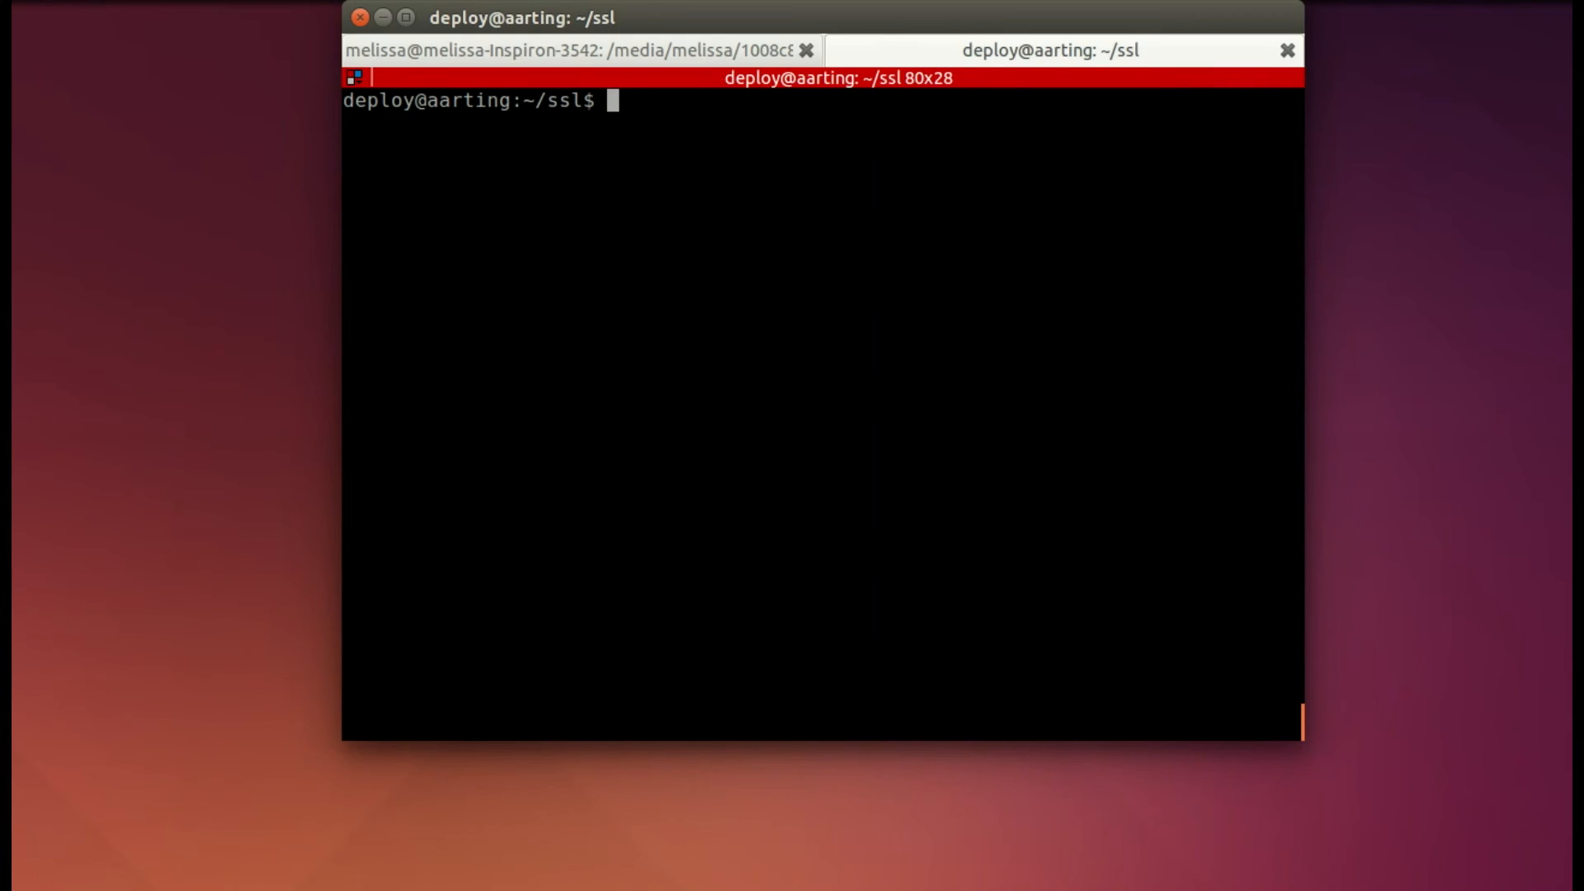
text(ls -la)
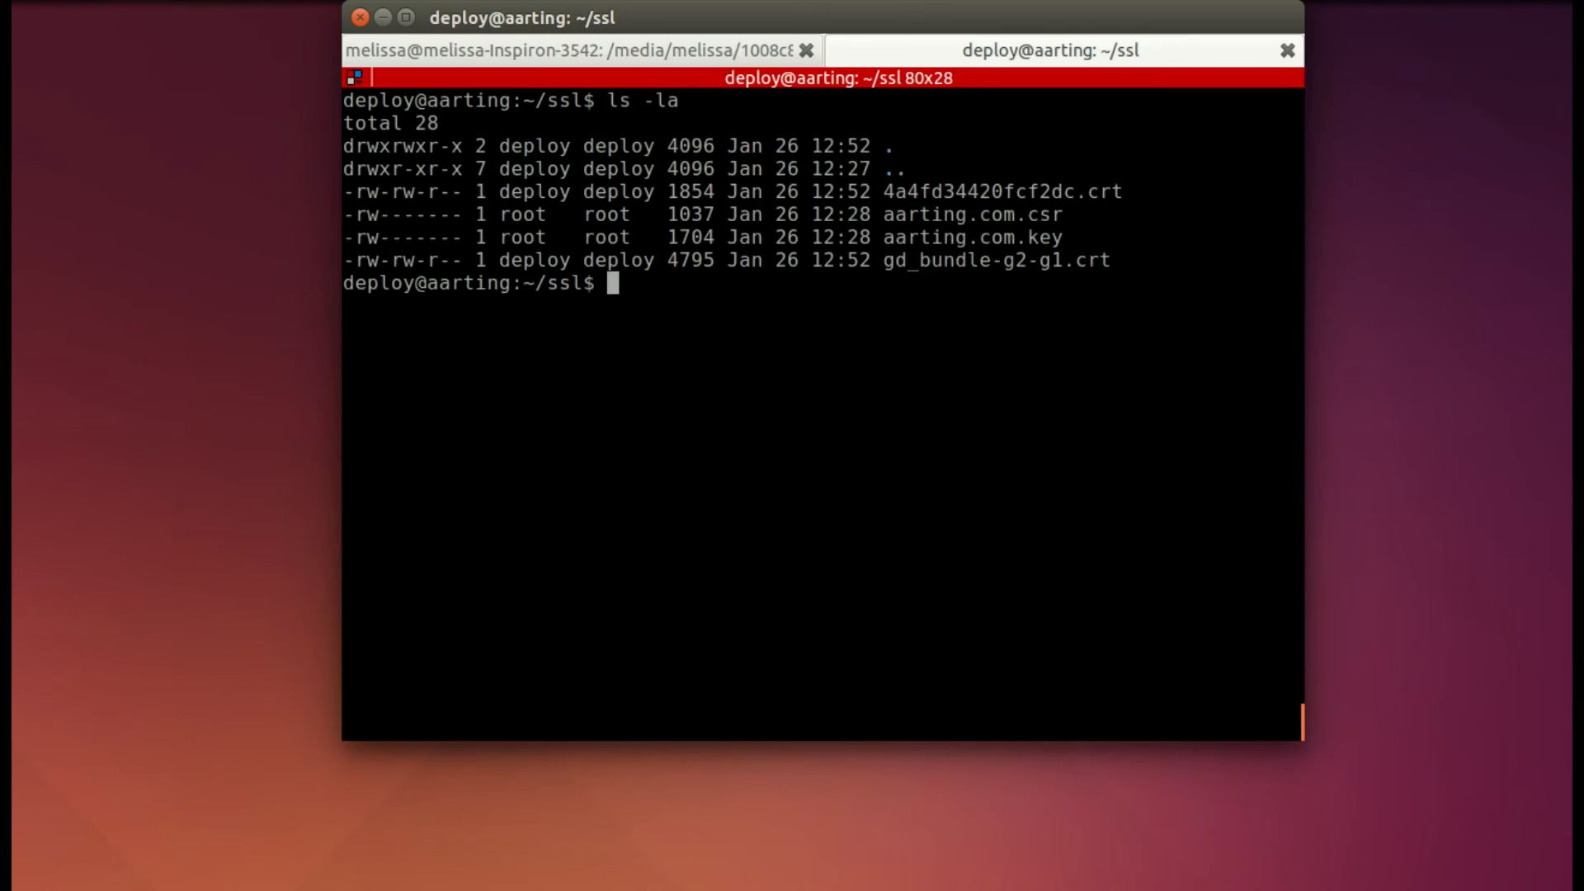
Move to /etc/apache2/sites-available and begin typing sudo nano aarting.conf
text(cd /)
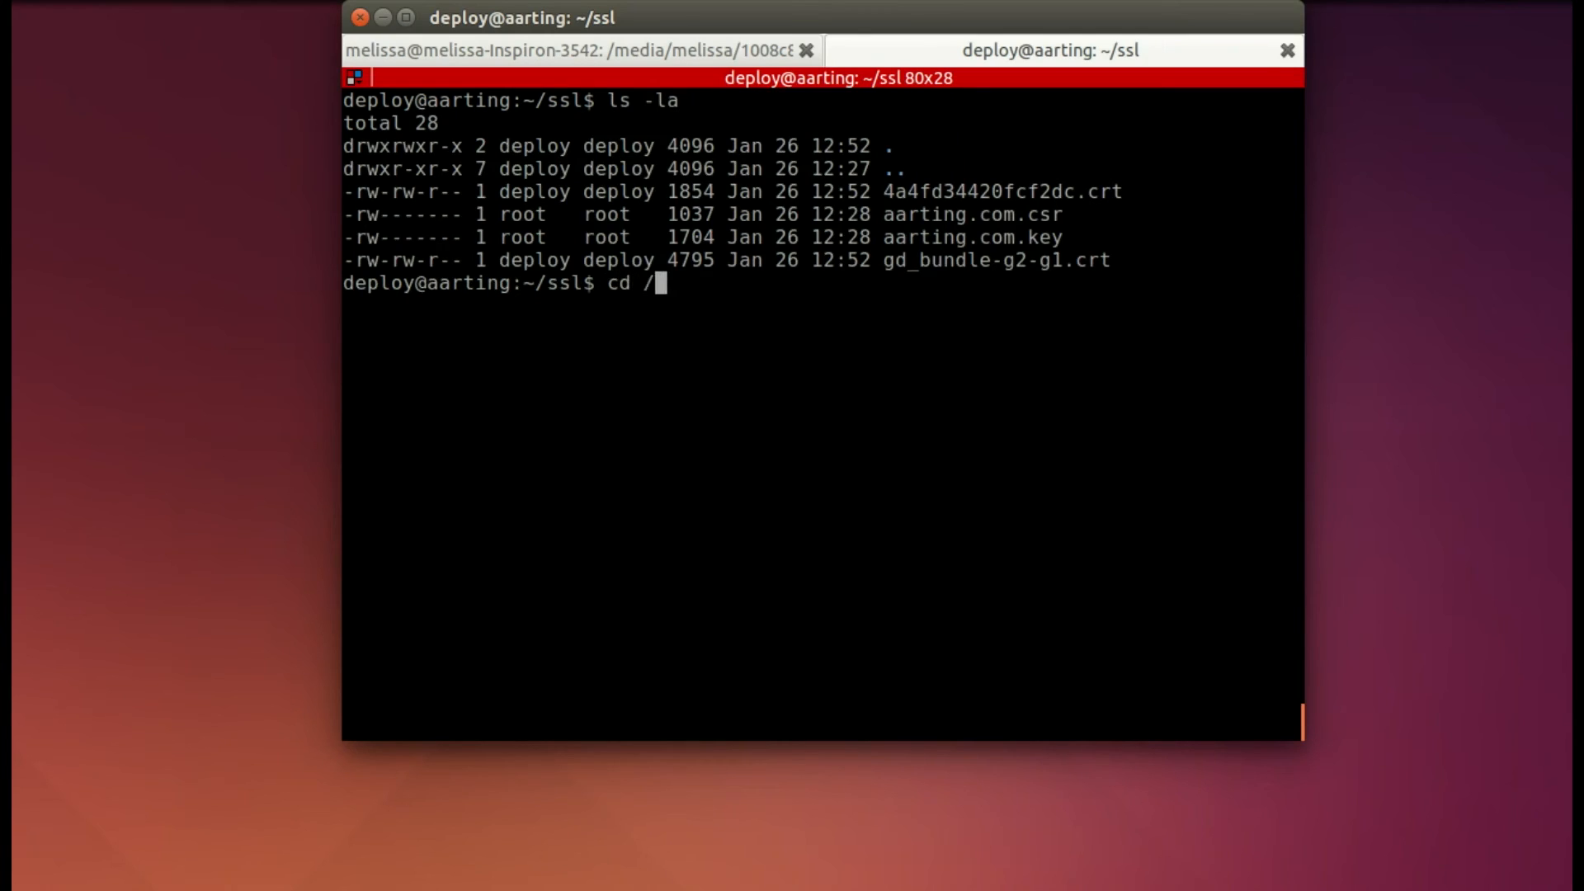
text(etc/apa)
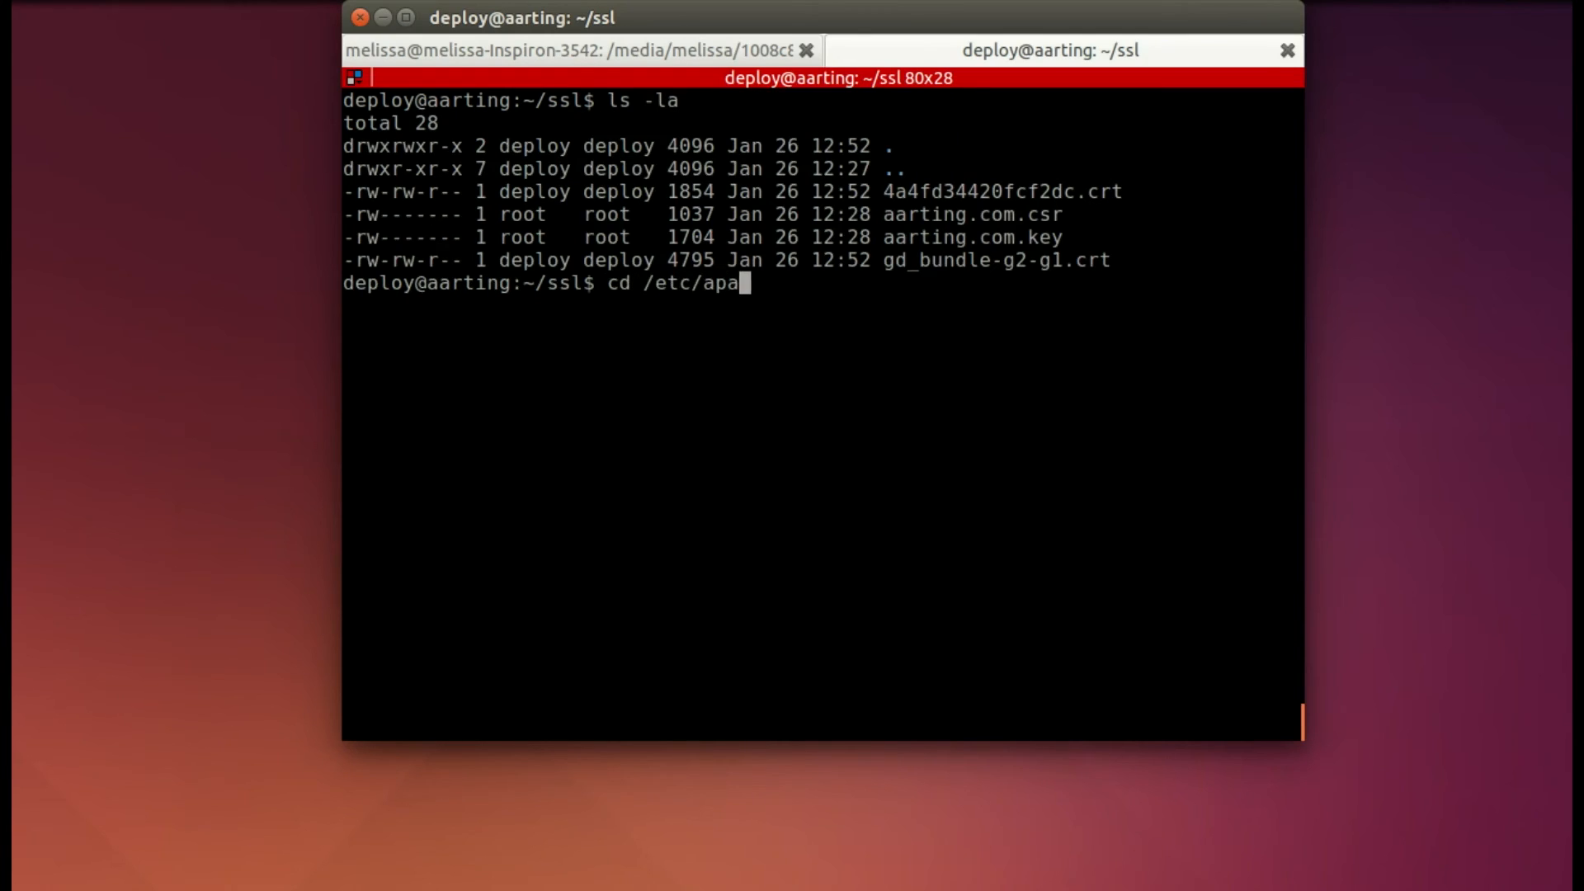
text(che2/sites-available/)
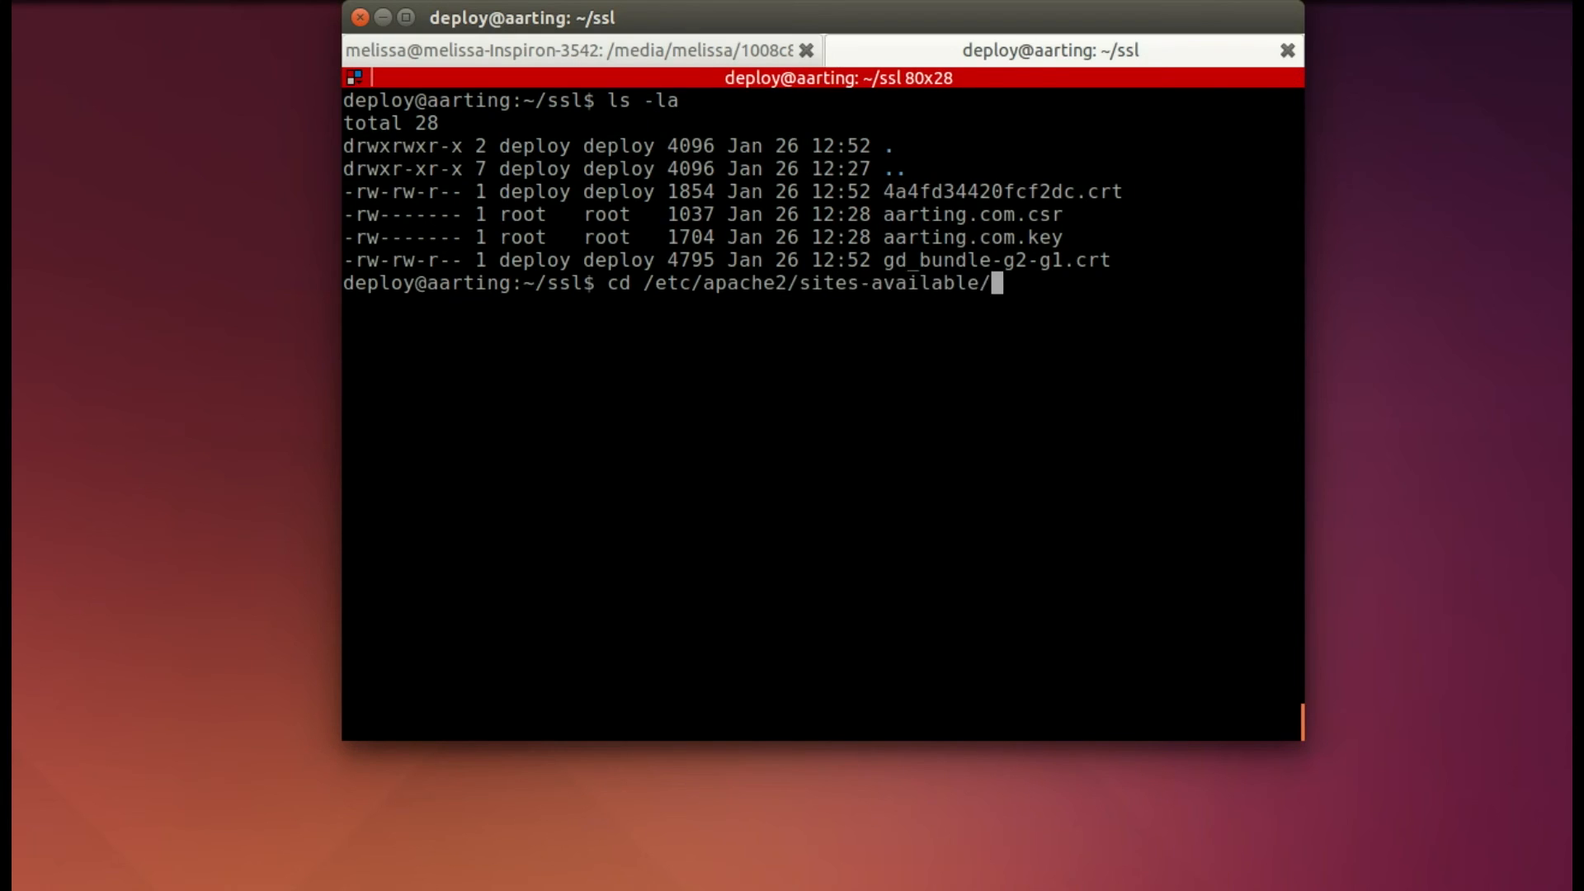
key(Return)
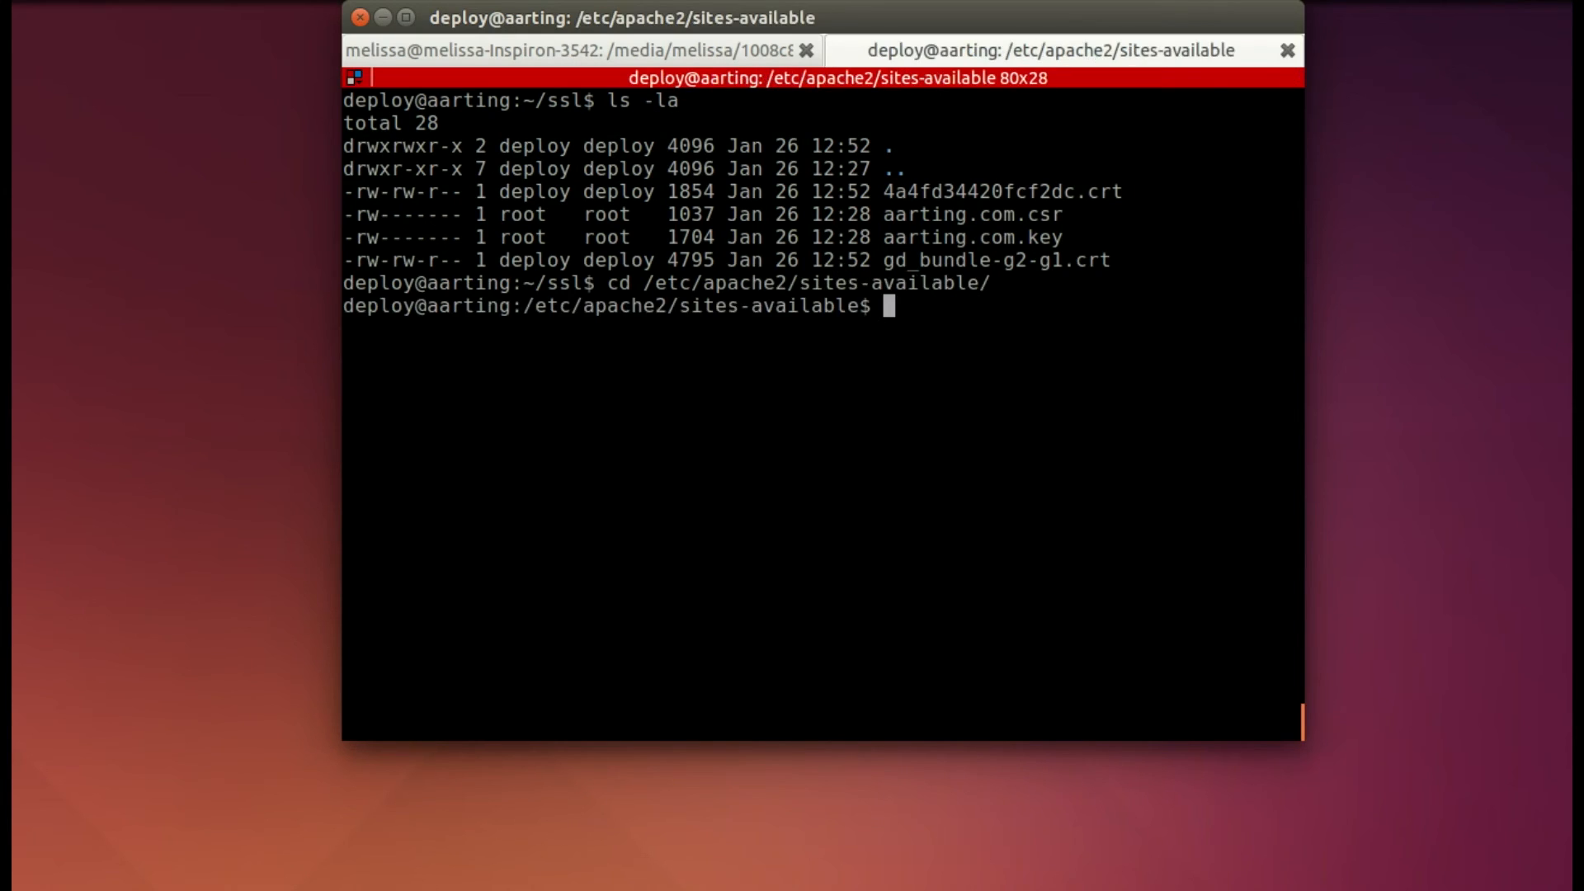
text(sudo n)
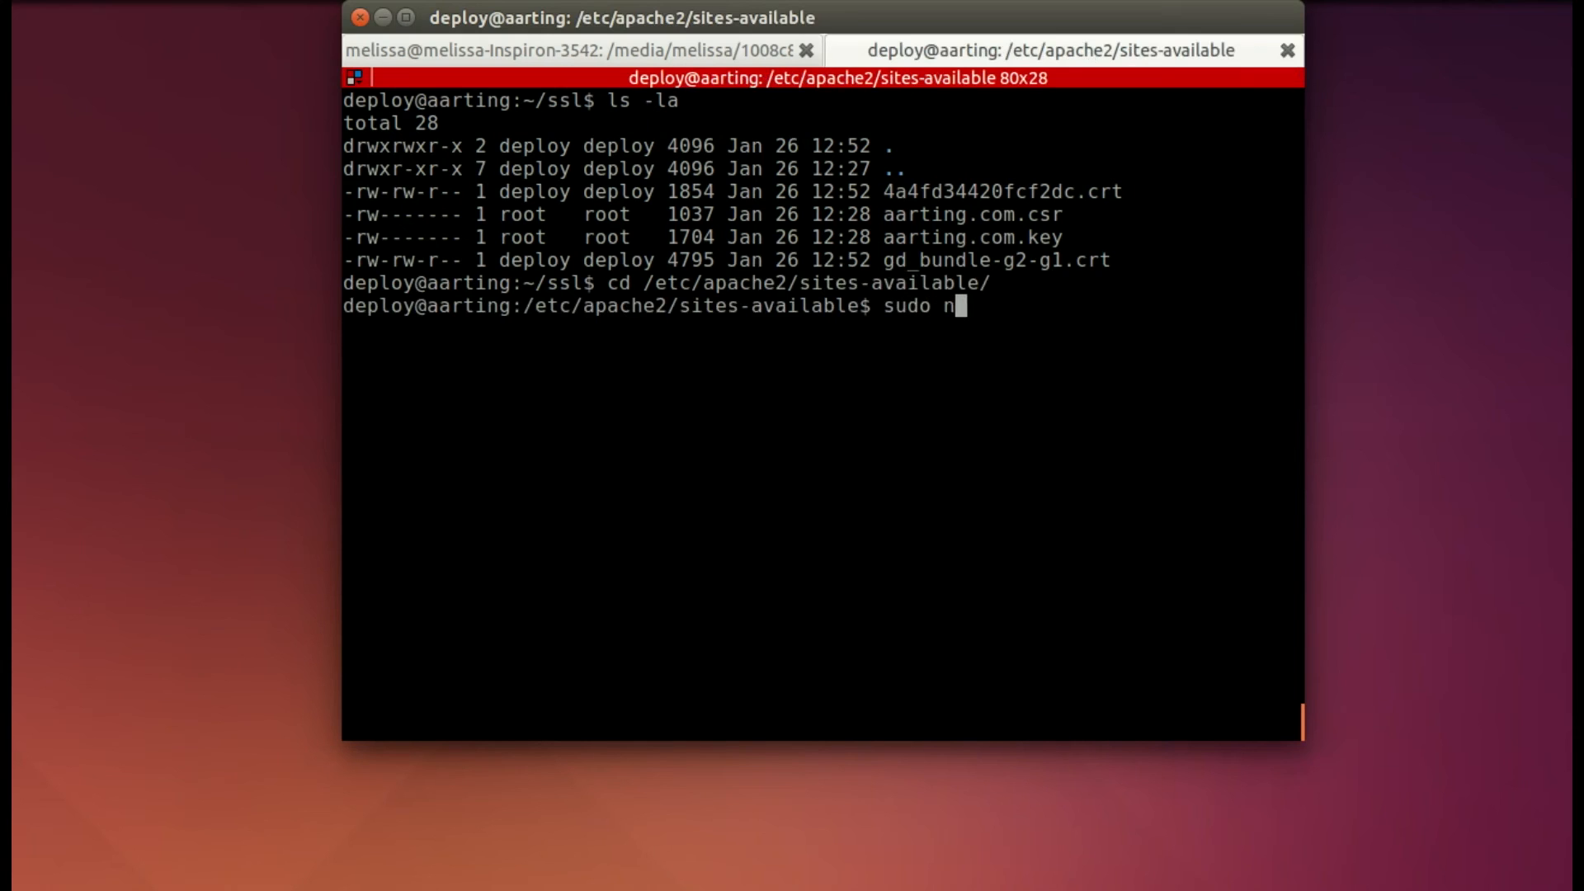
text(ano aarting.c)
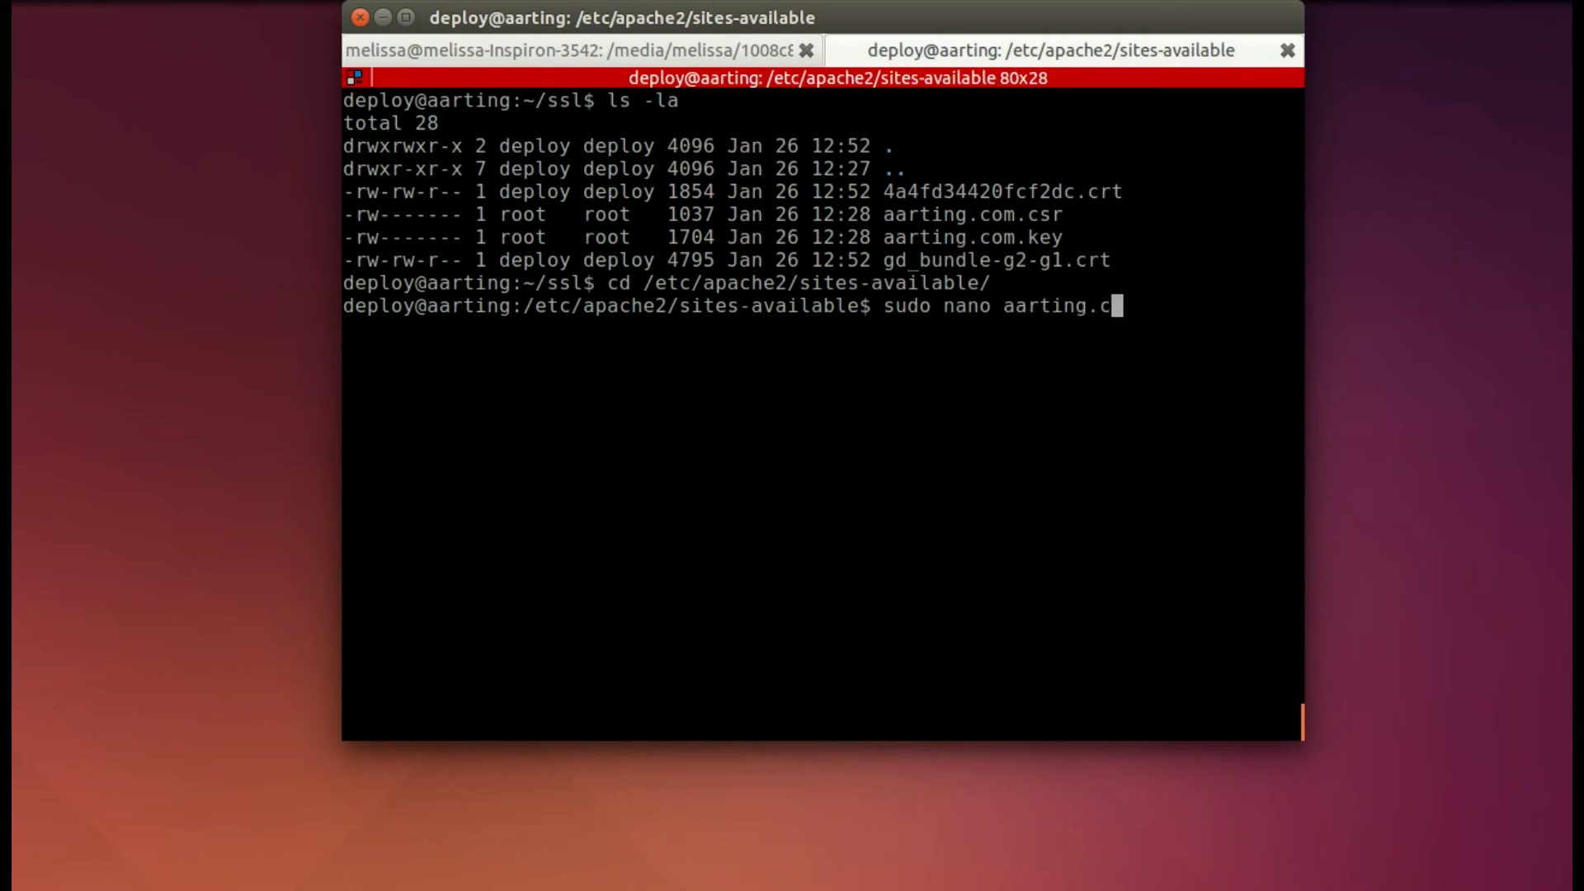
key(Return)
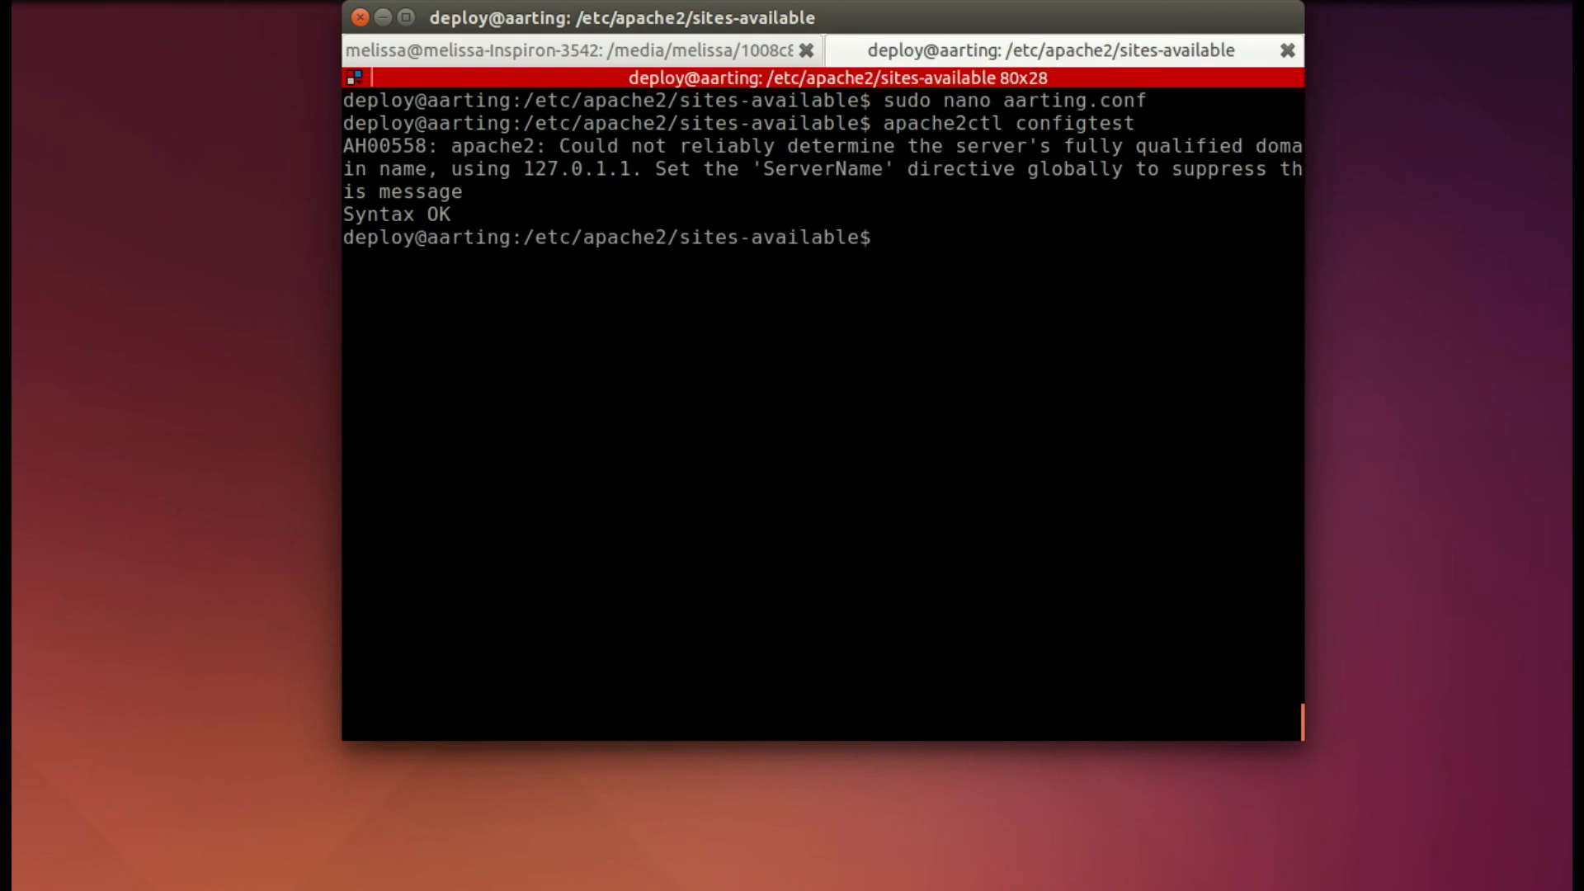
Run sudo service apache2 restart on the server
text(sudo service apache2 restart)
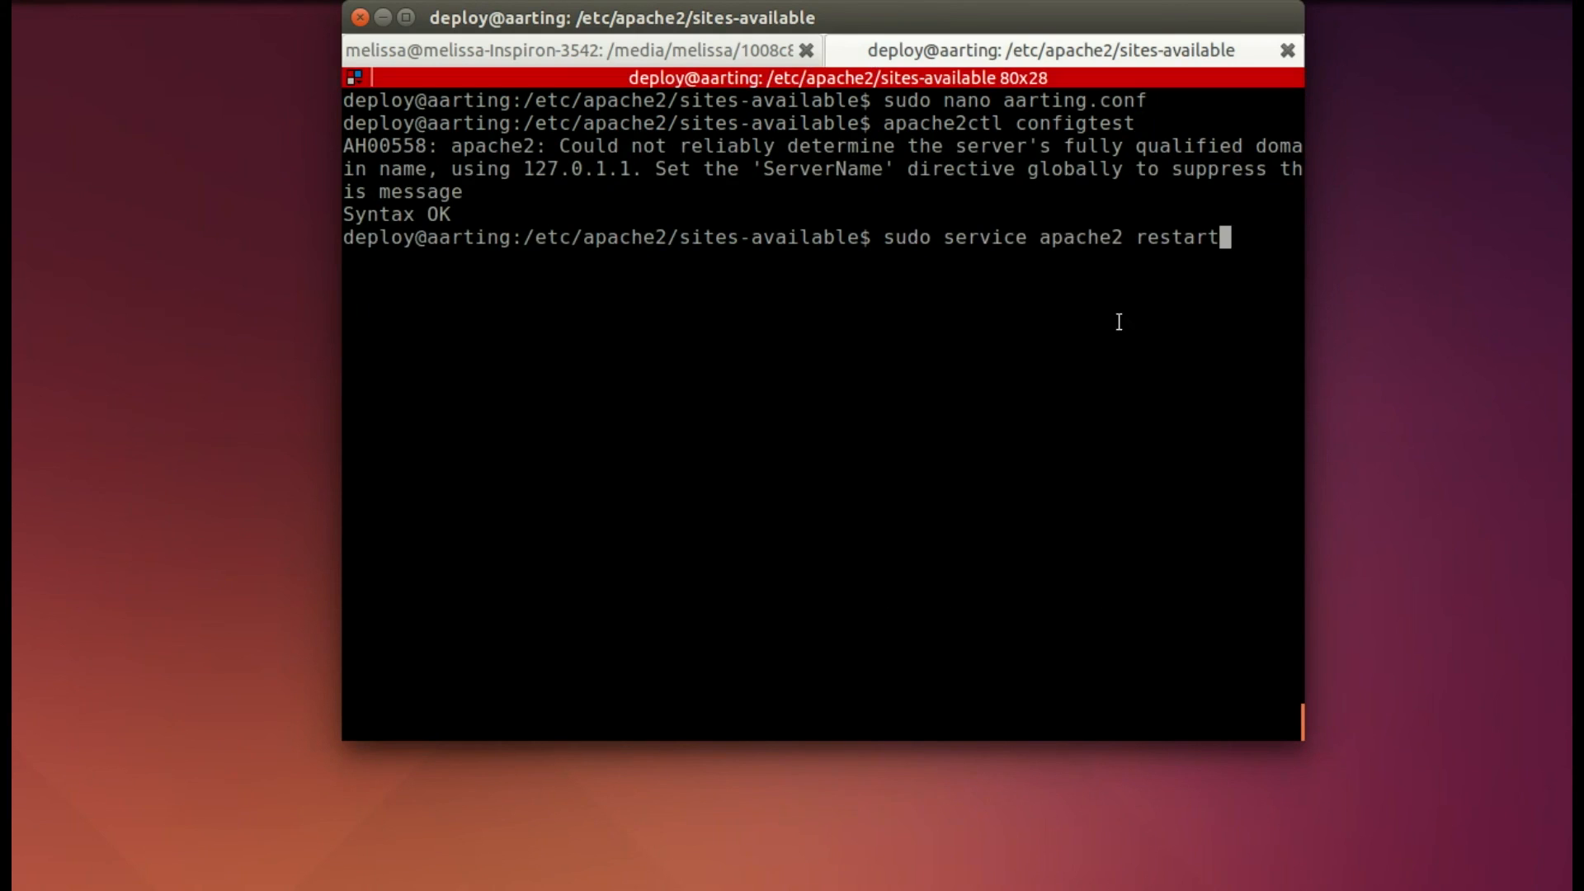
key(Return)
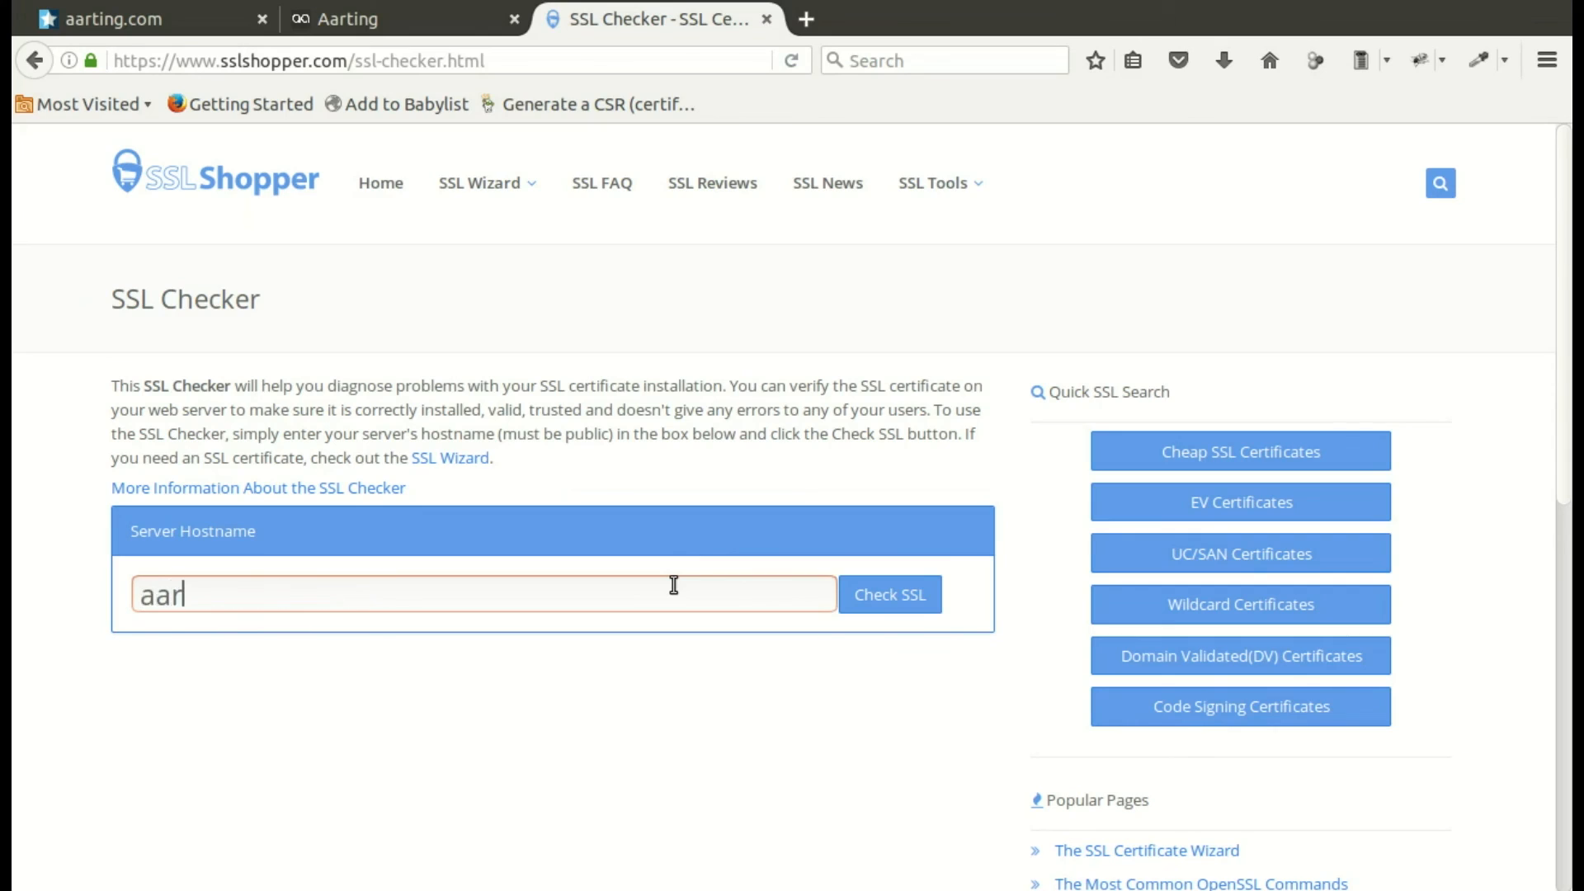
Check aarting.com in SSL Checker and scroll through the green results and GoDaddy chain
text(ting.com)
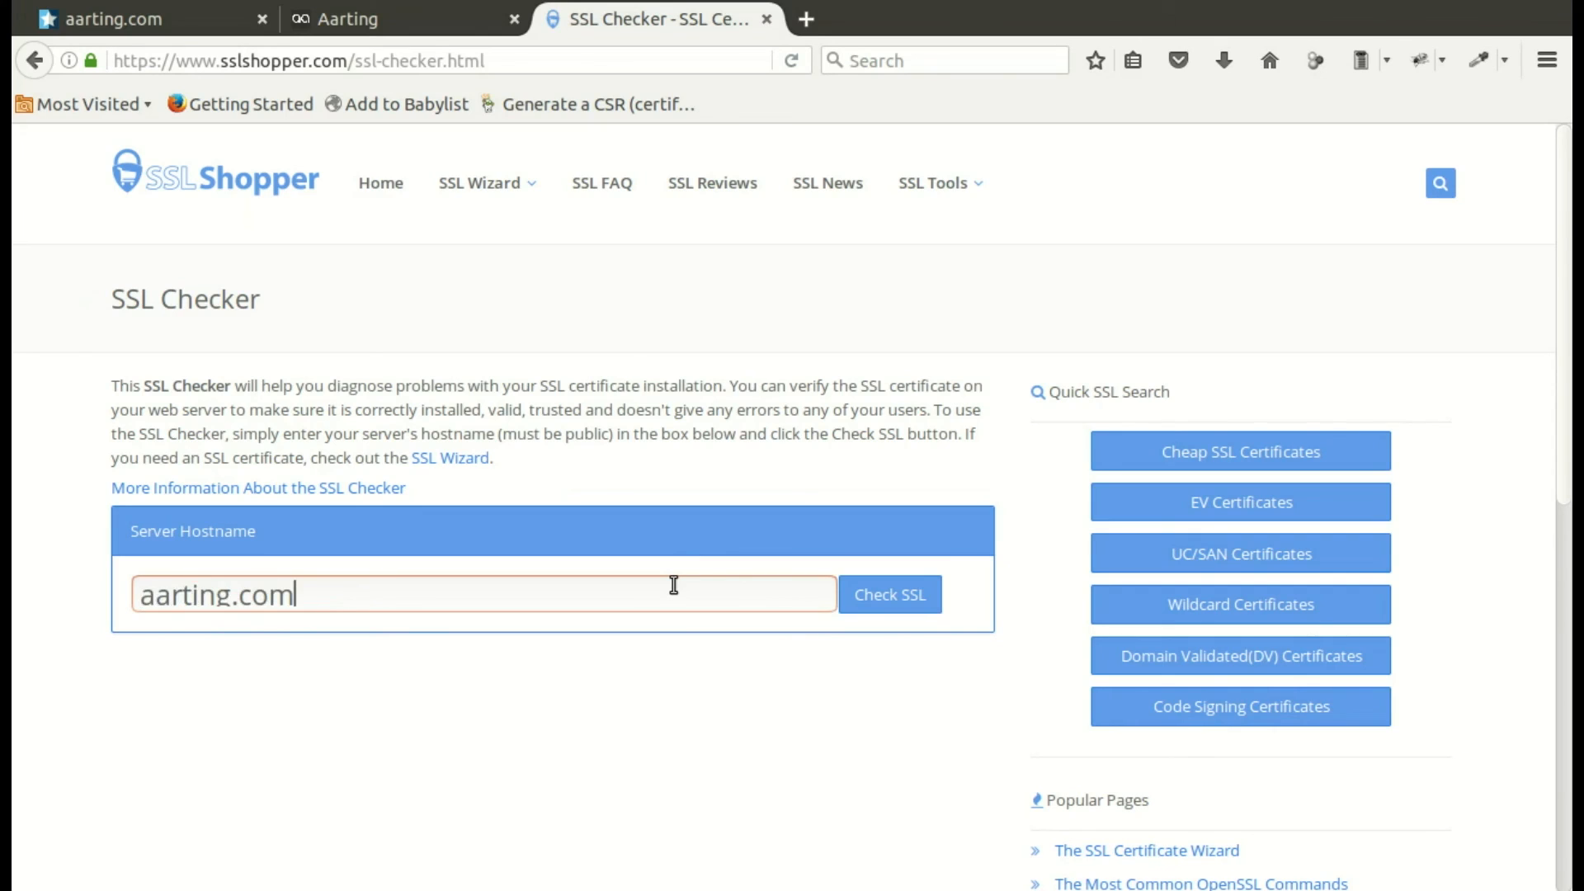
click(888, 594)
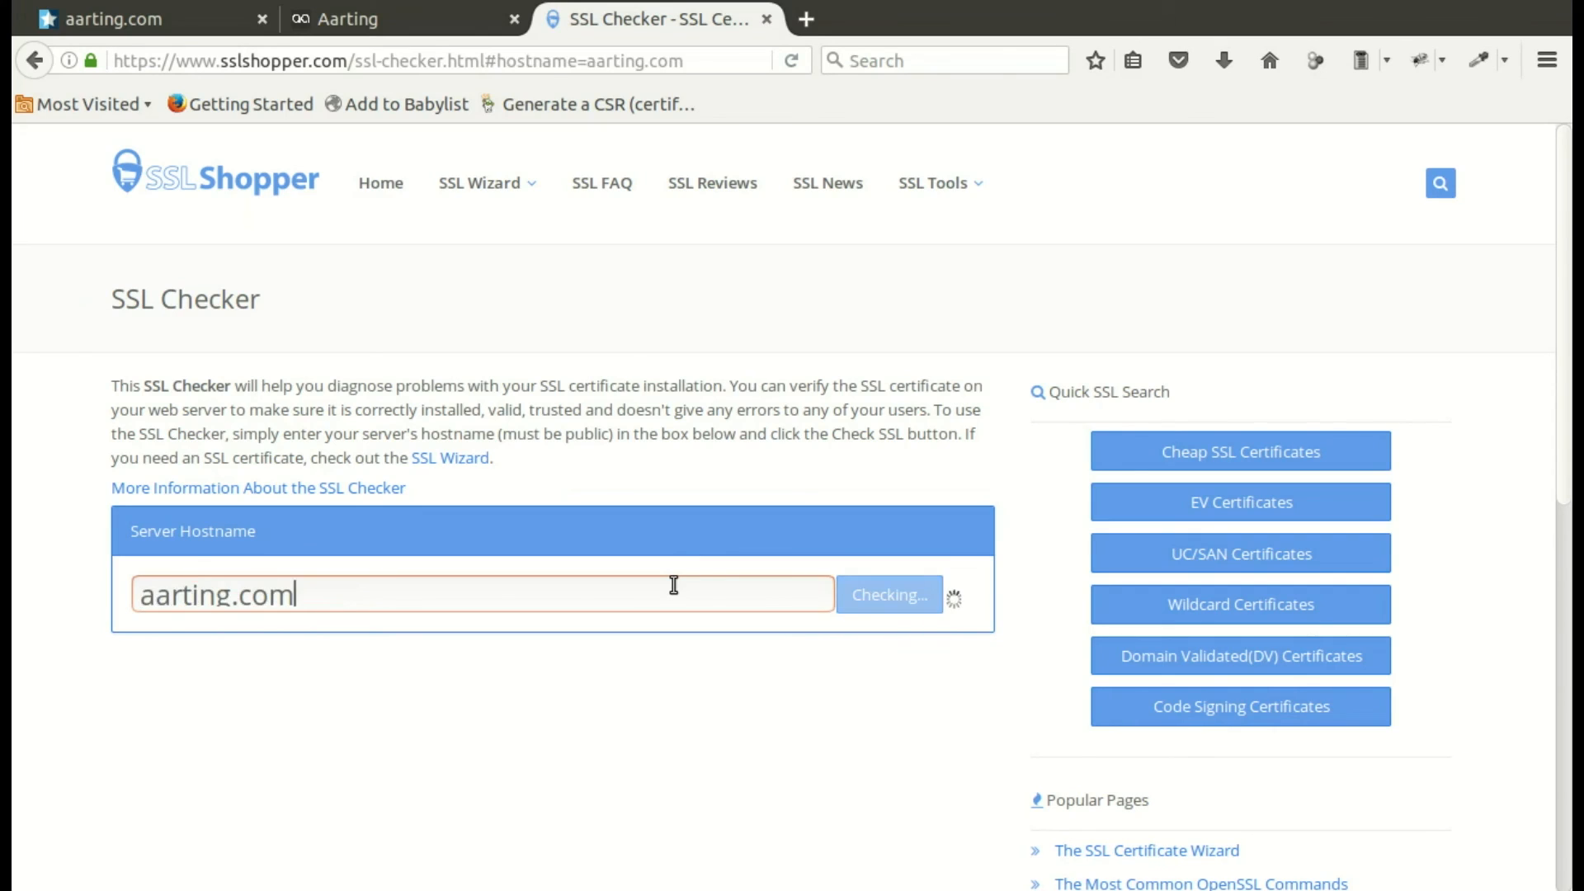
click(888, 594)
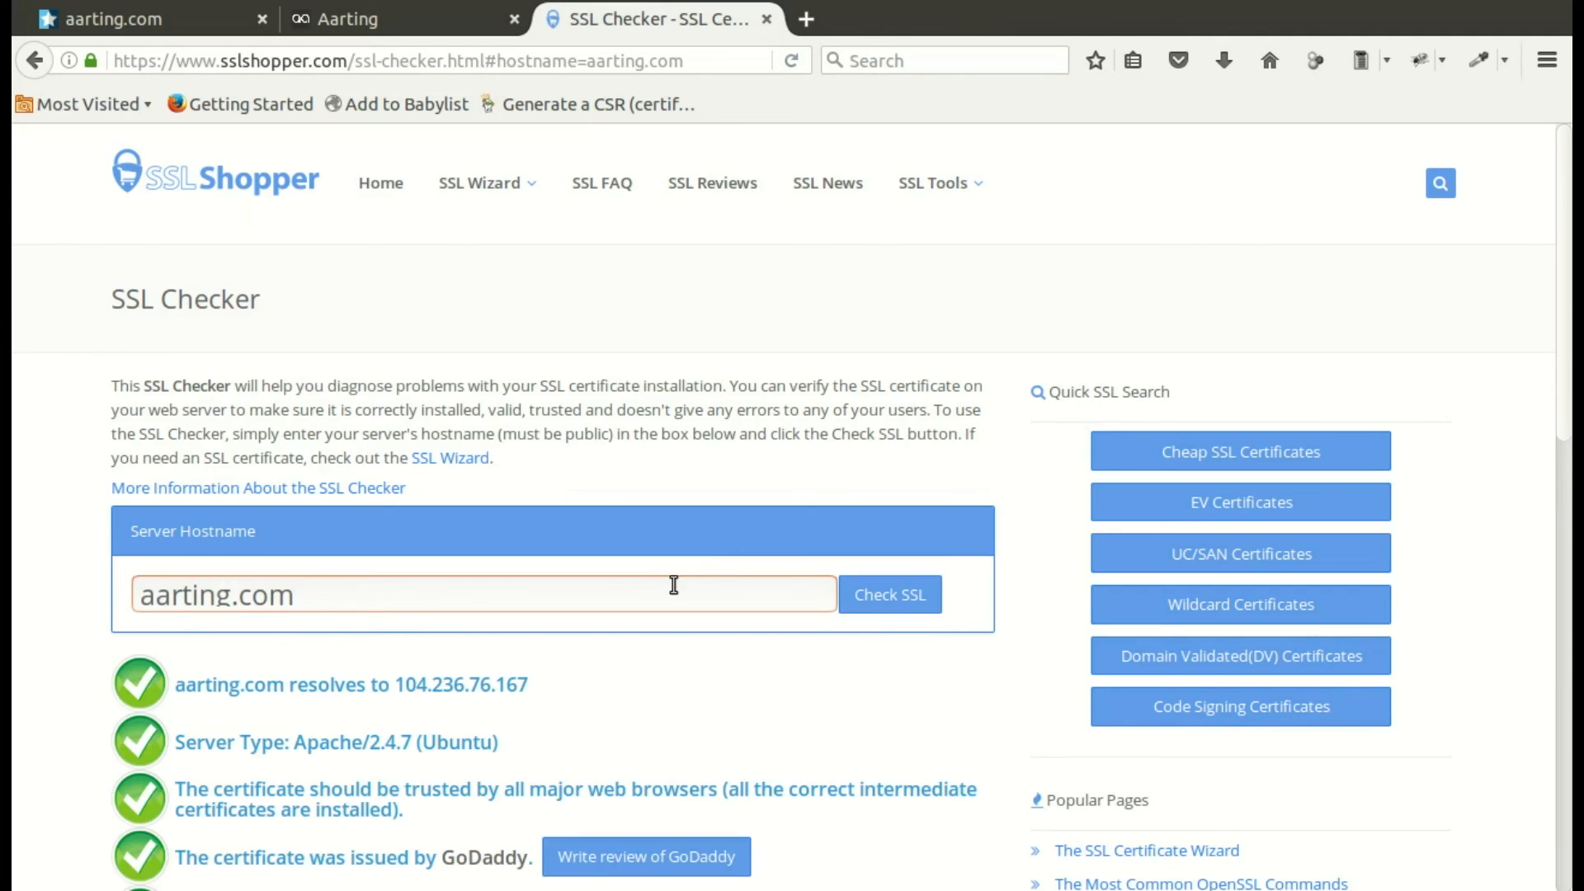
scroll(down, 3)
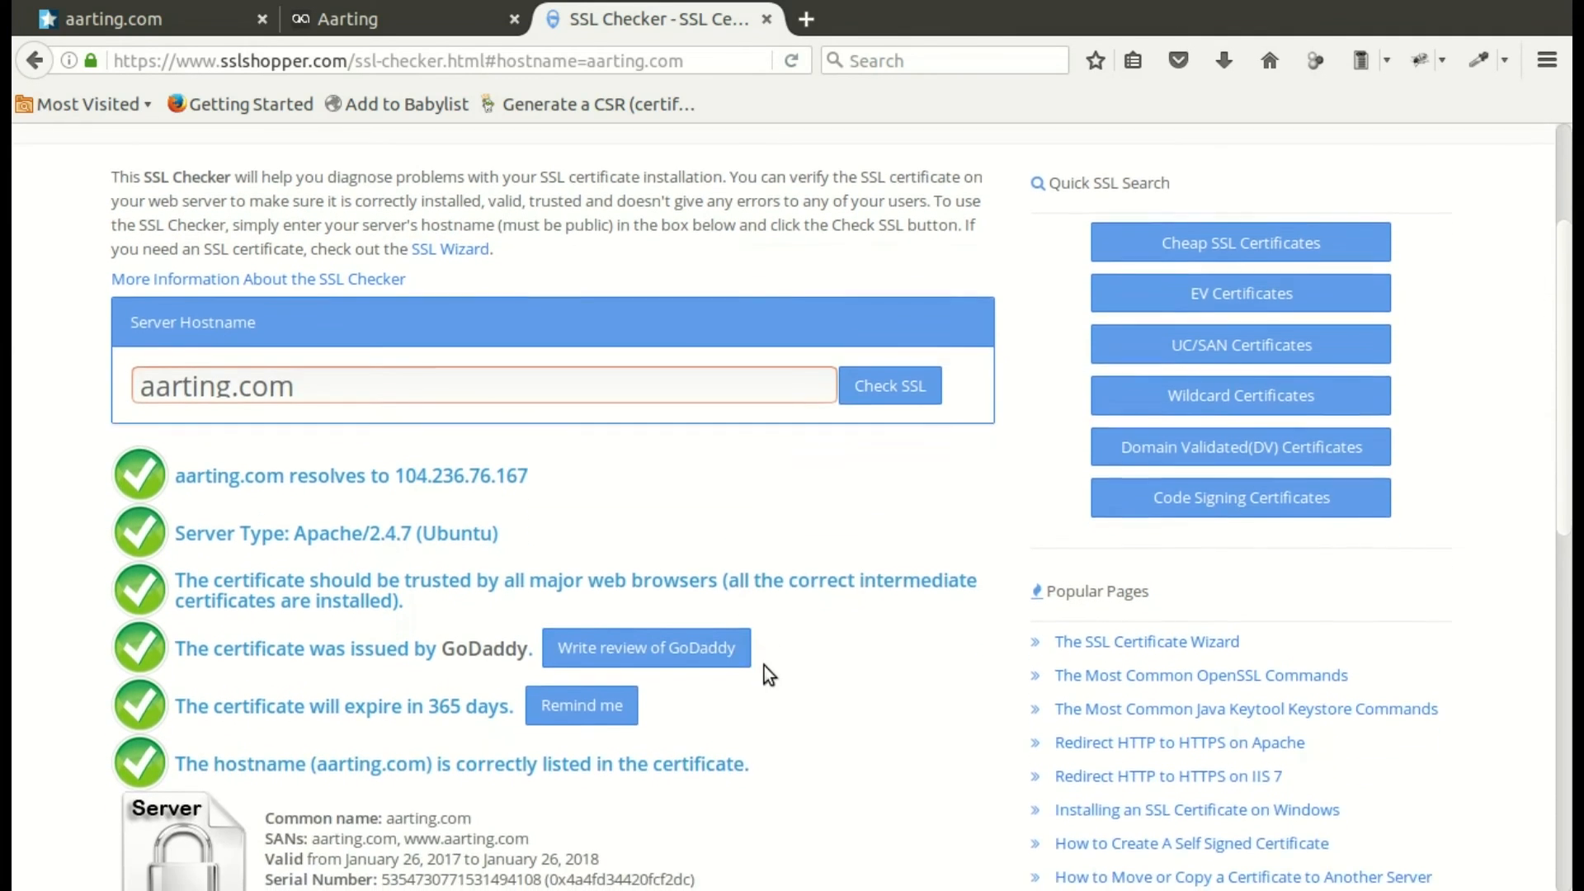
scroll(down, 3)
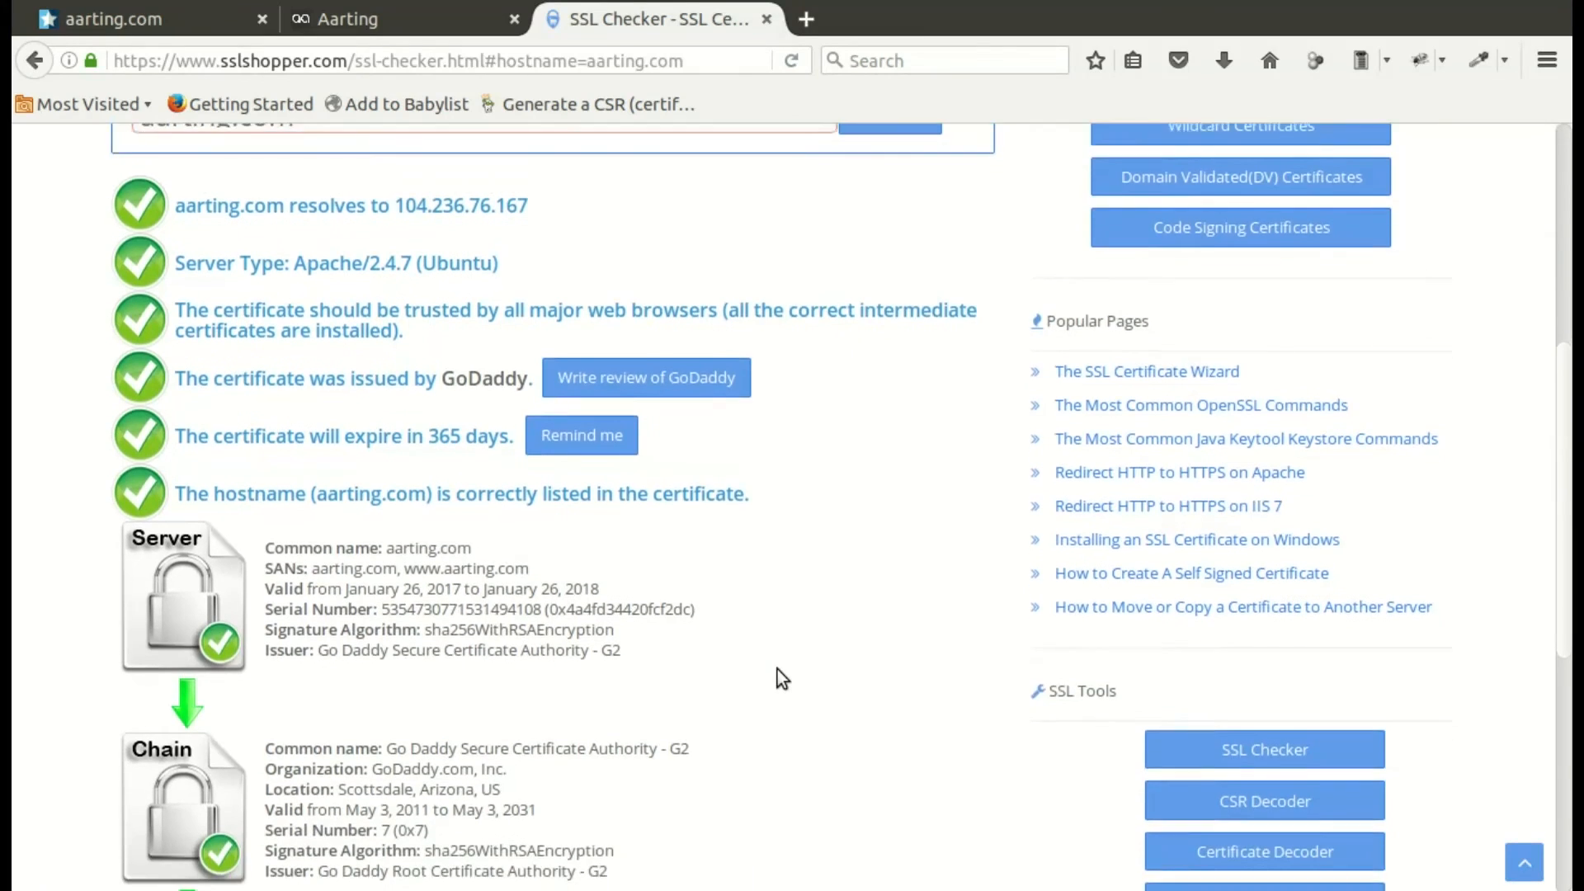
scroll(down, 3)
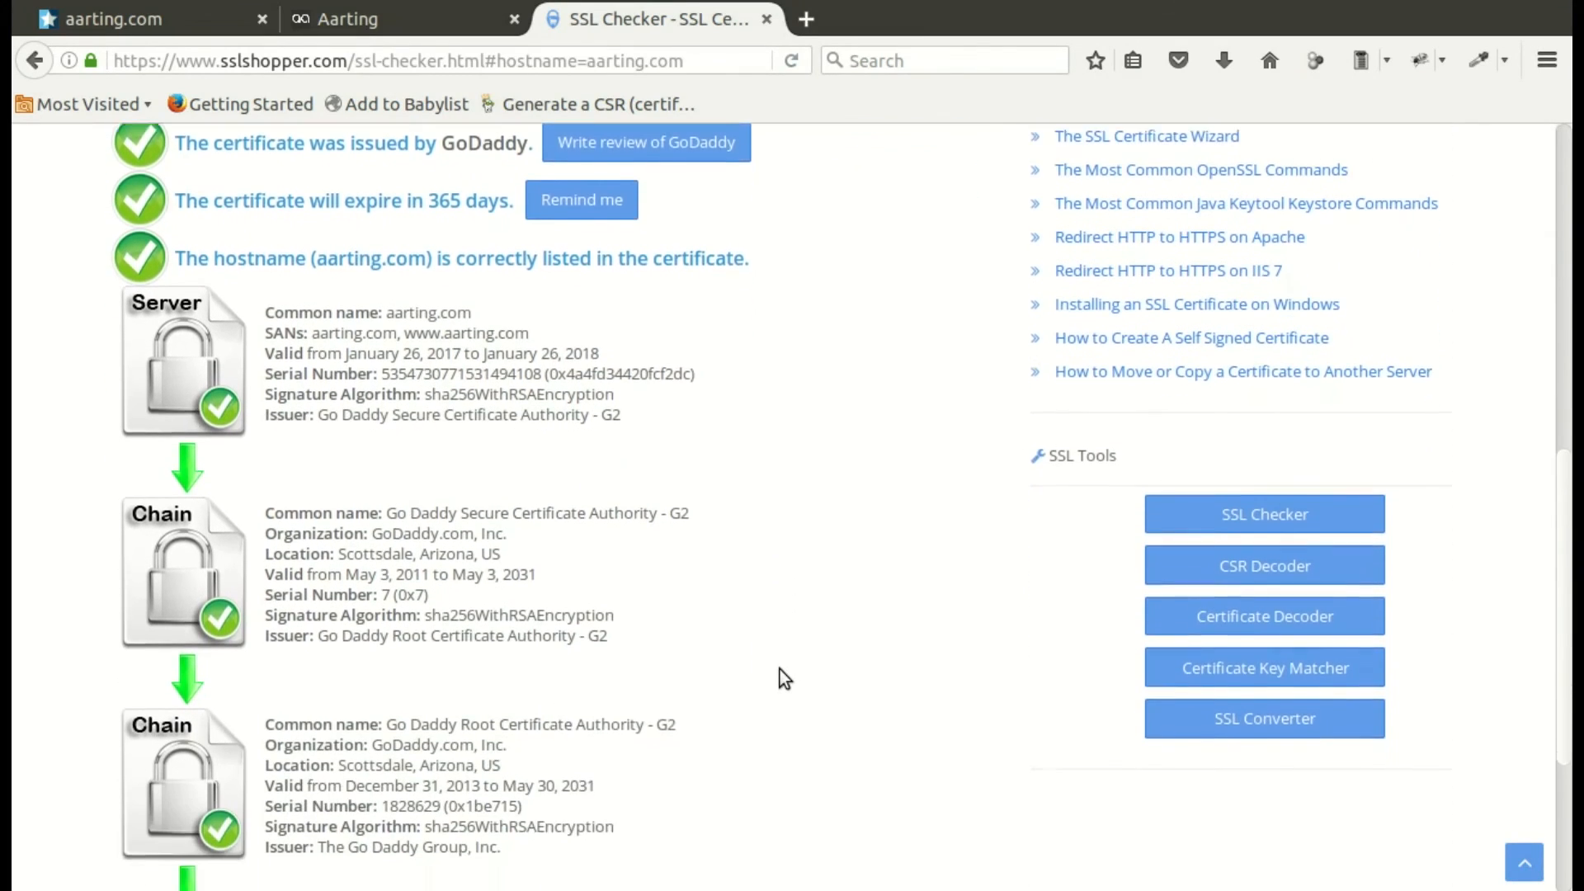
scroll(down, 3)
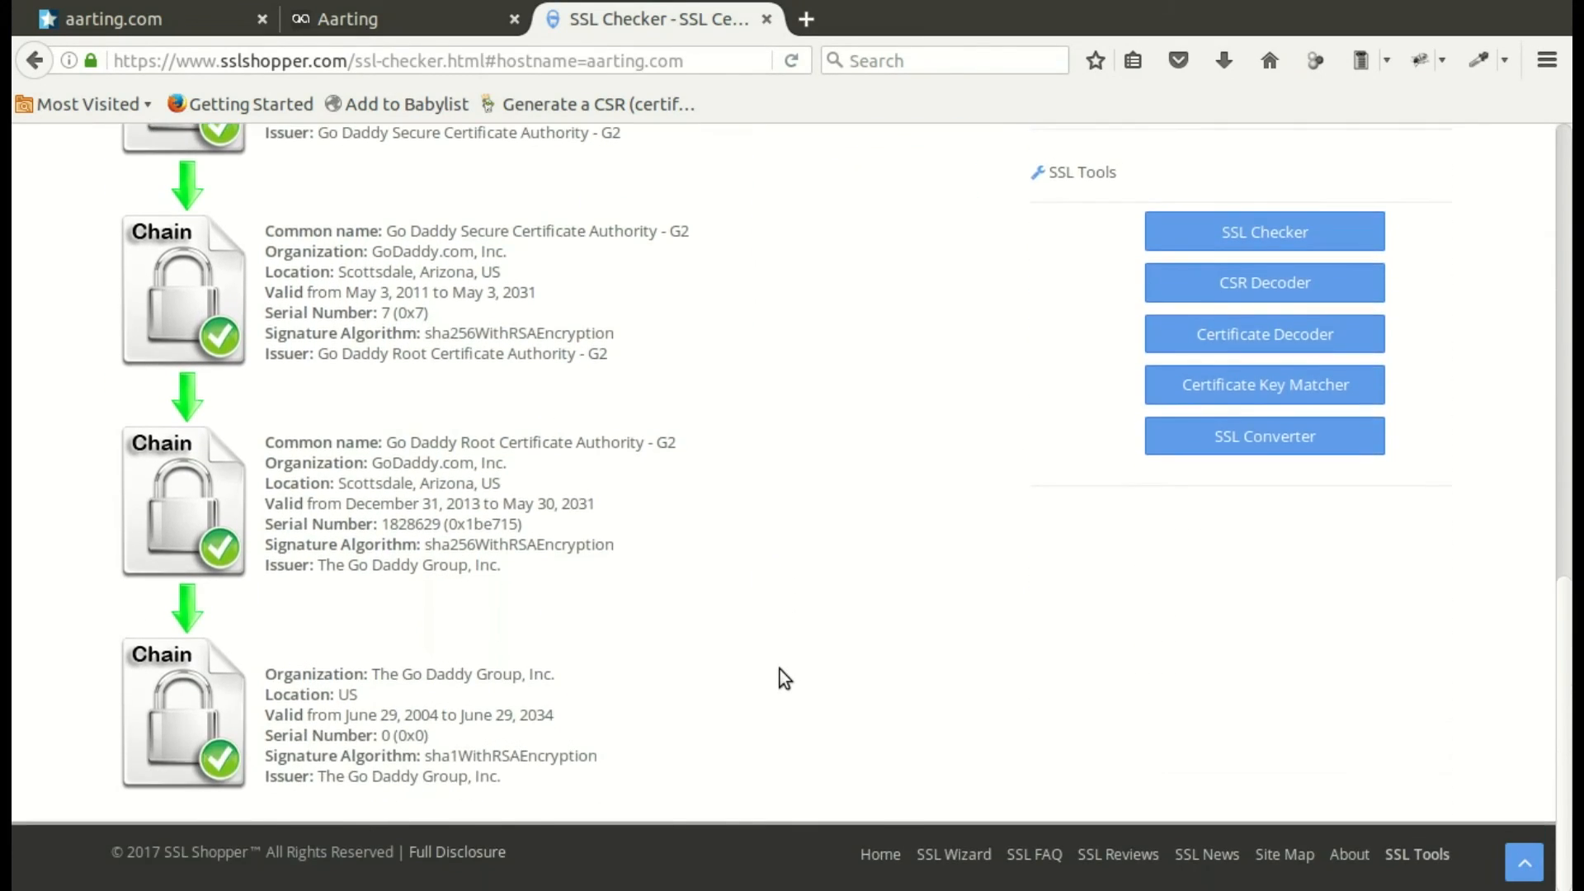